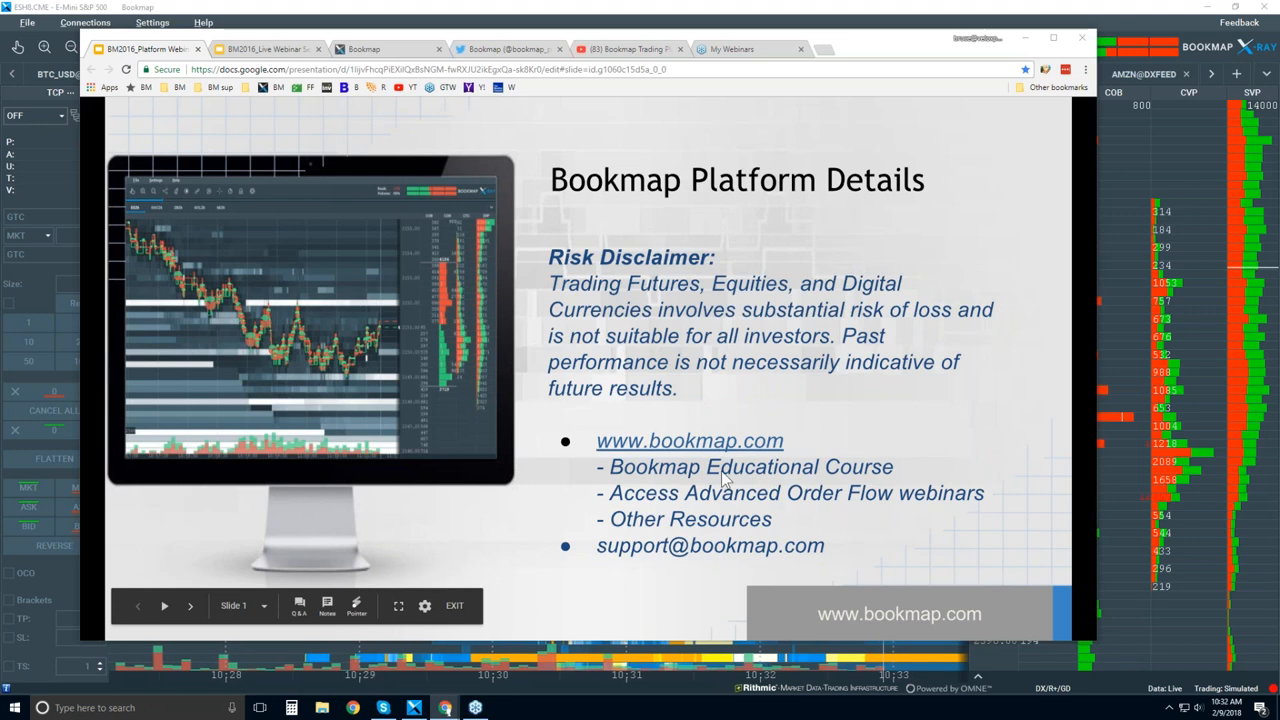
mouse_move(786, 470)
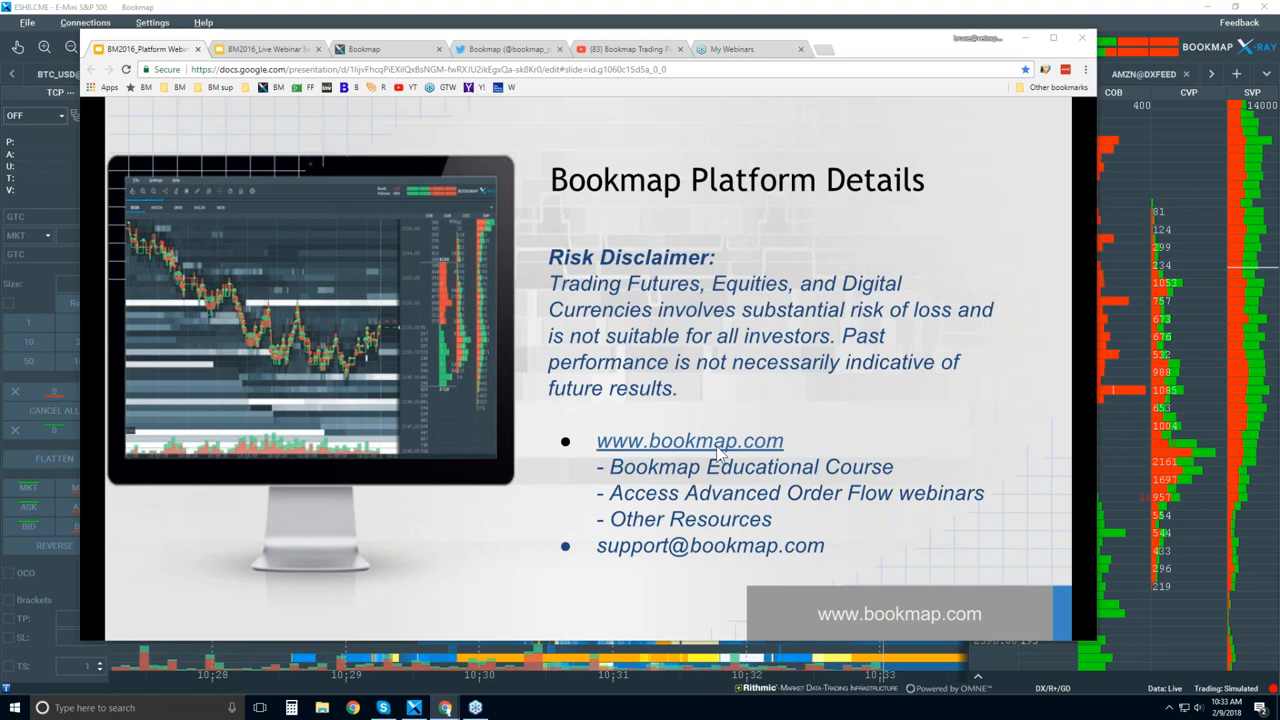
mouse_move(850, 488)
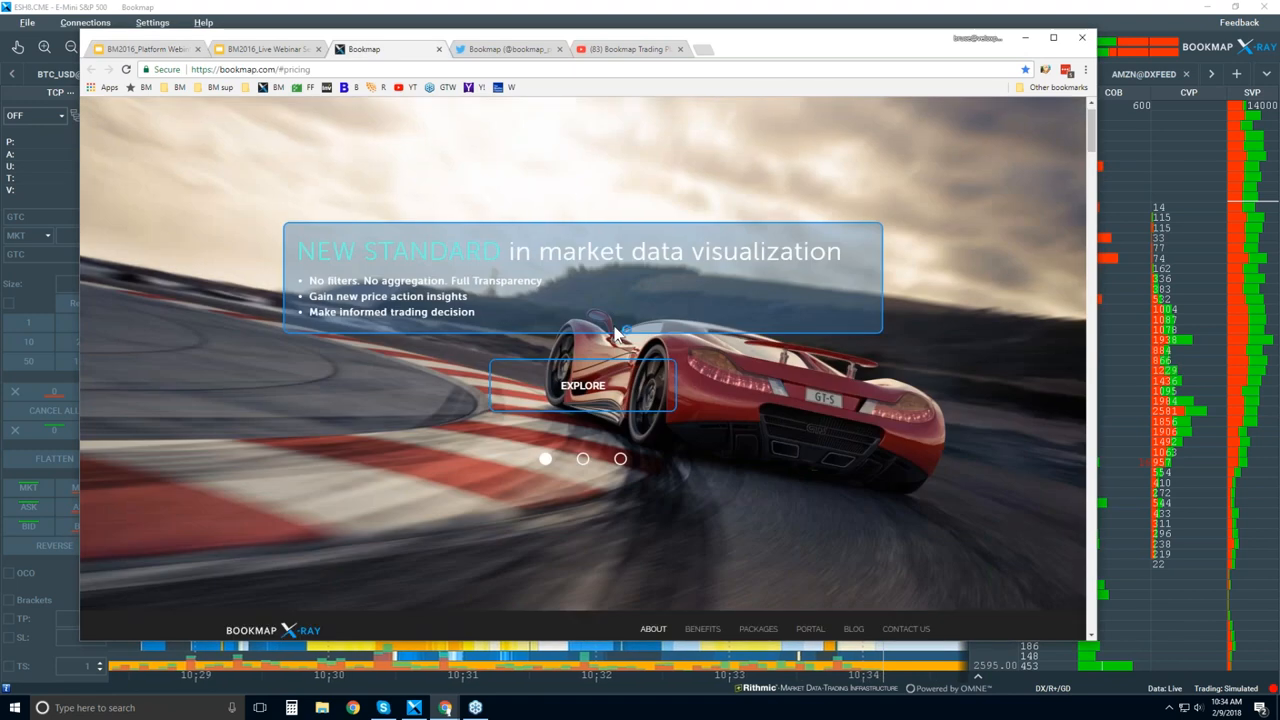
Scroll the Bookmap site down past the intro and advantages to the Connectivity partner list
scroll(down, 3)
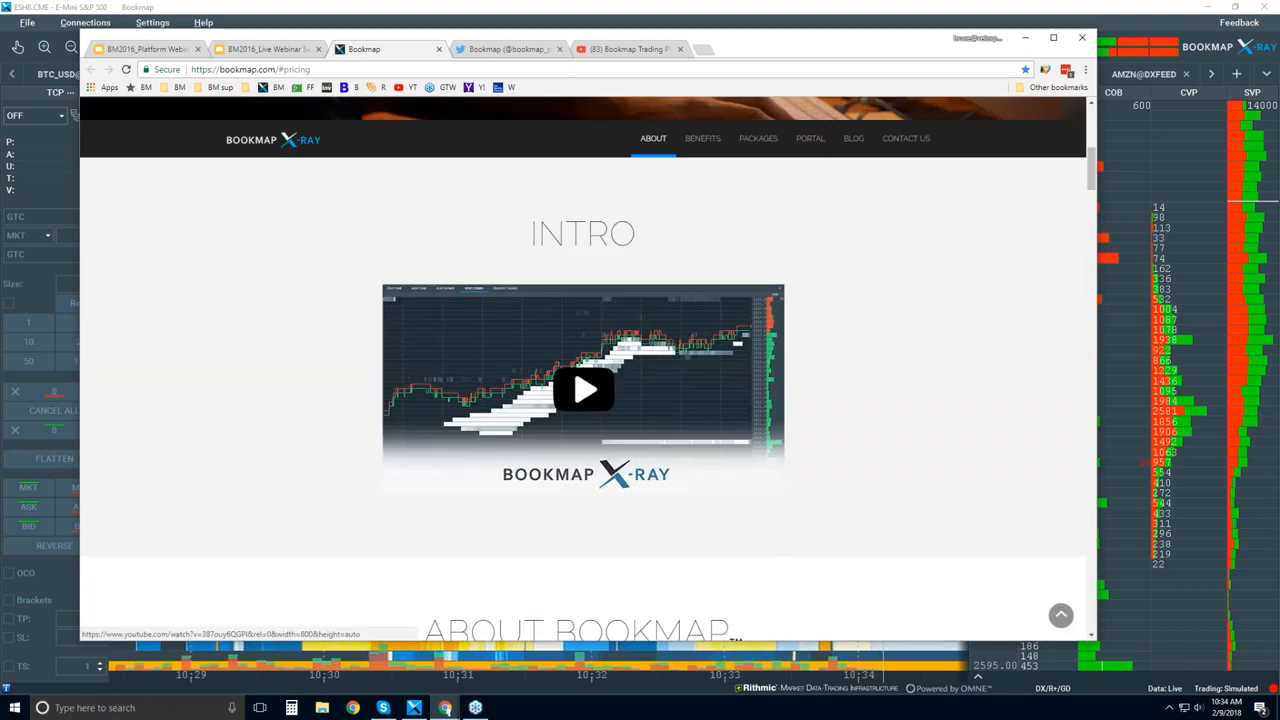
scroll(down, 3)
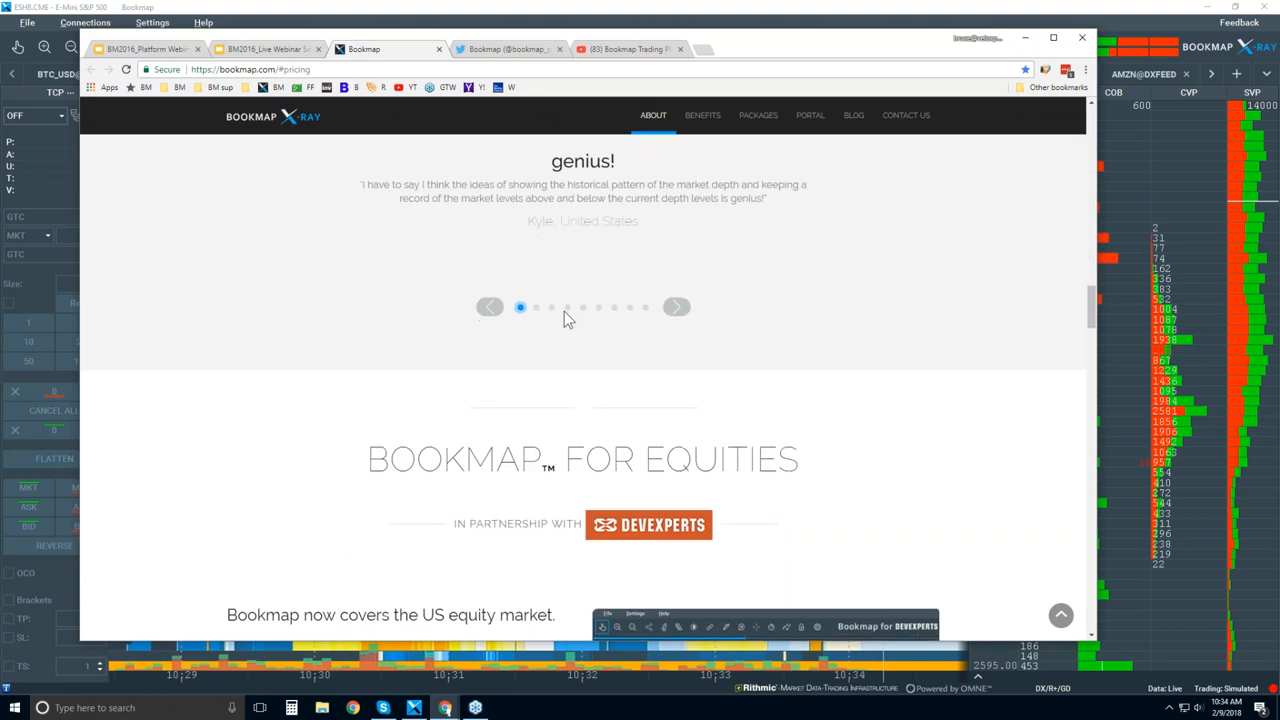
scroll(down, 3)
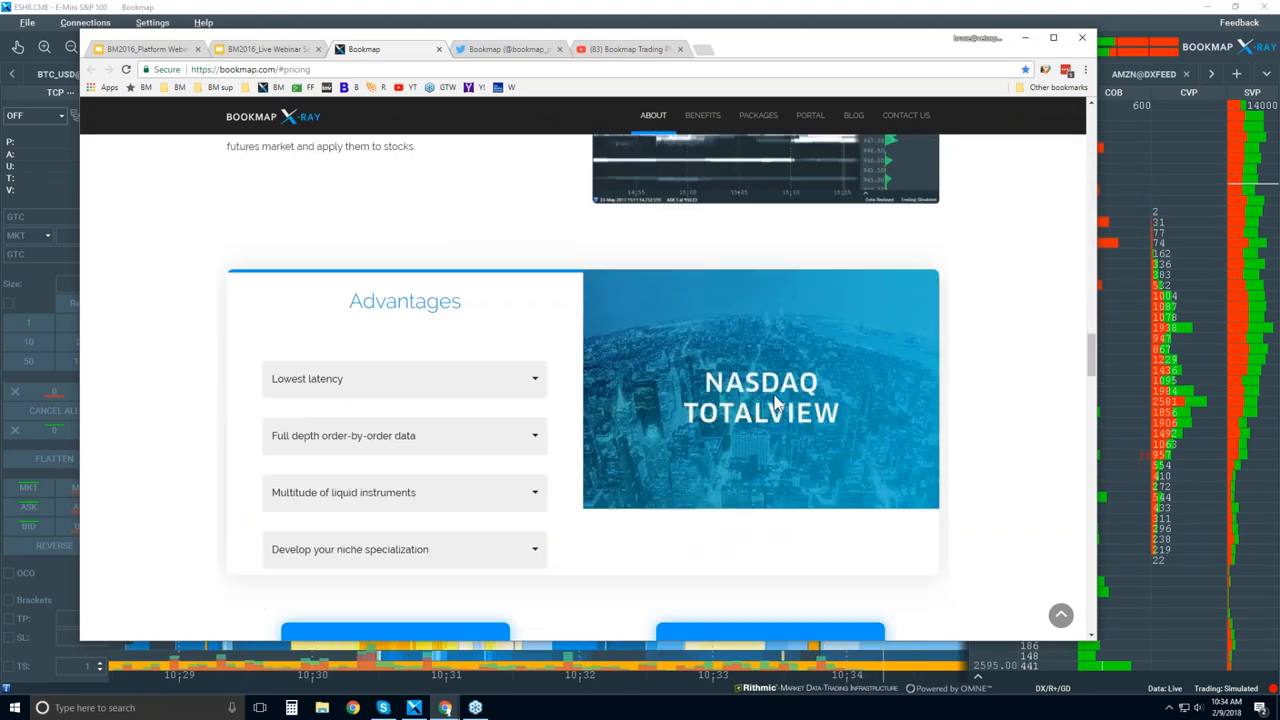
scroll(down, 3)
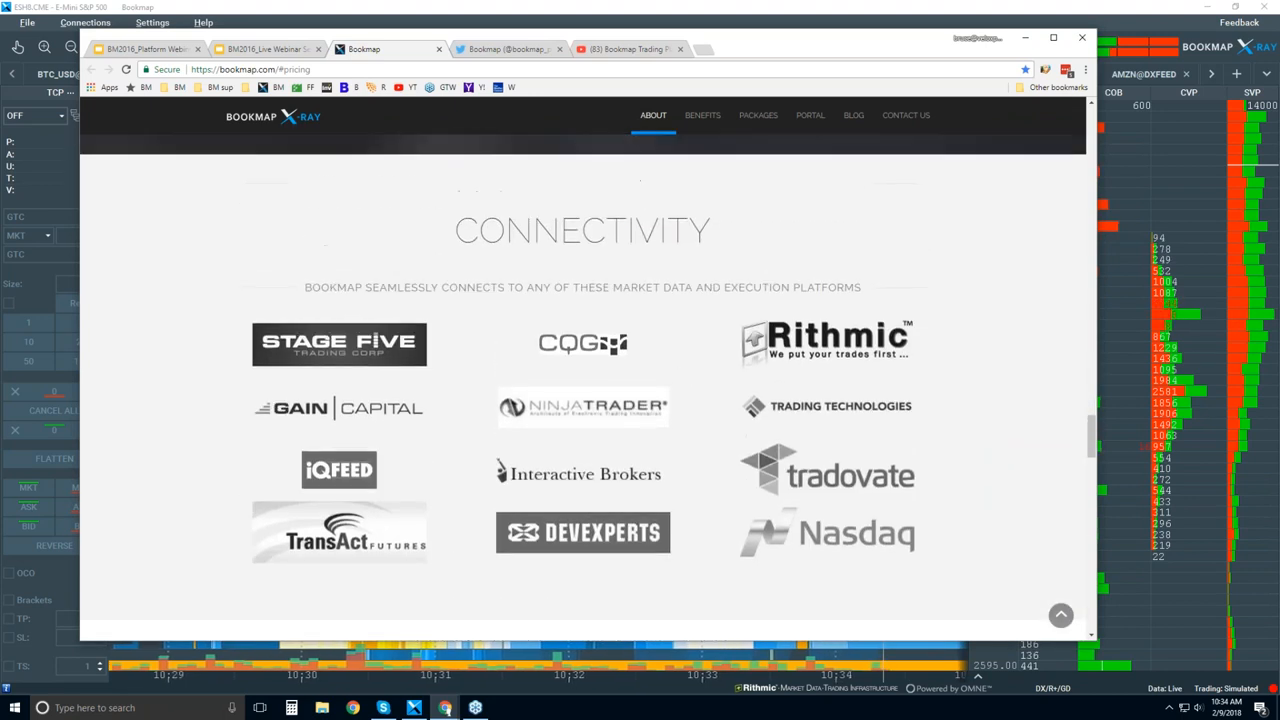
mouse_move(670, 262)
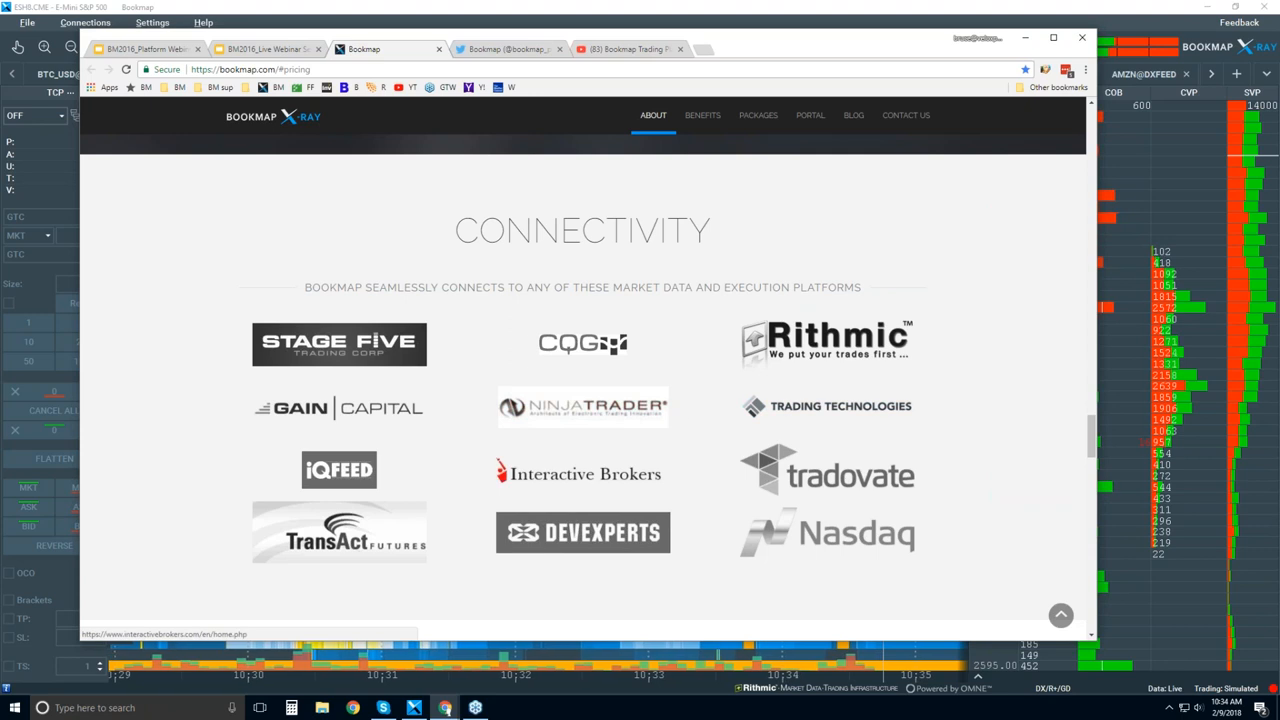
mouse_move(613, 398)
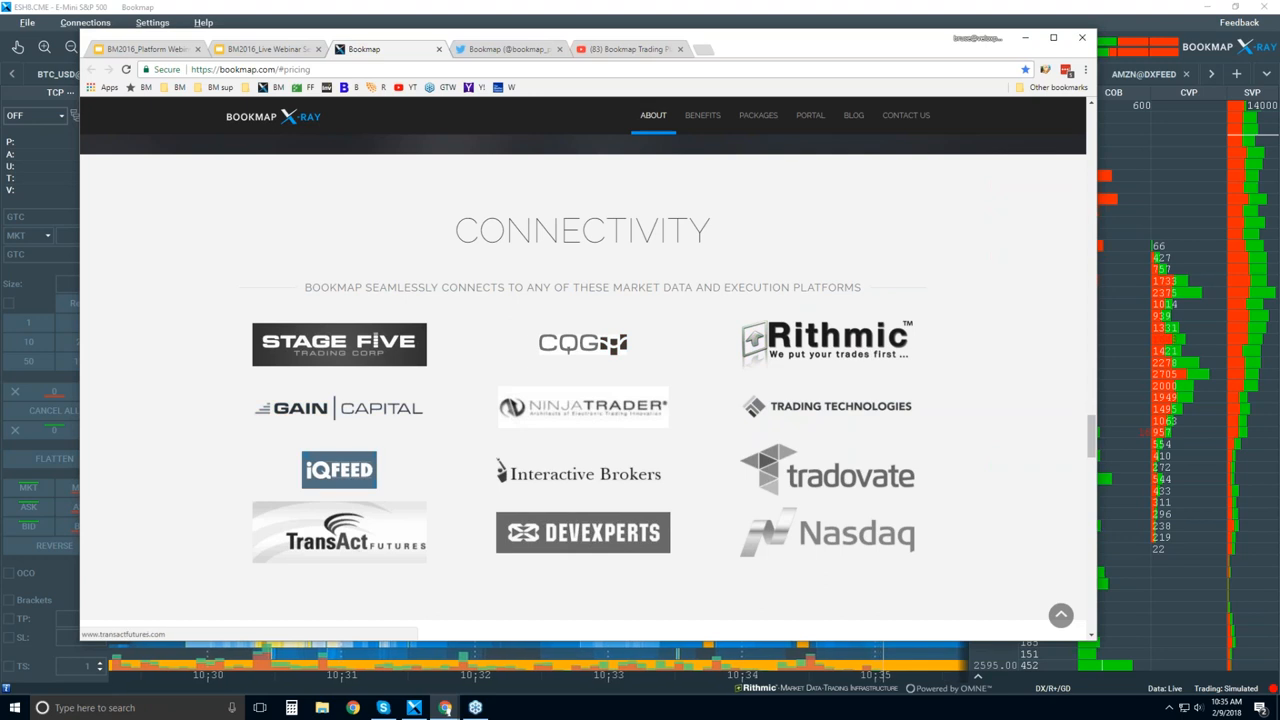
mouse_move(583, 533)
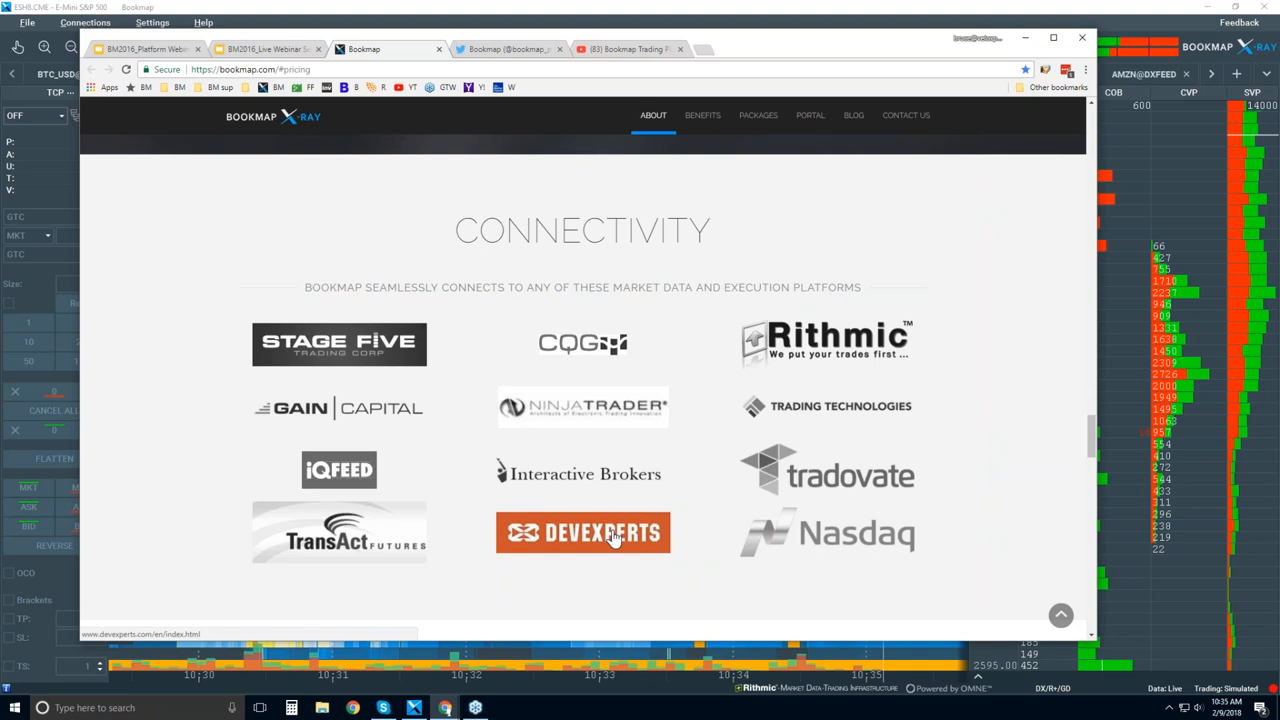
mouse_move(593, 540)
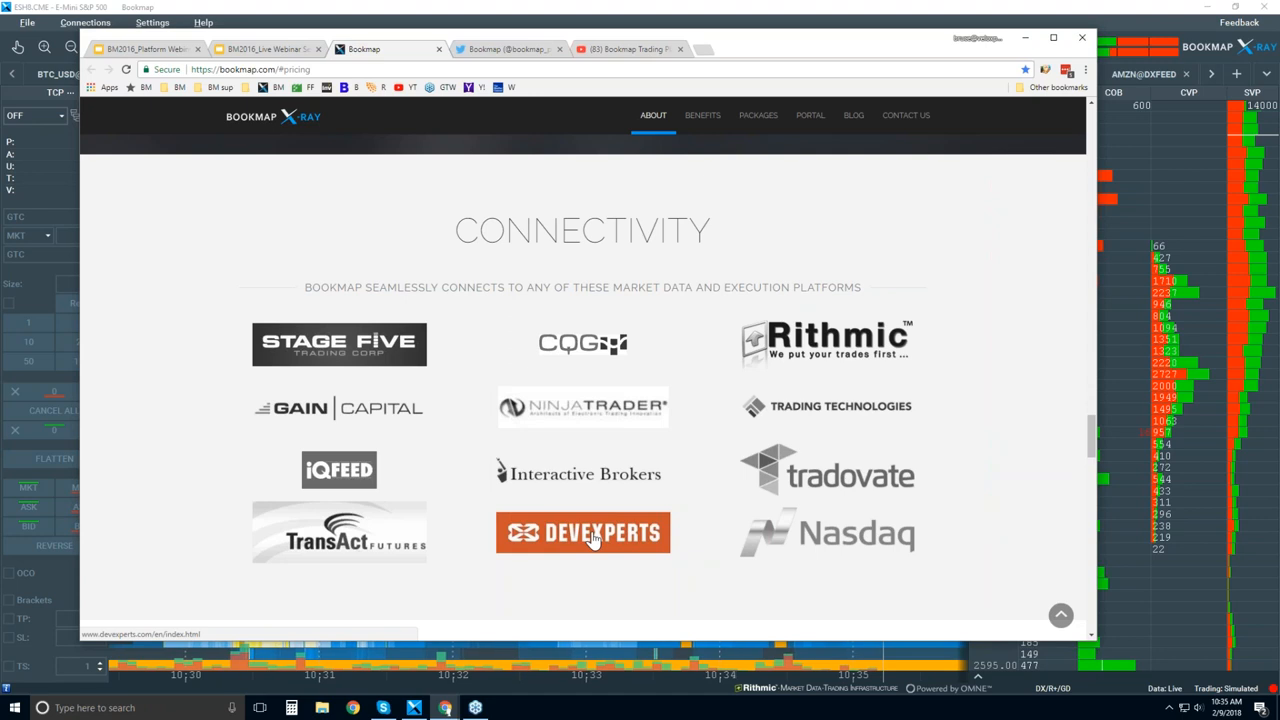
mouse_move(680, 540)
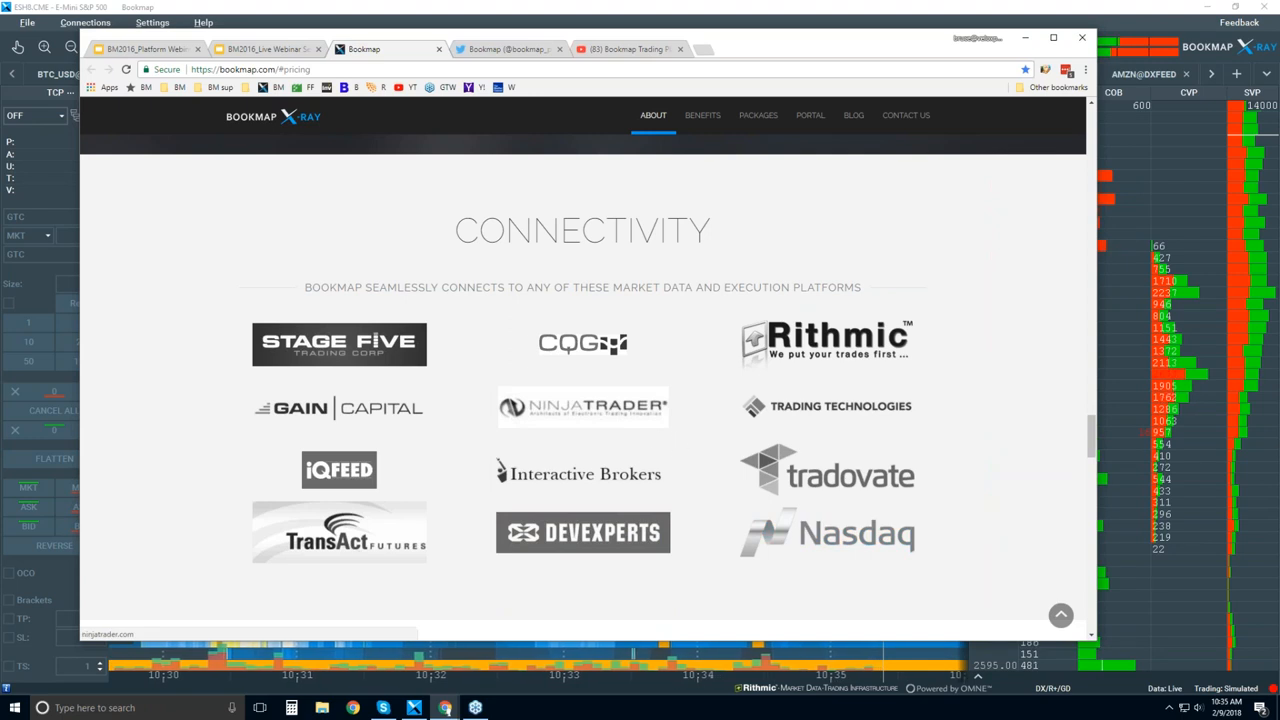
scroll(down, 3)
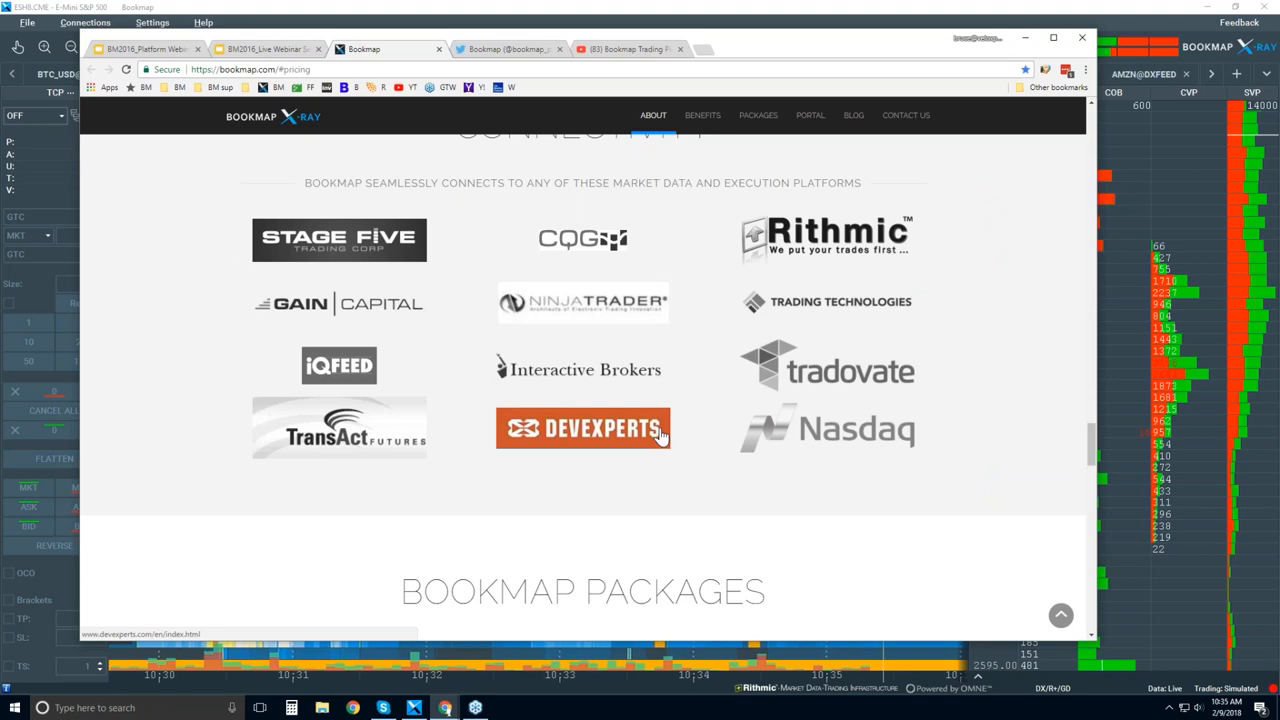
scroll(down, 3)
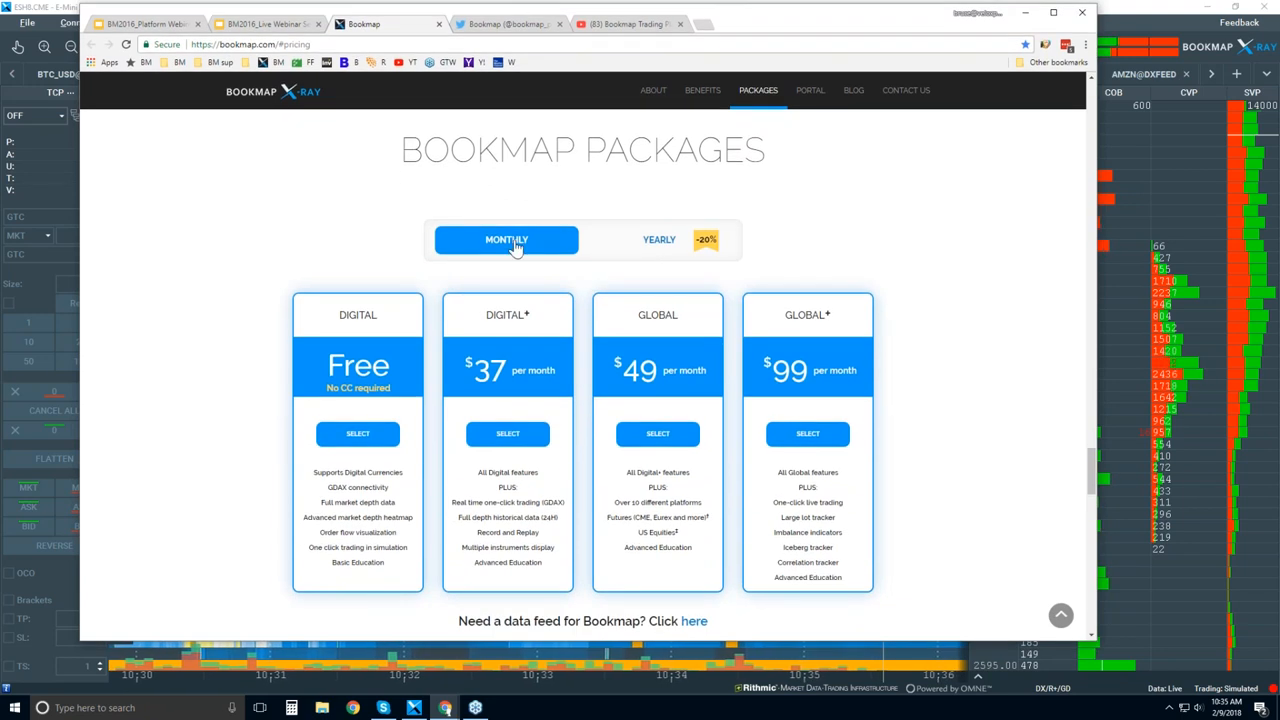
click(659, 239)
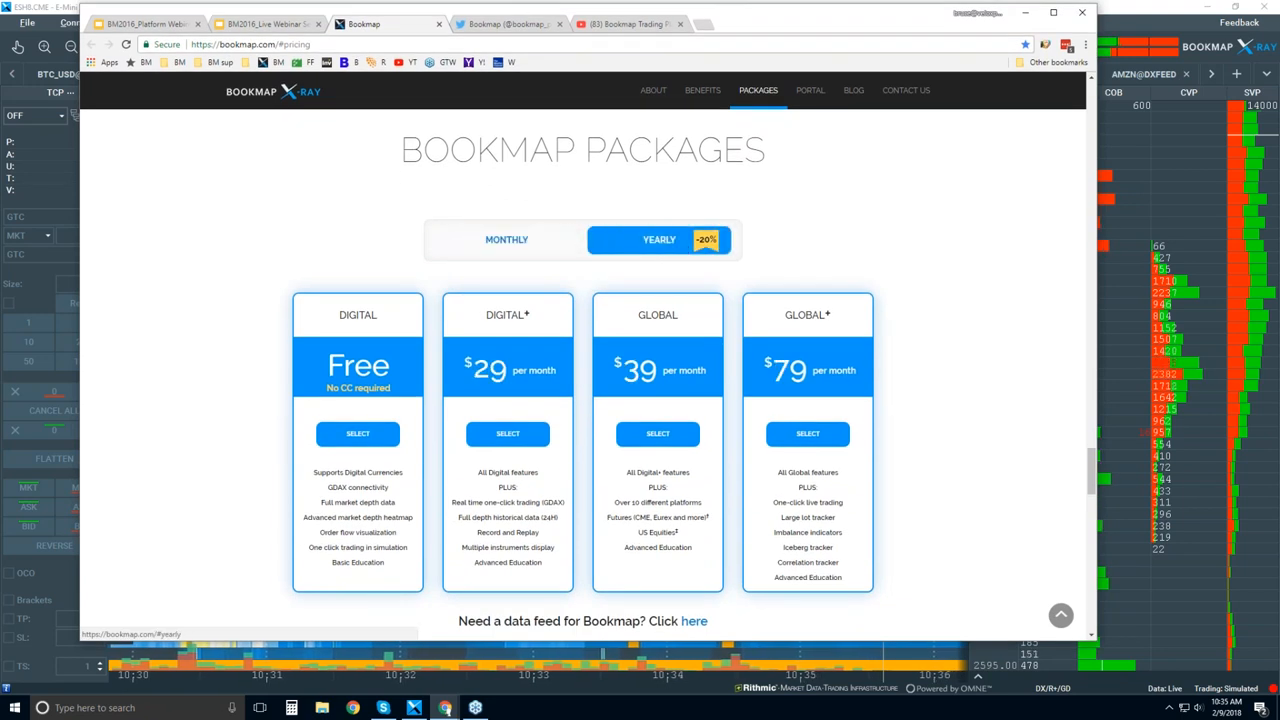
click(506, 239)
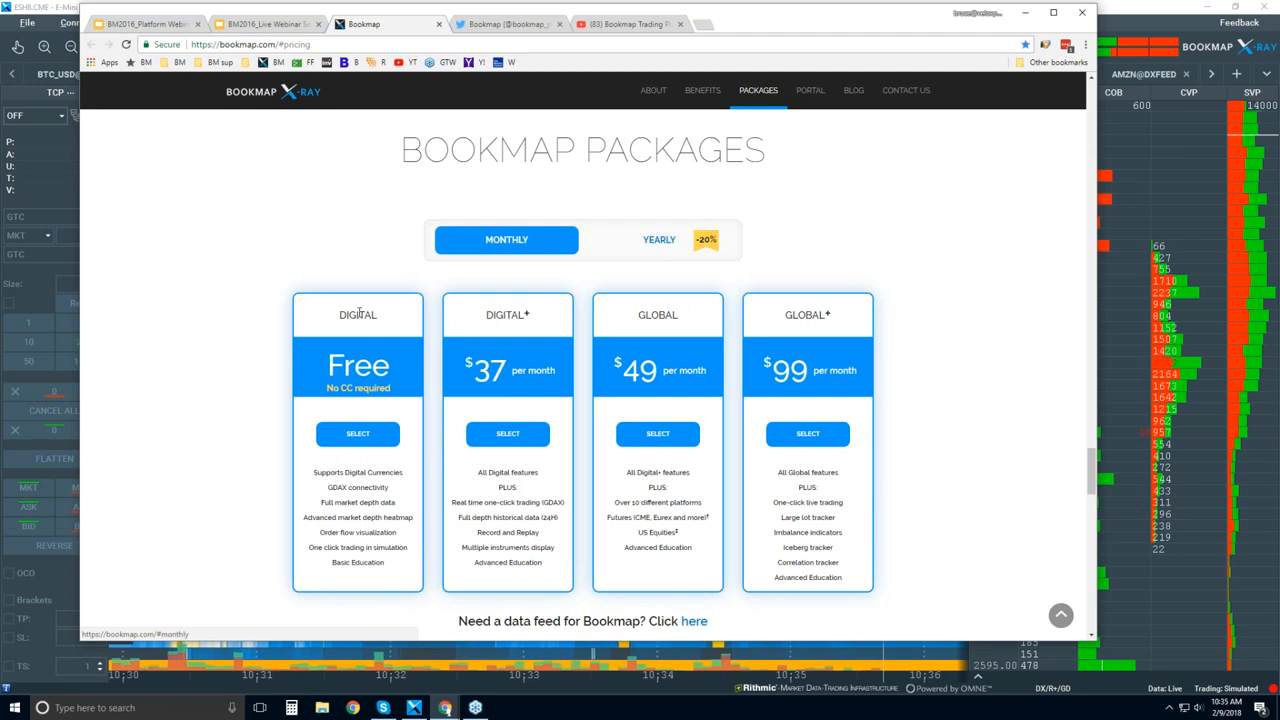
double_click(657, 314)
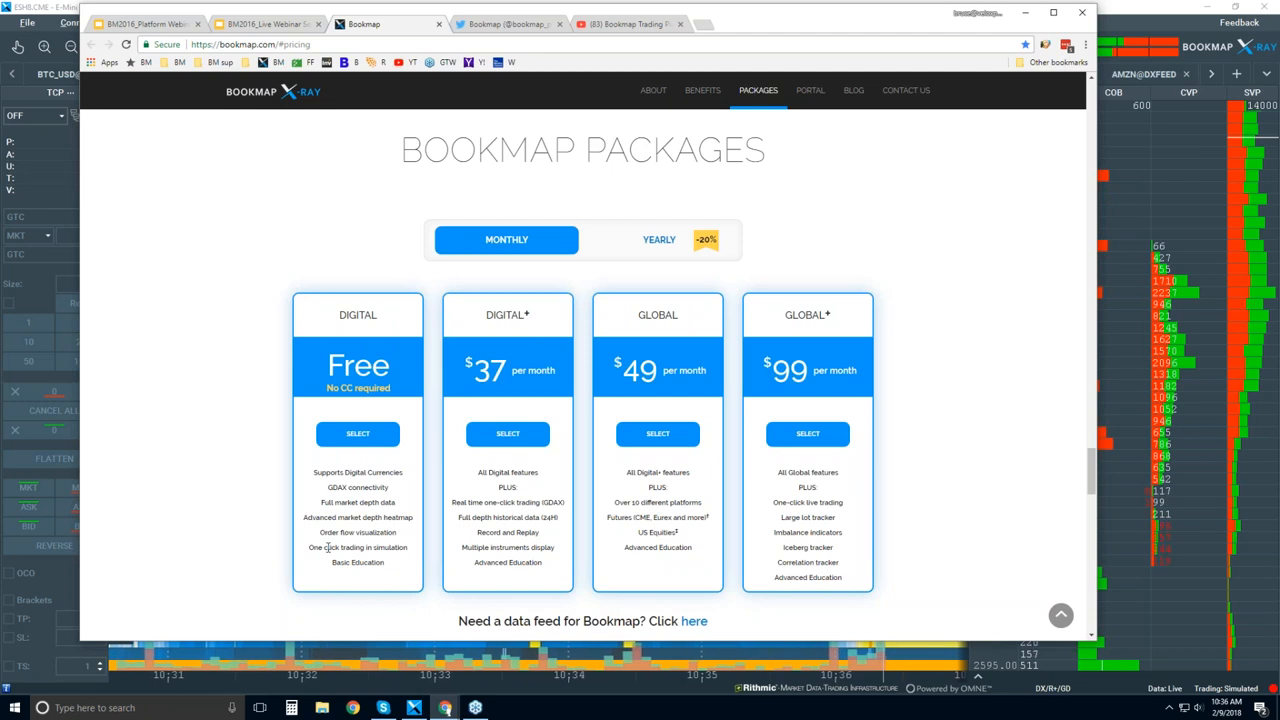
double_click(358, 547)
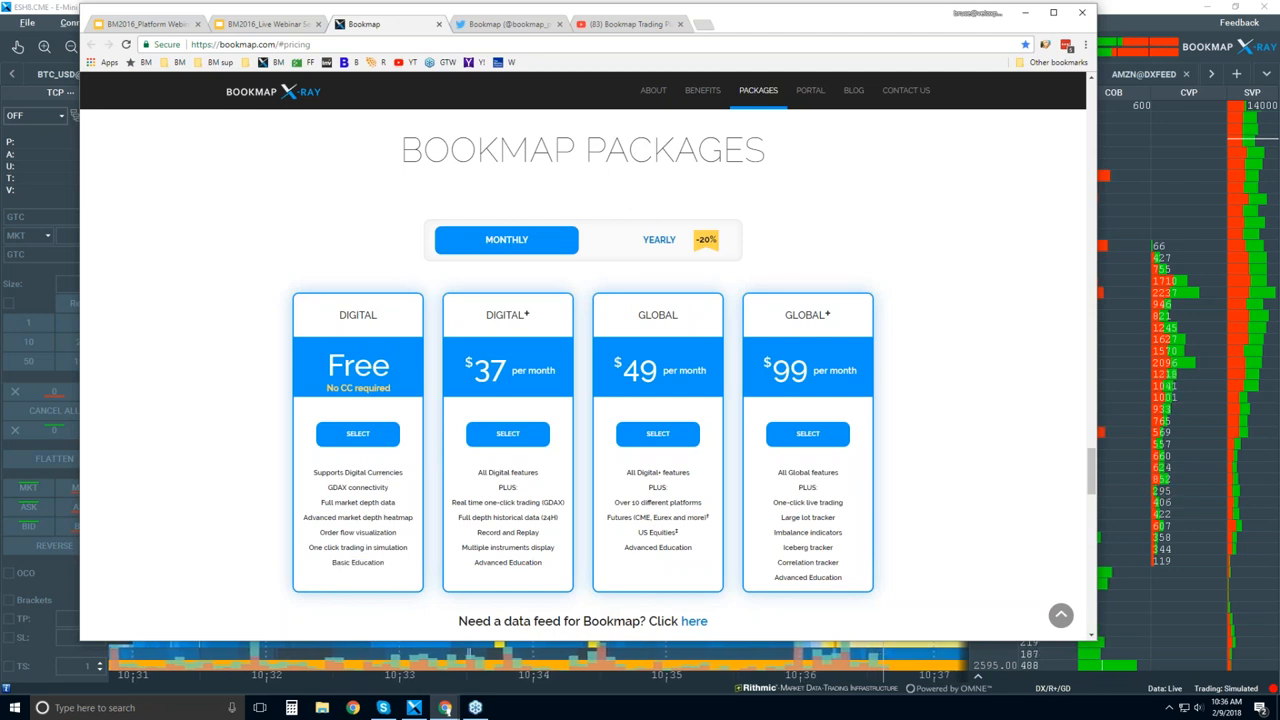
mouse_move(507, 337)
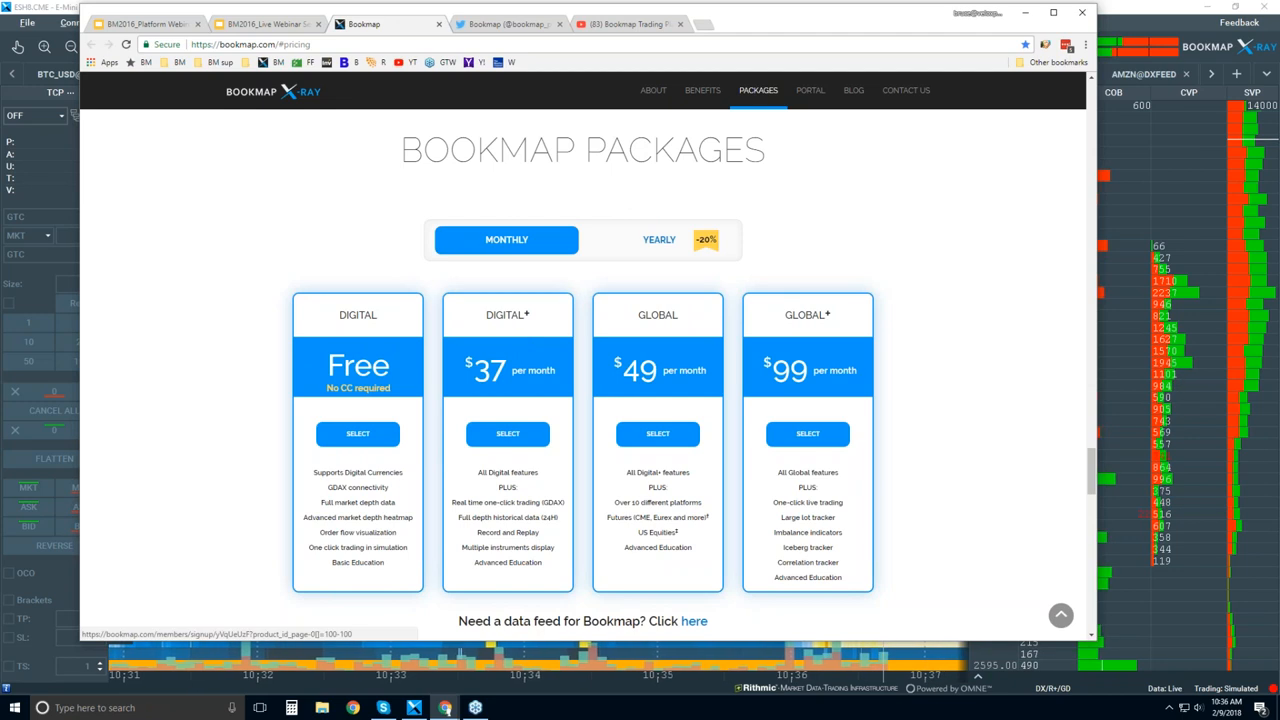
mouse_move(509, 400)
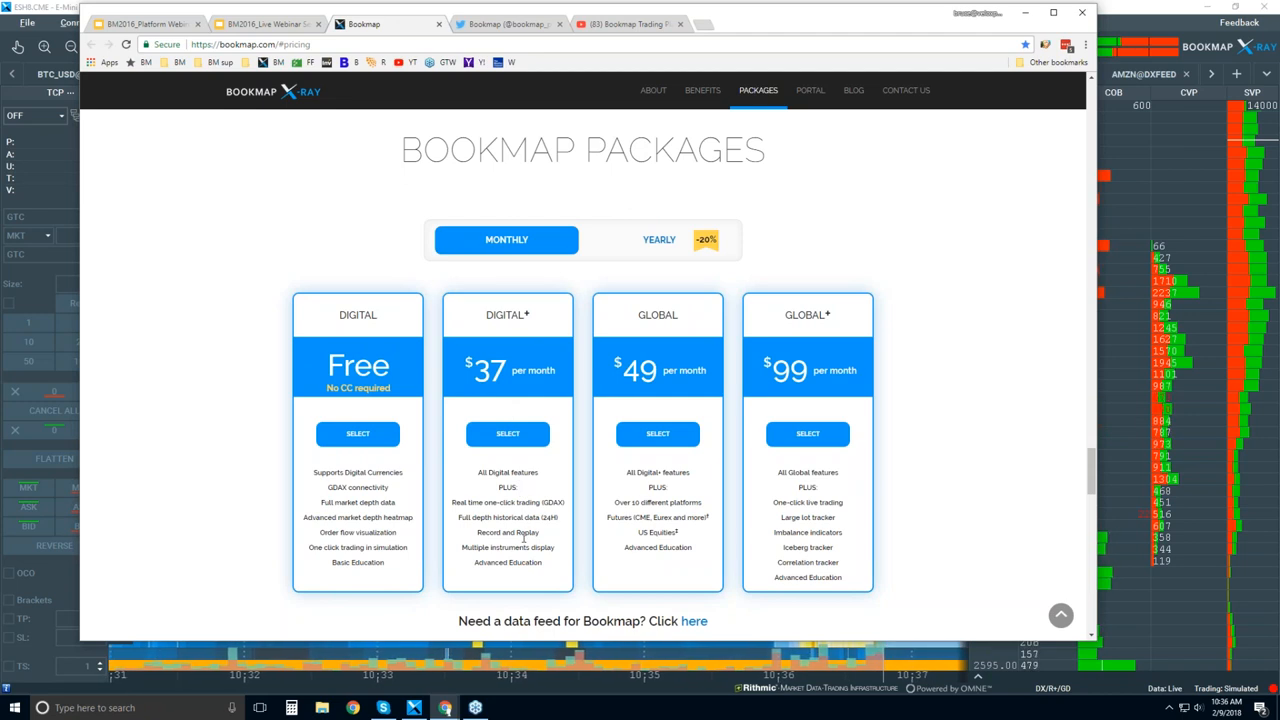
mouse_move(556, 391)
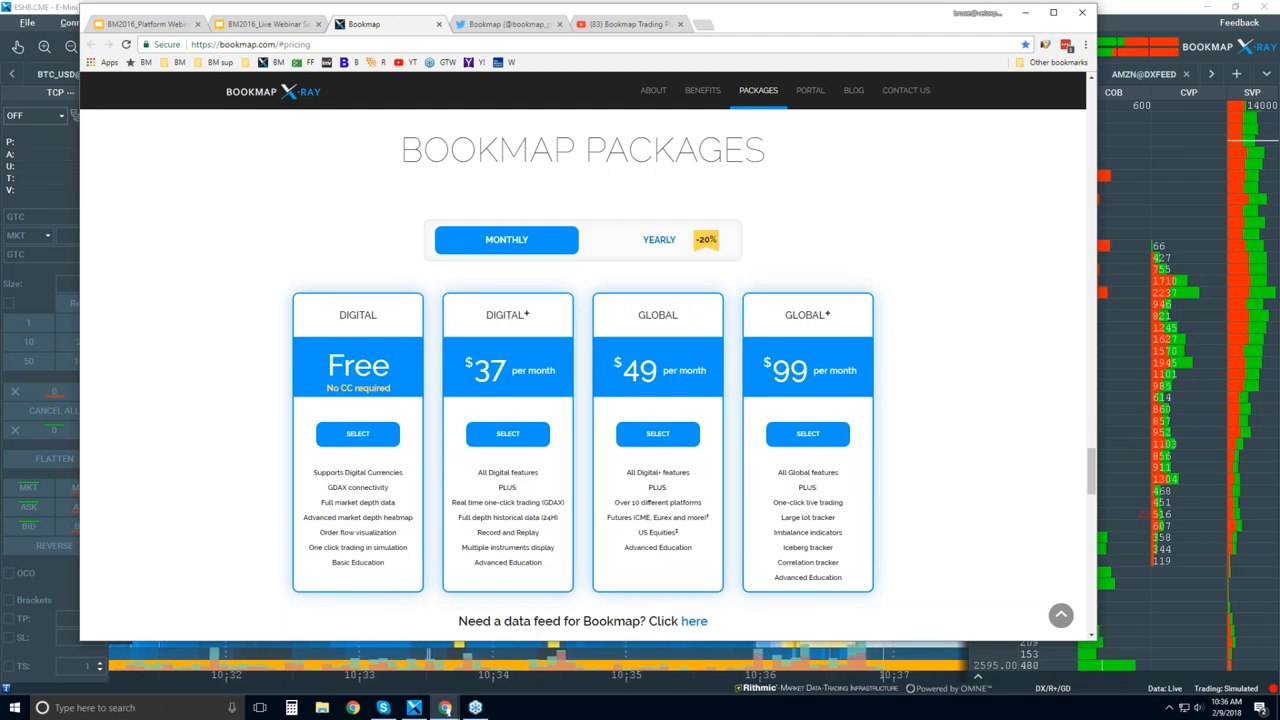
double_click(475, 547)
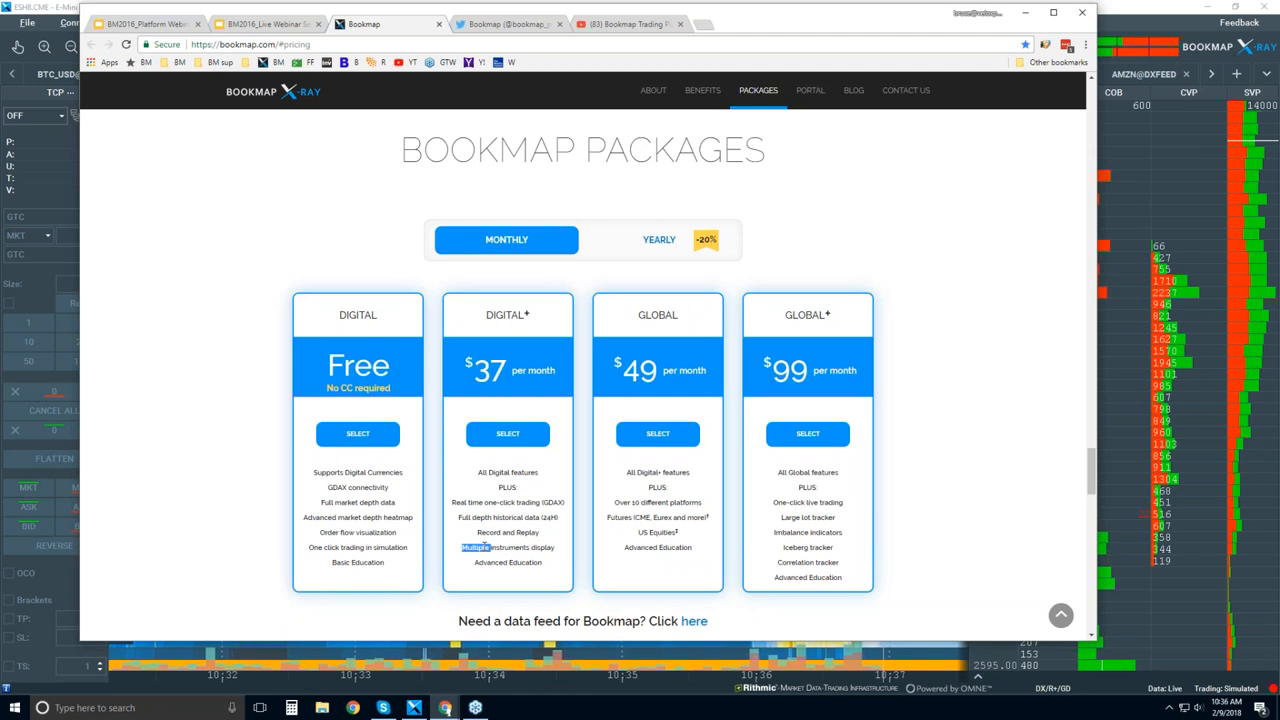
double_click(483, 562)
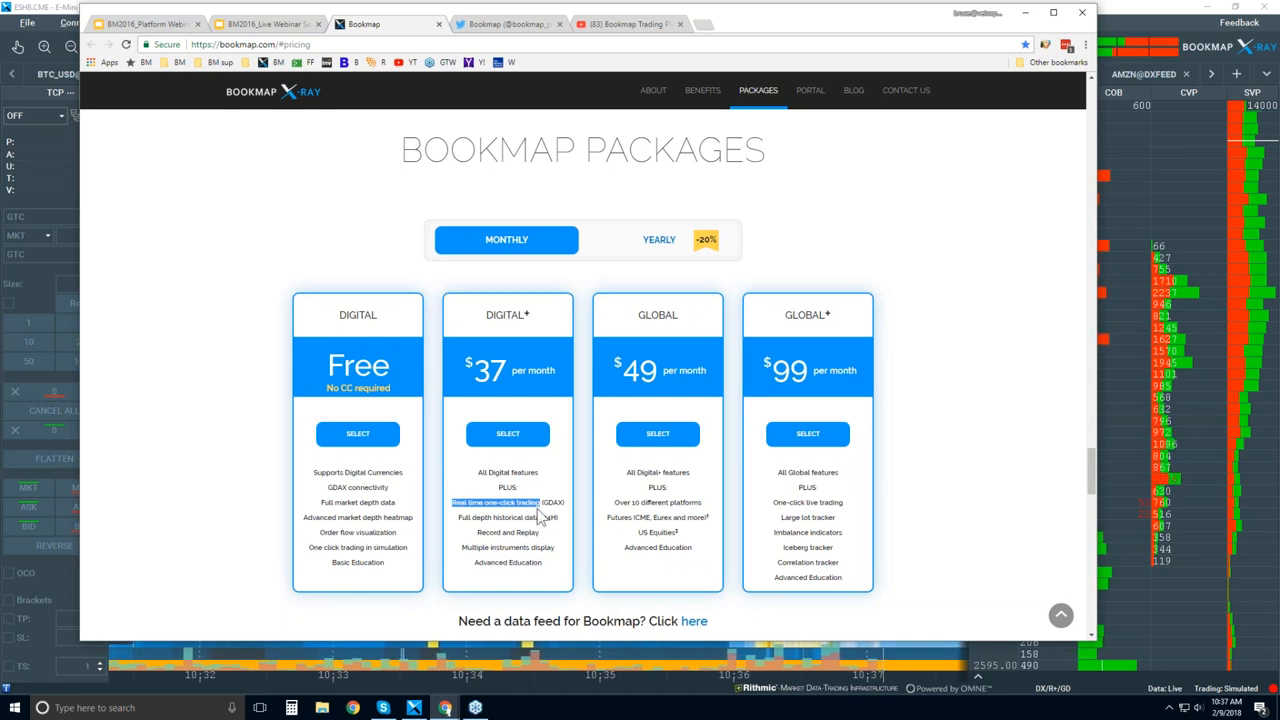
mouse_move(668, 282)
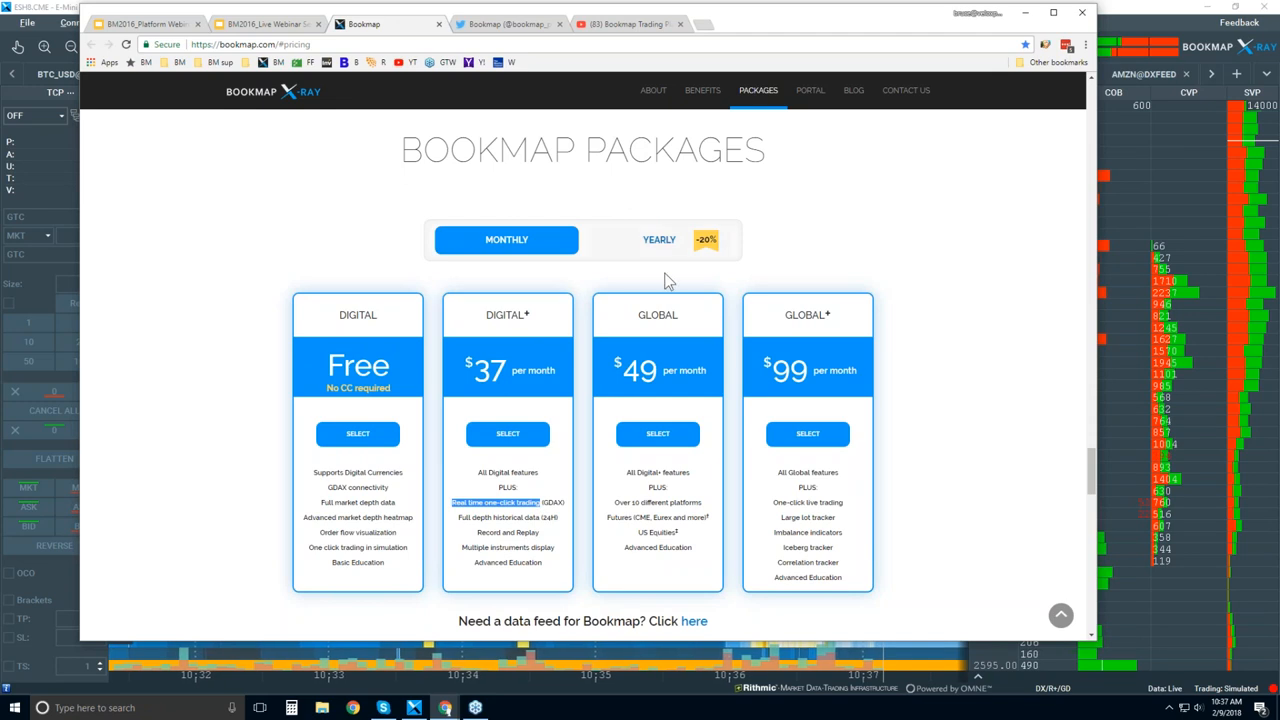
double_click(657, 314)
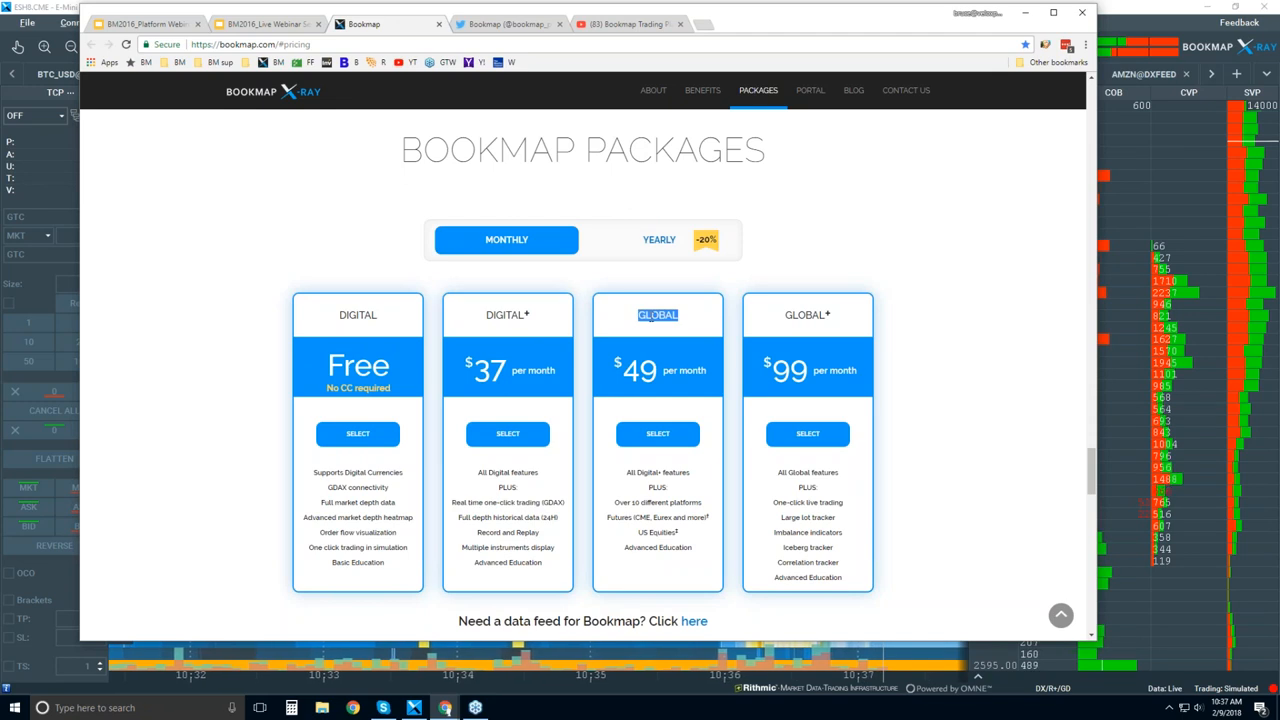
mouse_move(515, 319)
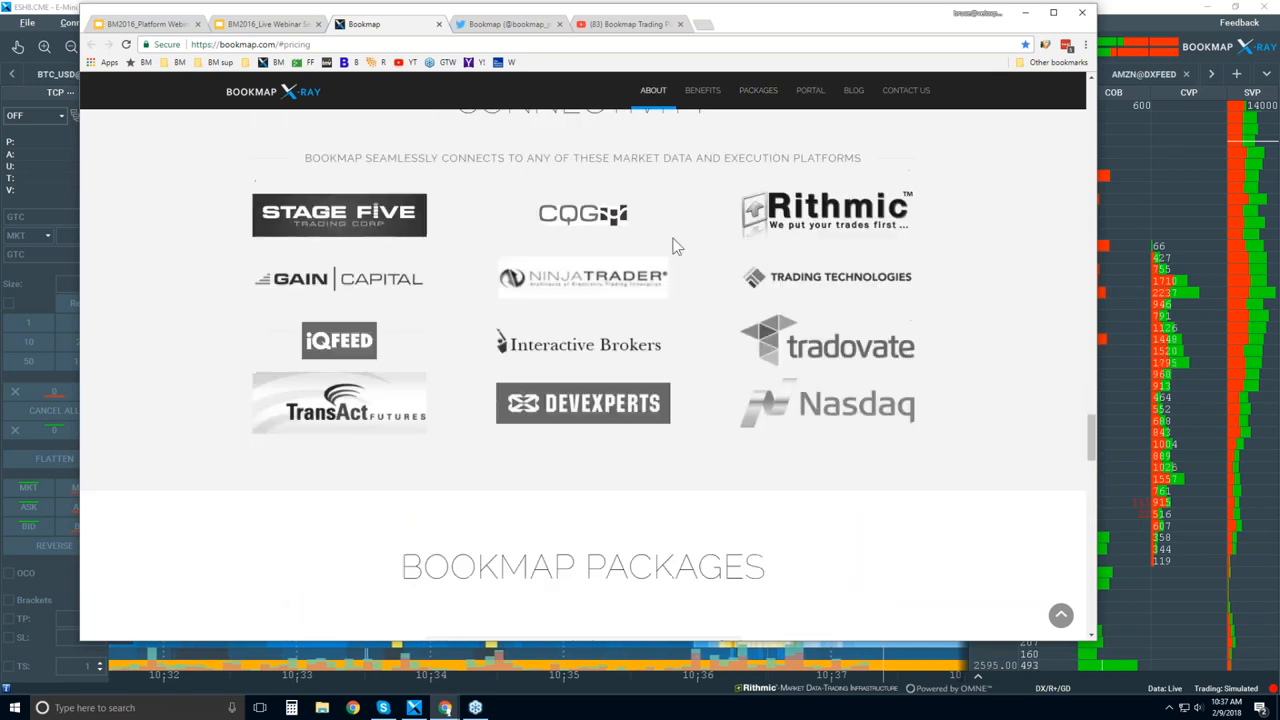
mouse_move(570, 268)
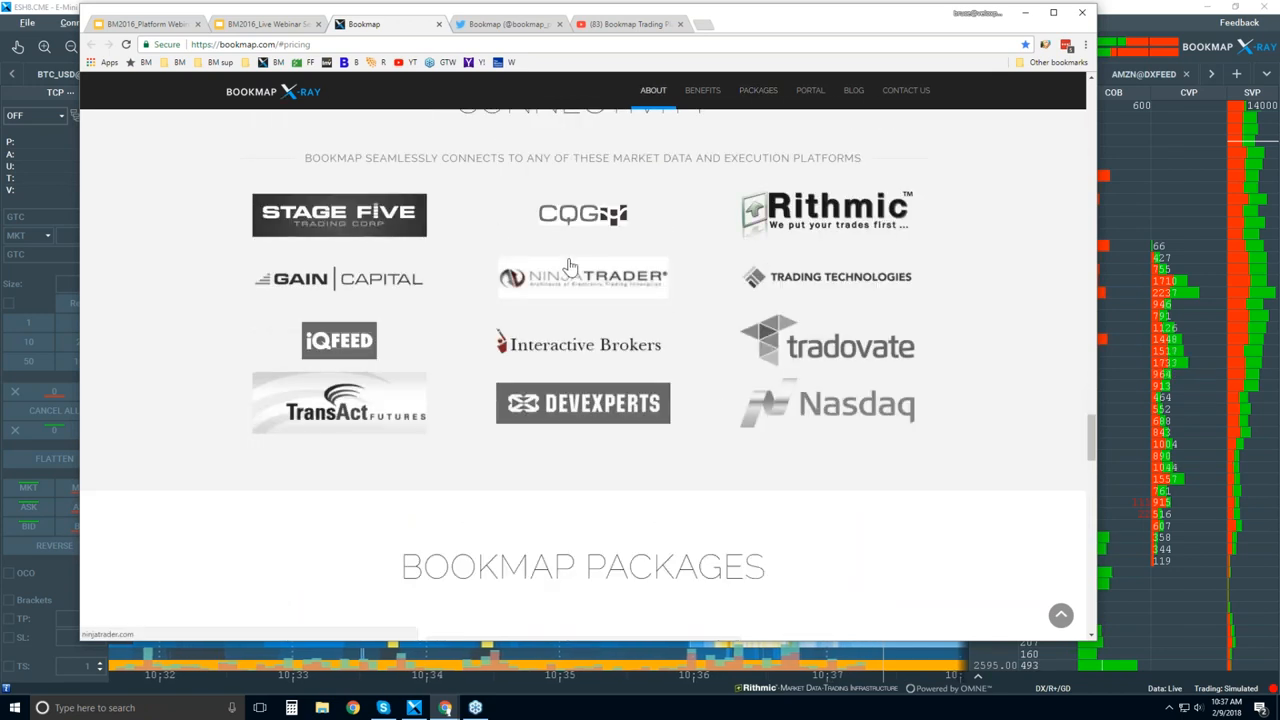
scroll(down, 3)
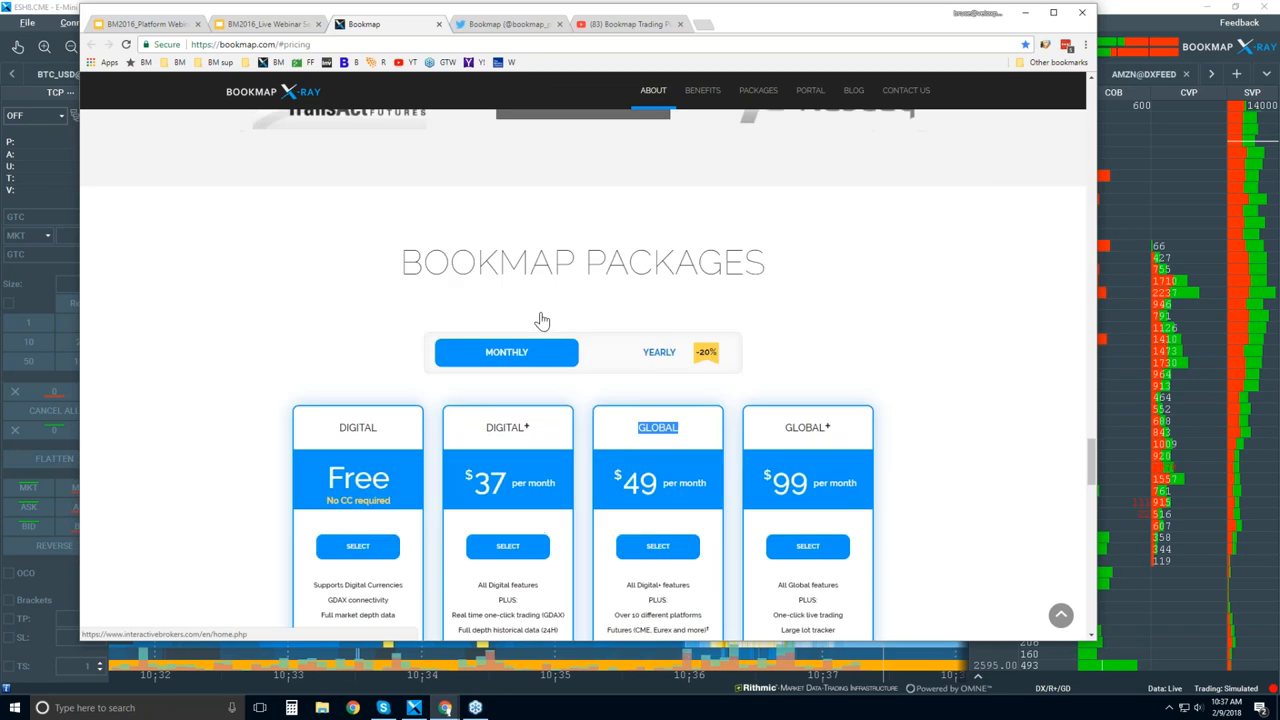
scroll(down, 3)
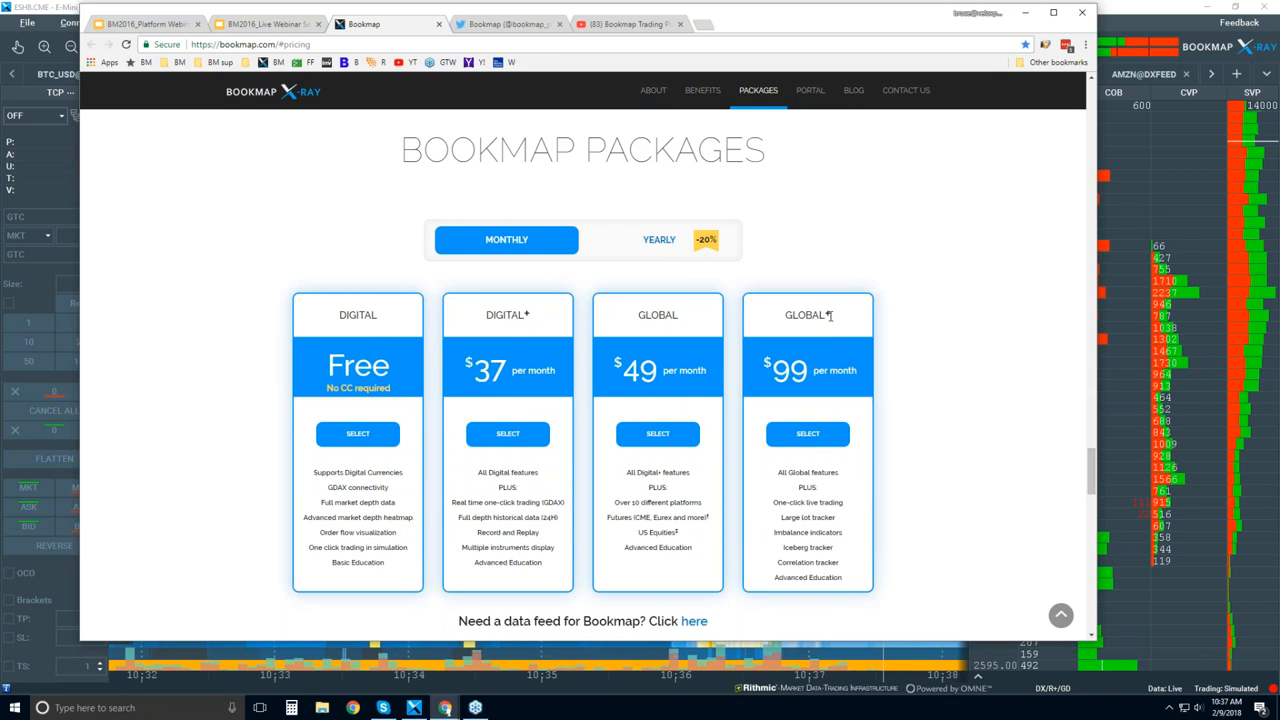
mouse_move(864, 533)
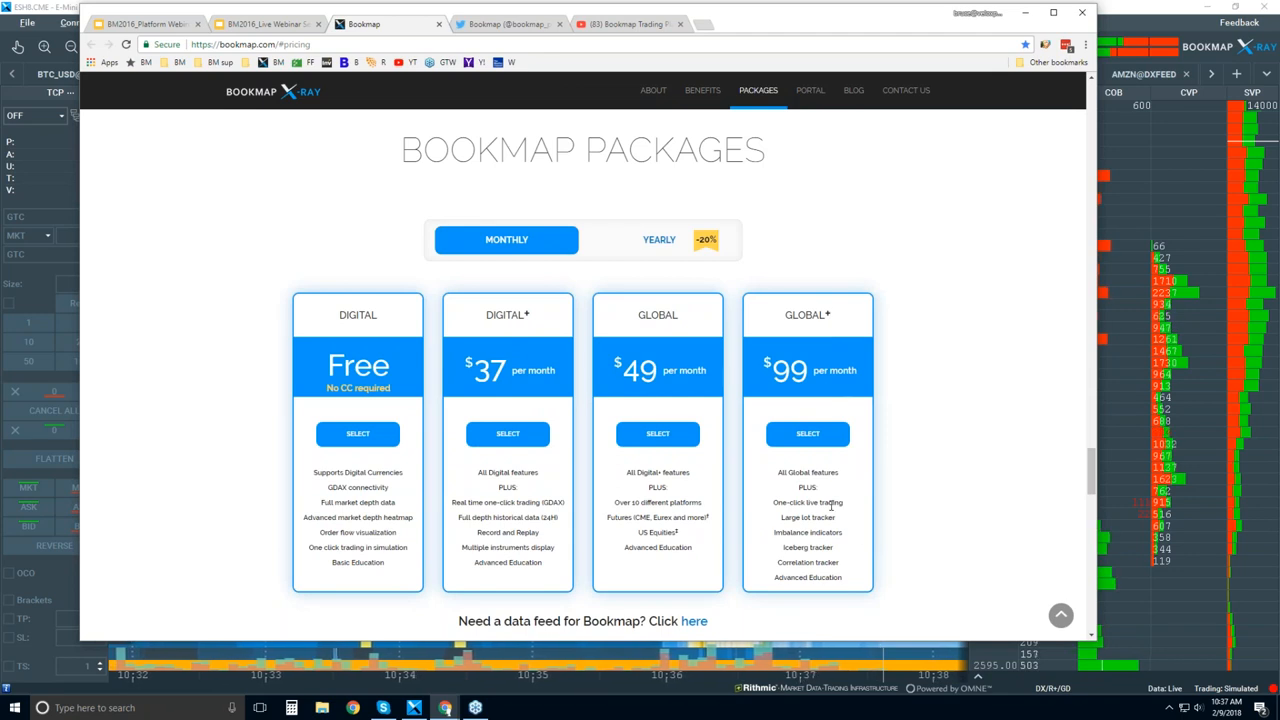
mouse_move(780, 516)
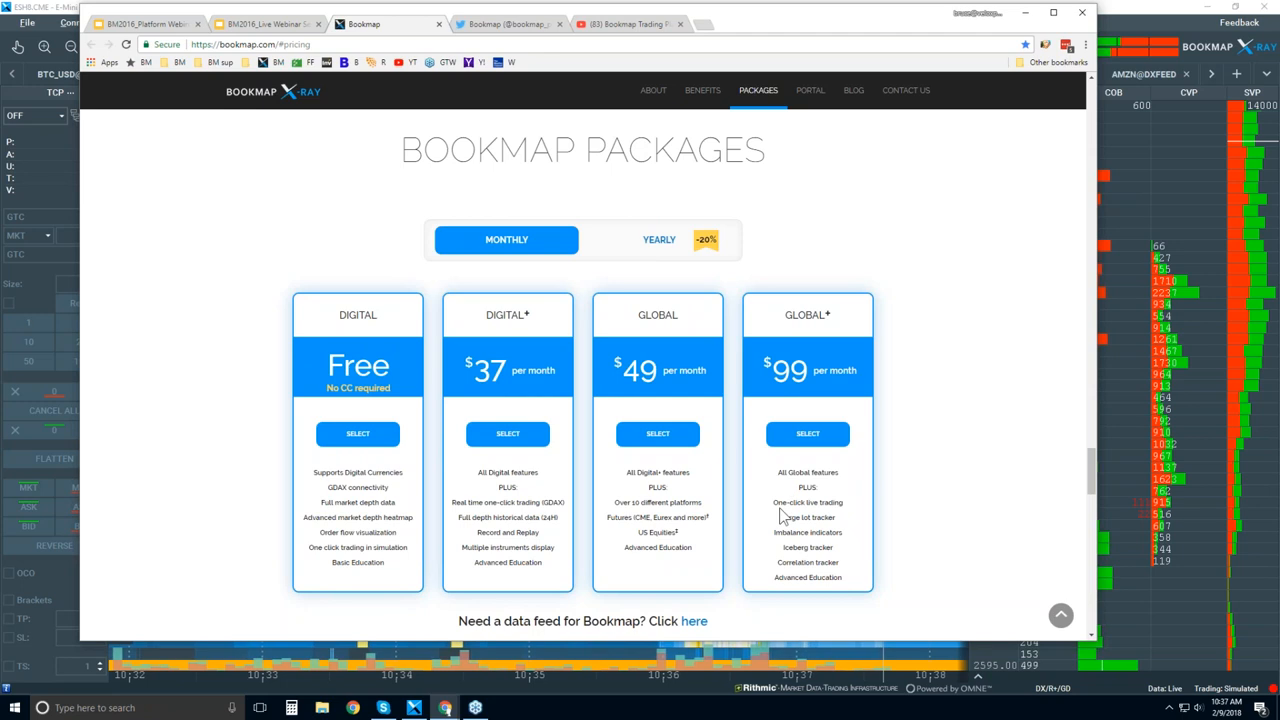
drag(807, 502, 807, 562)
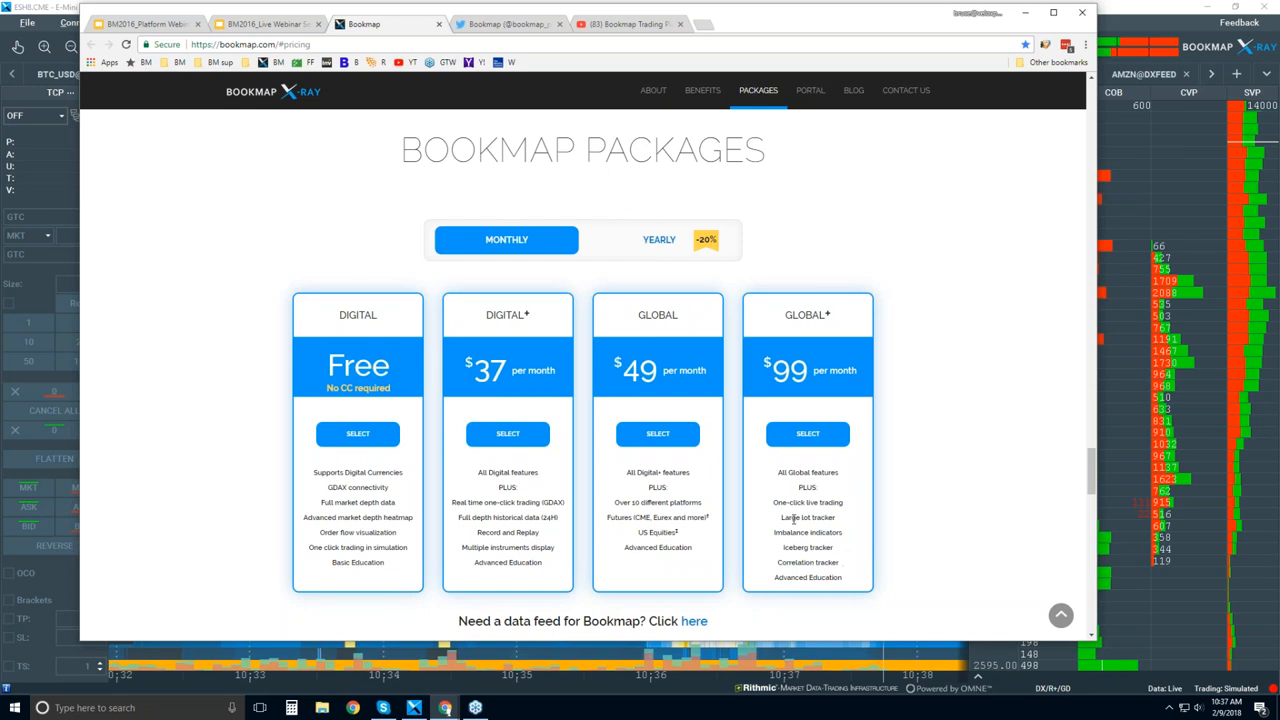
double_click(807, 517)
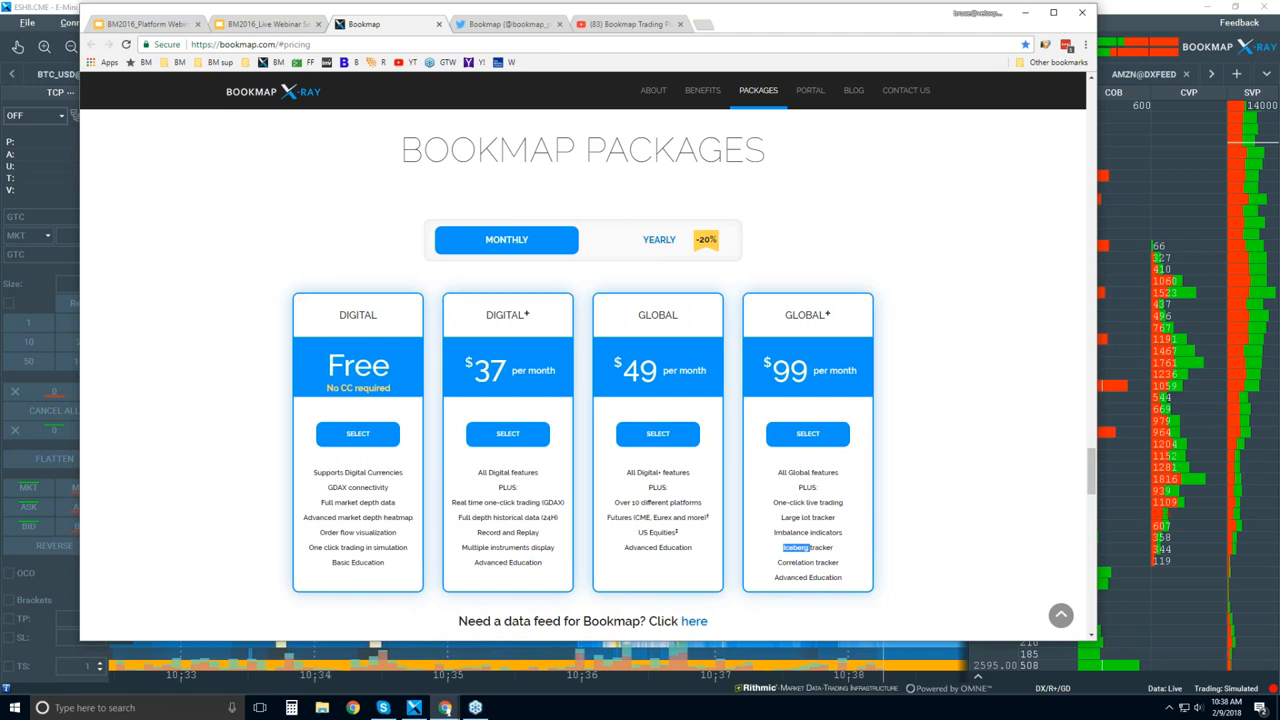
scroll(down, 3)
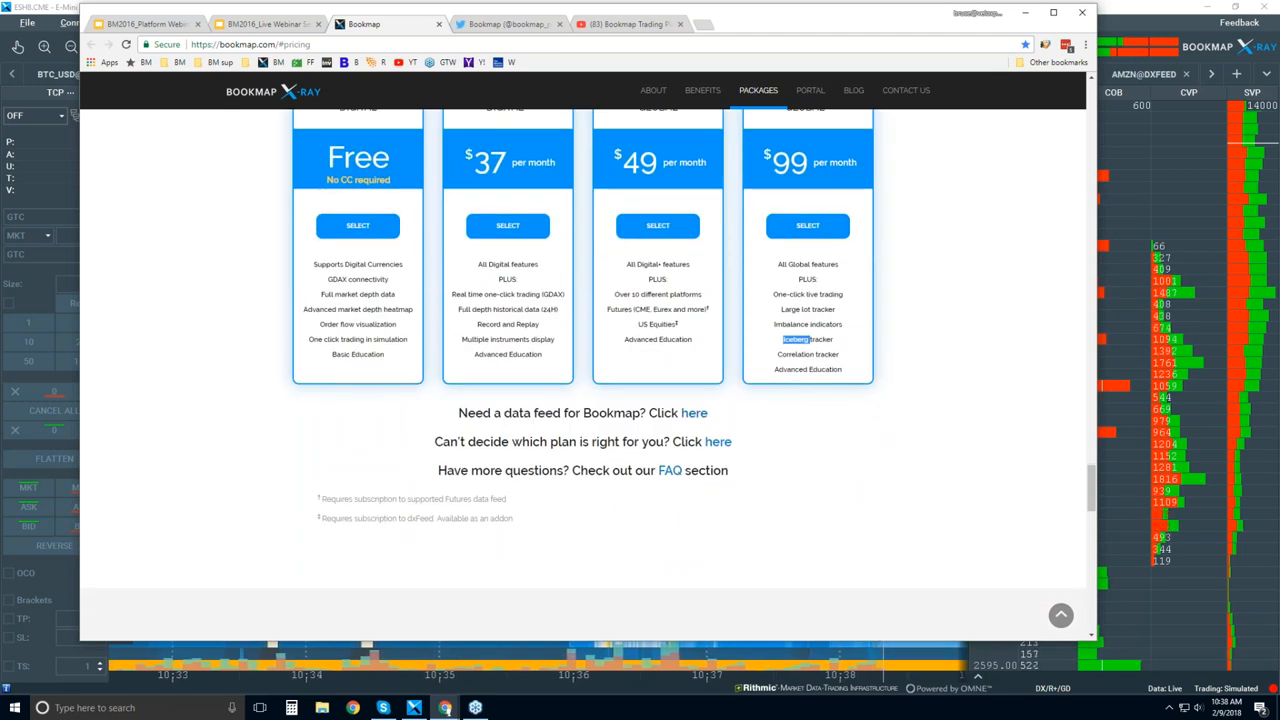
mouse_move(694, 413)
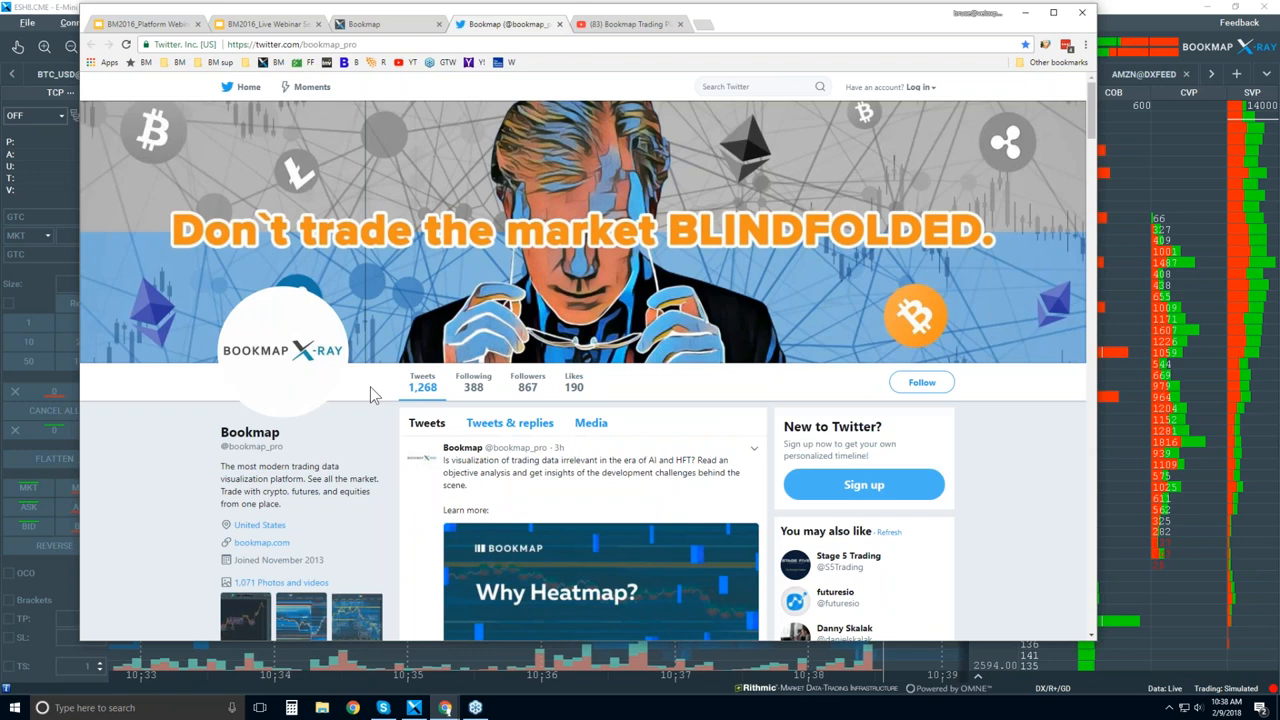
mouse_move(262, 463)
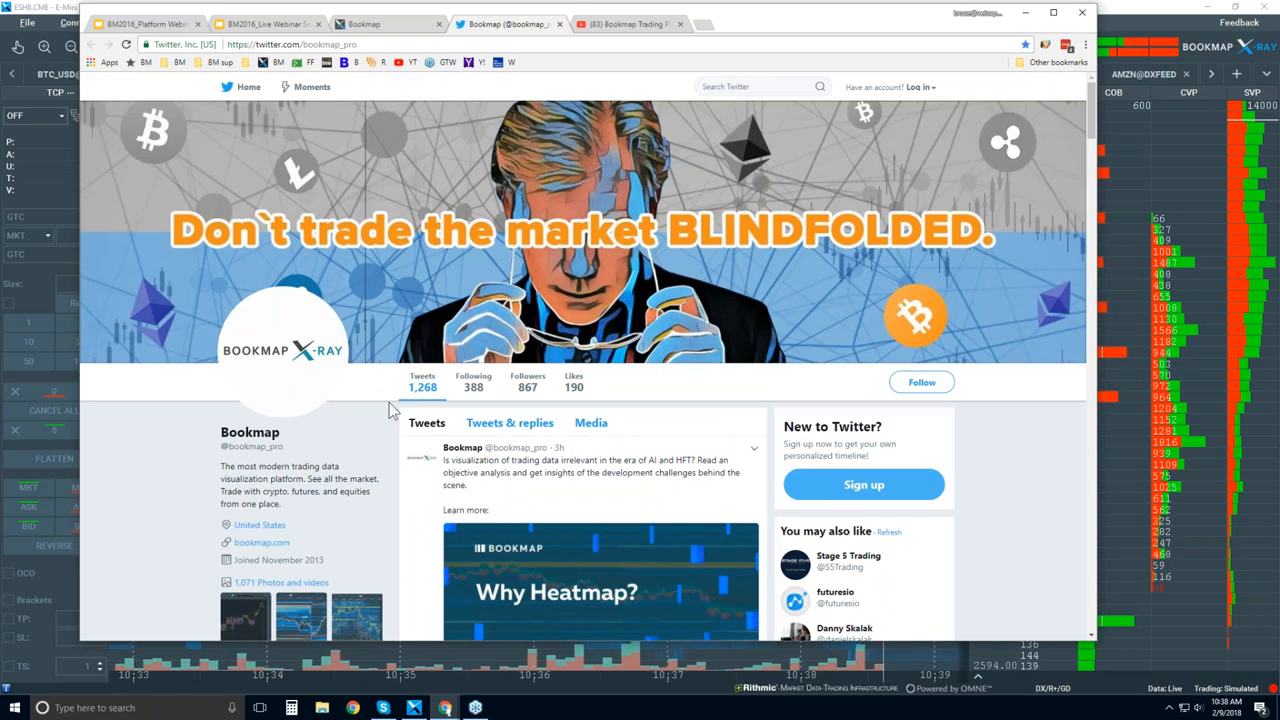
Scroll the Bookmap Trading Platform YouTube channel page to its intro video and xRay playlist
scroll(down, 3)
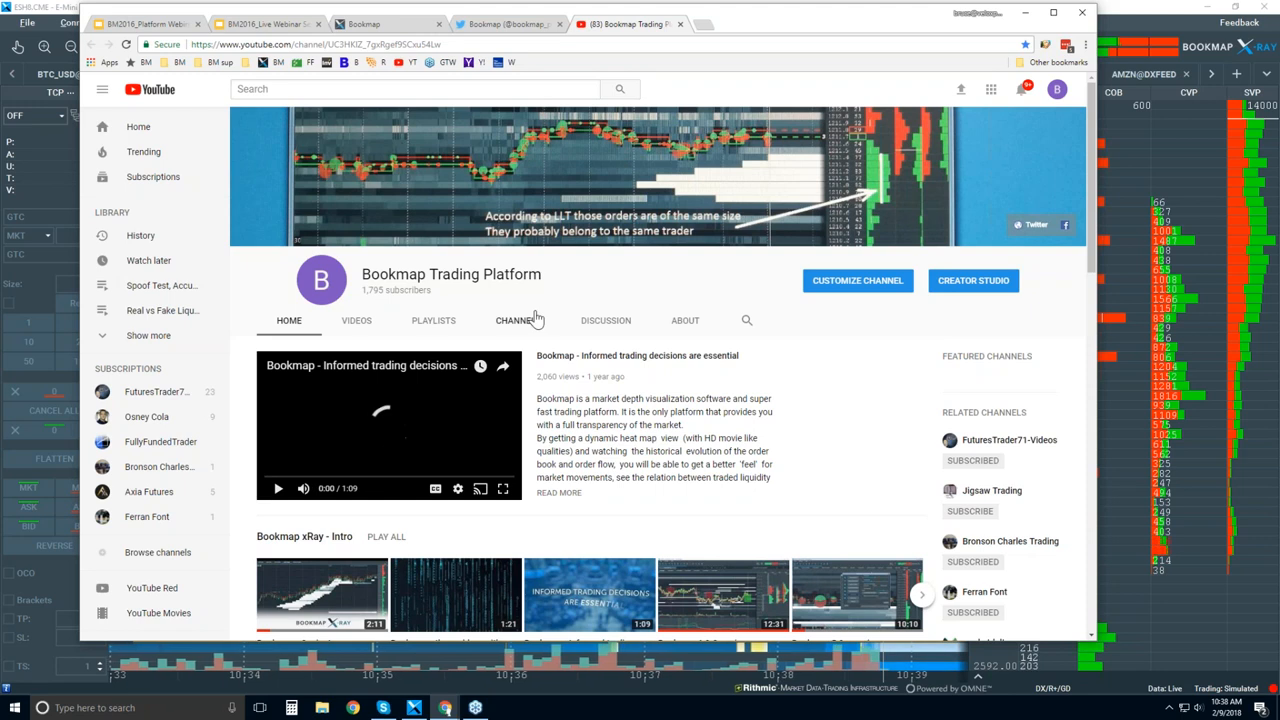
Scroll the channel Home to the Order Flow video snippets row and highlight its description
scroll(down, 3)
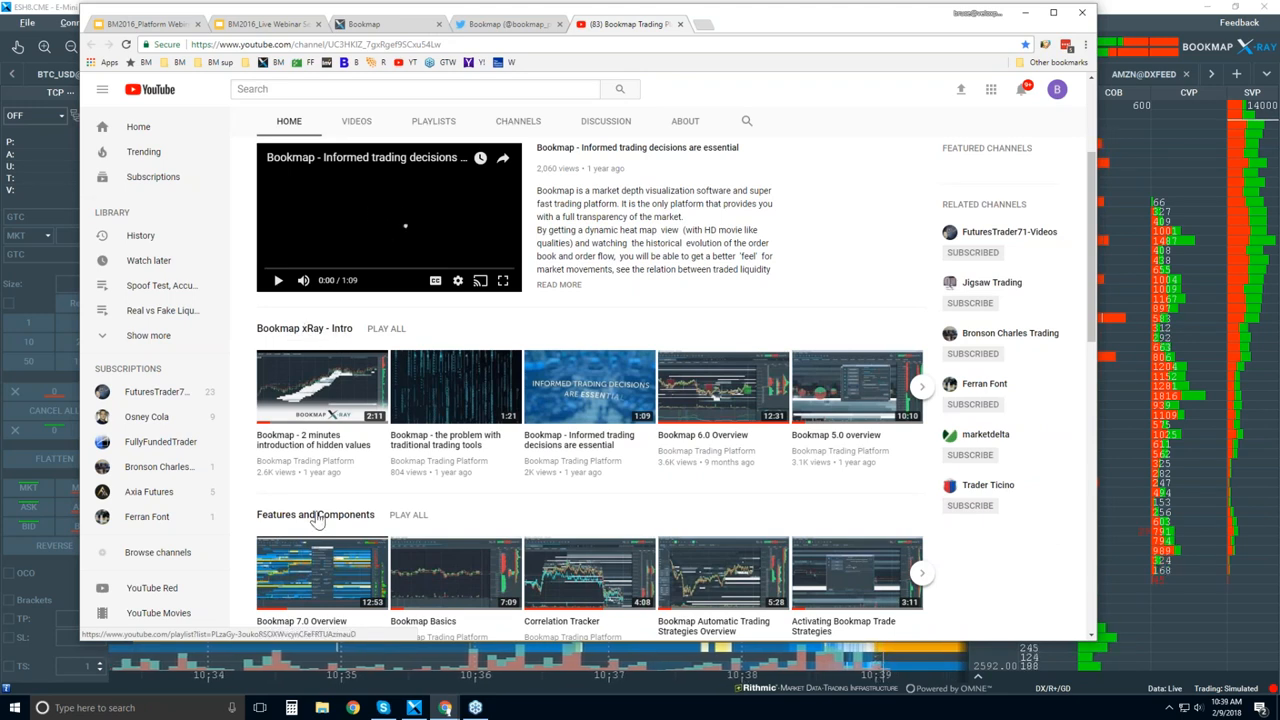
scroll(down, 3)
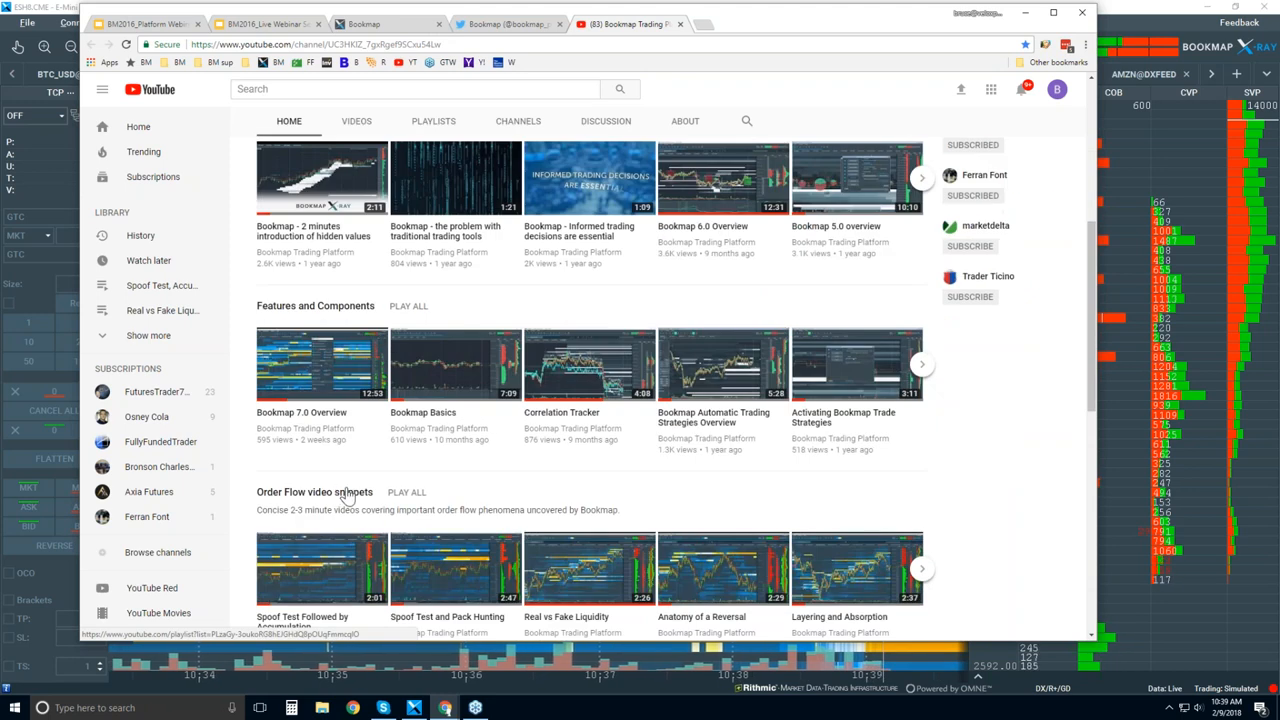
mouse_move(447, 460)
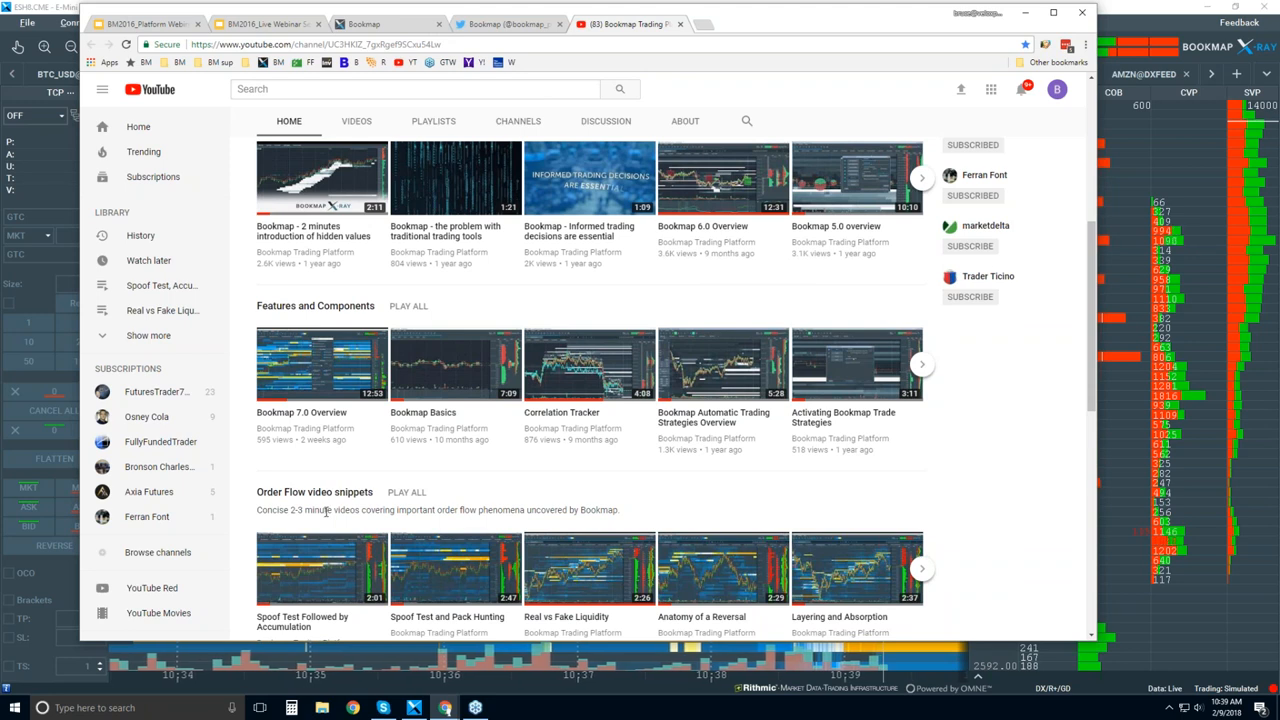
mouse_move(518, 528)
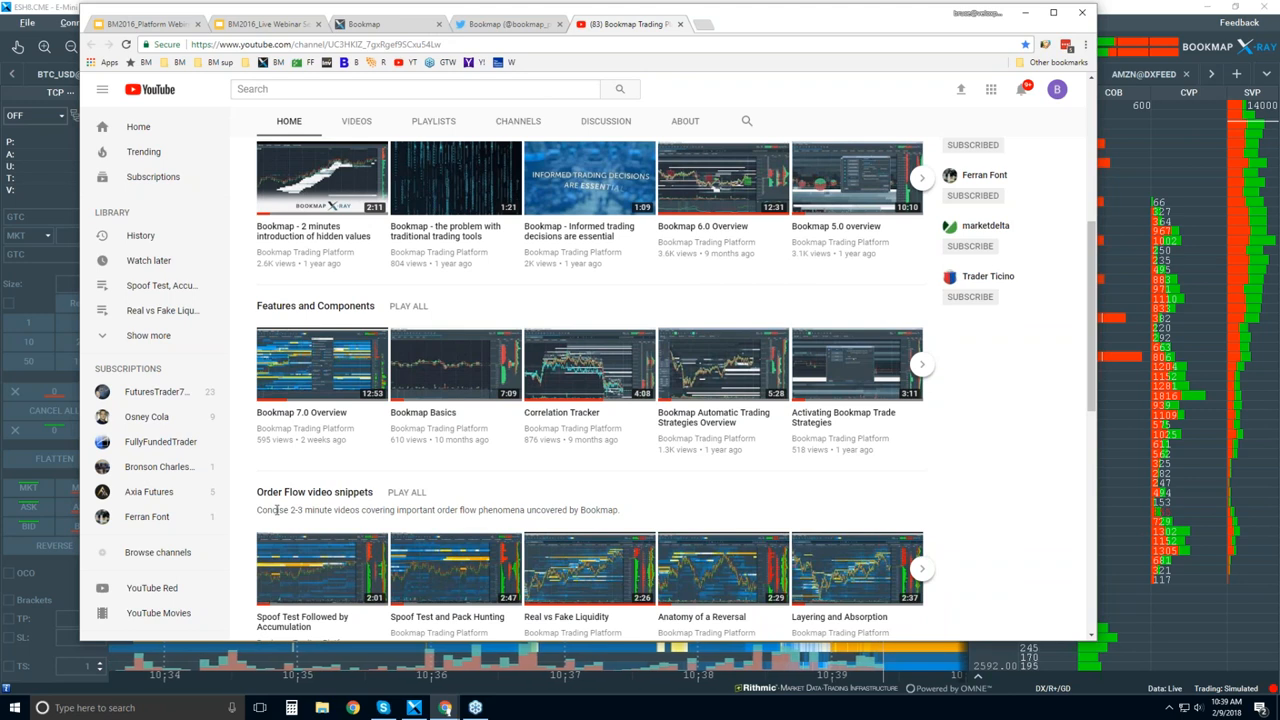
double_click(278, 510)
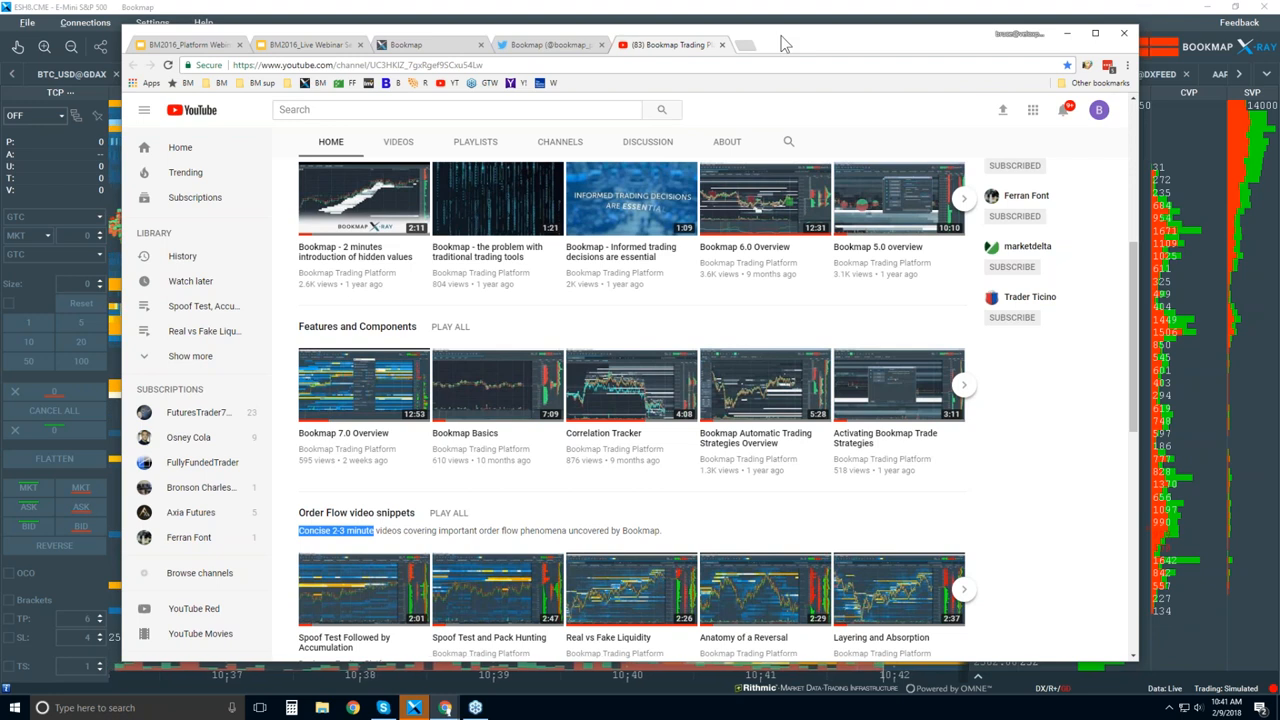
mouse_move(775, 18)
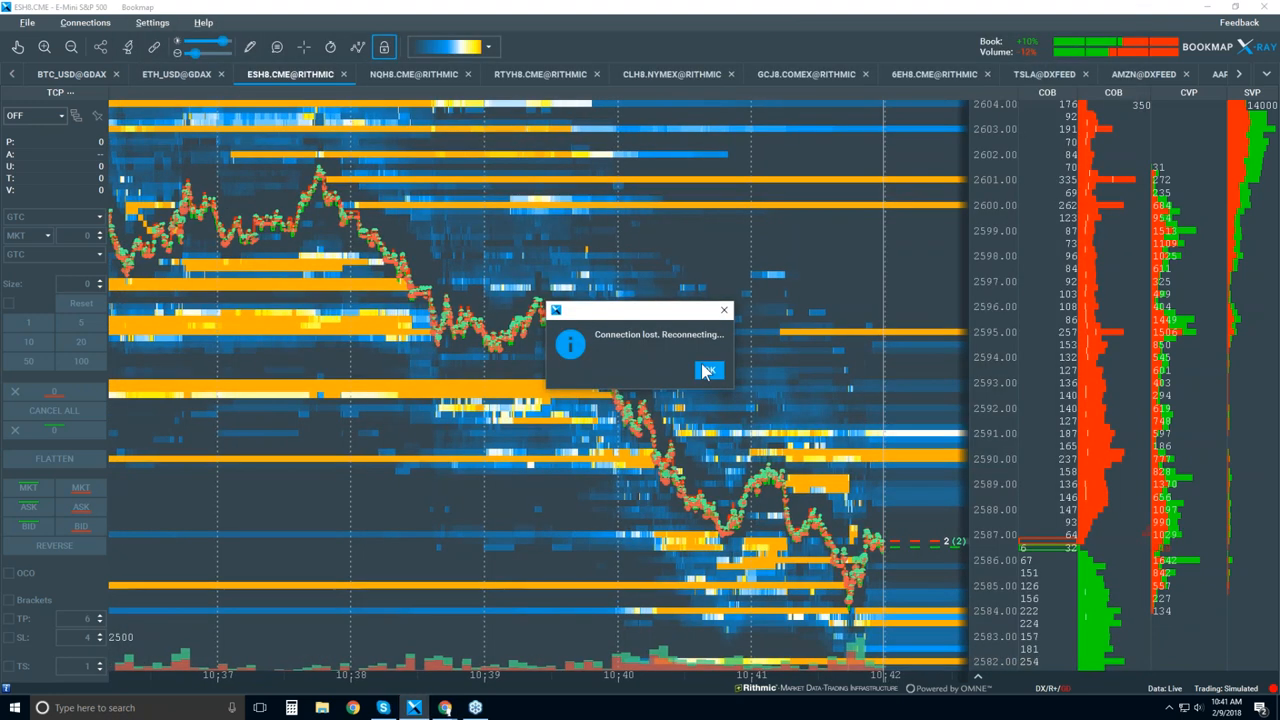
Acknowledge the 'Connection lost. Reconnecting...' notice with OK
click(708, 371)
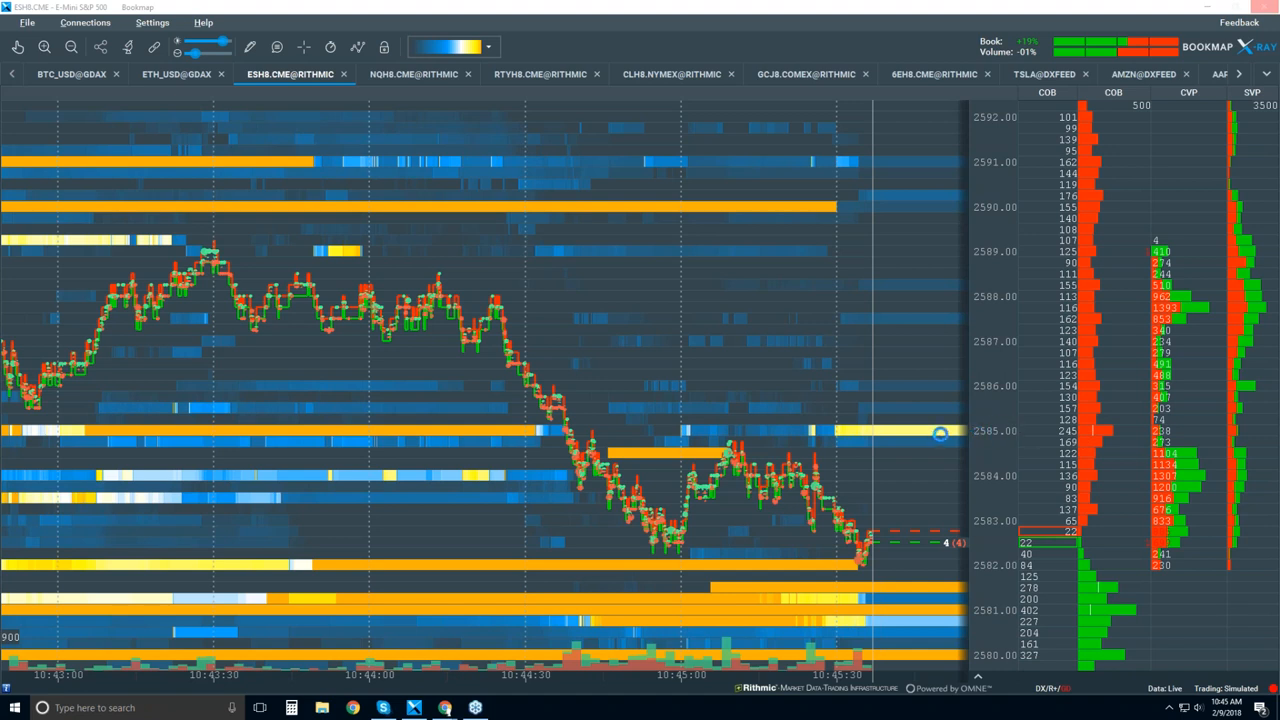
mouse_move(933, 440)
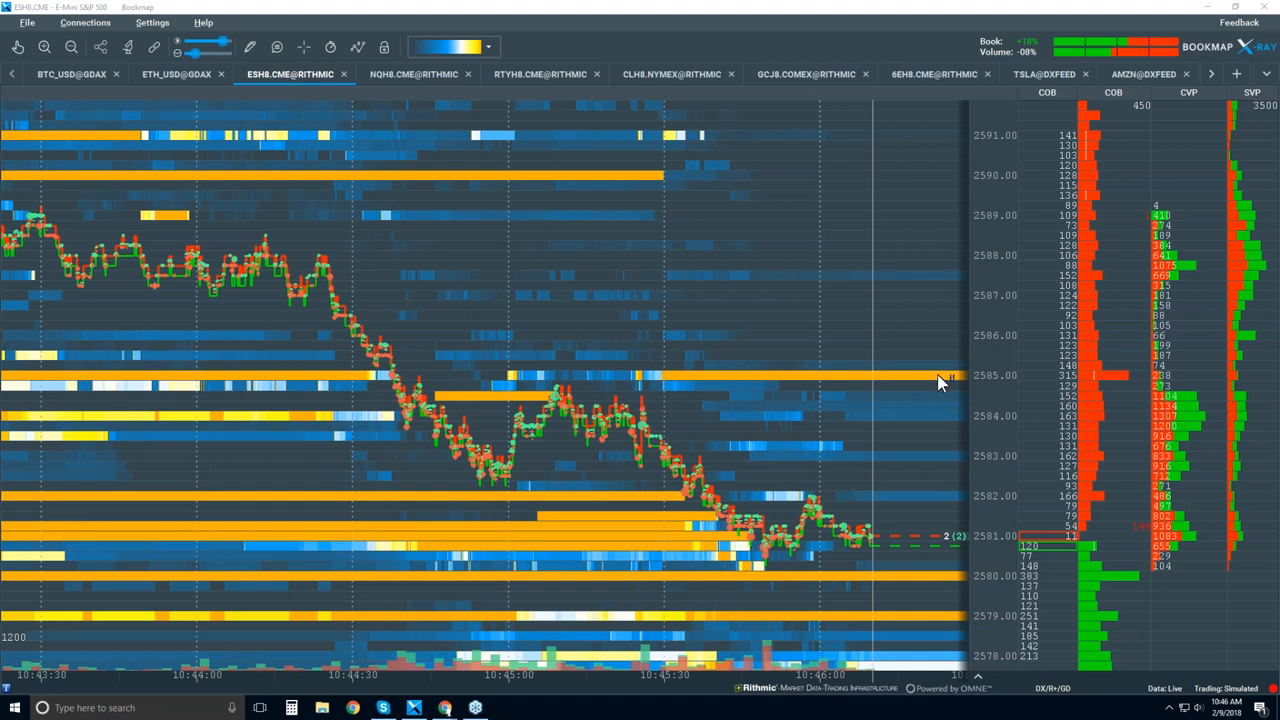
mouse_move(1117, 370)
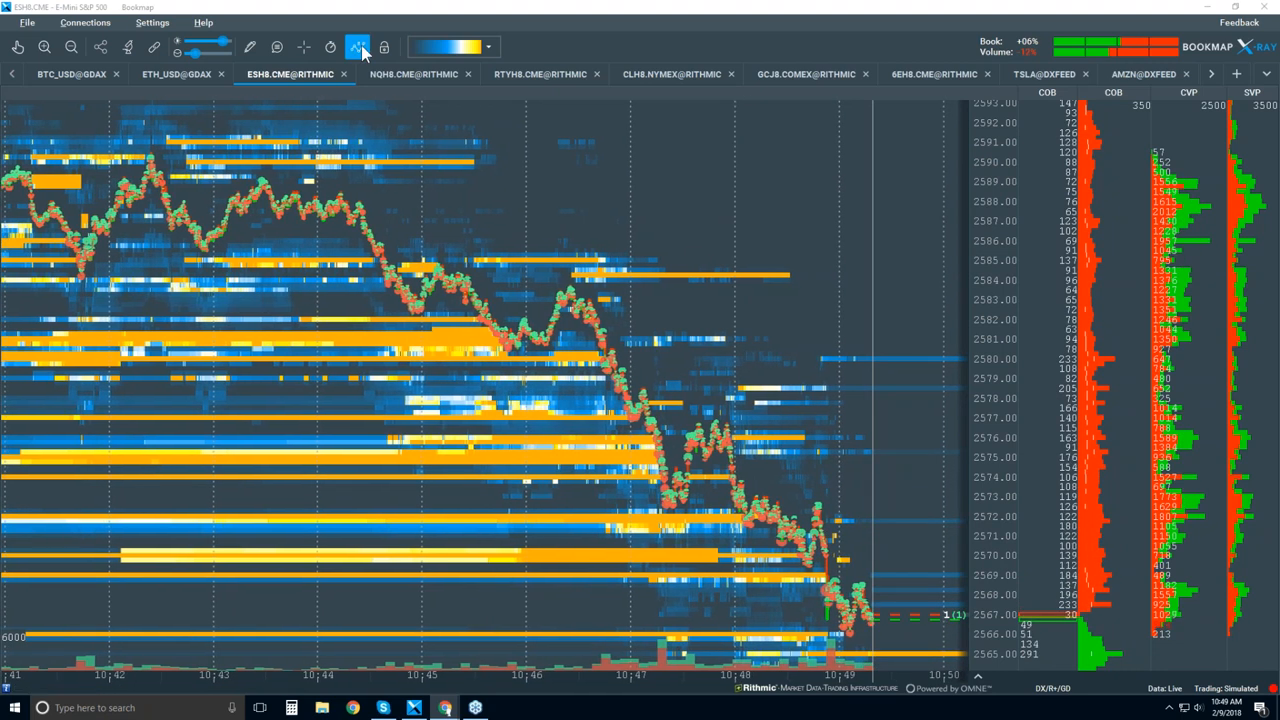
Uncheck Heatmap in the indicators list, leaving Candlestick Bars and Volume Bars on
click(357, 47)
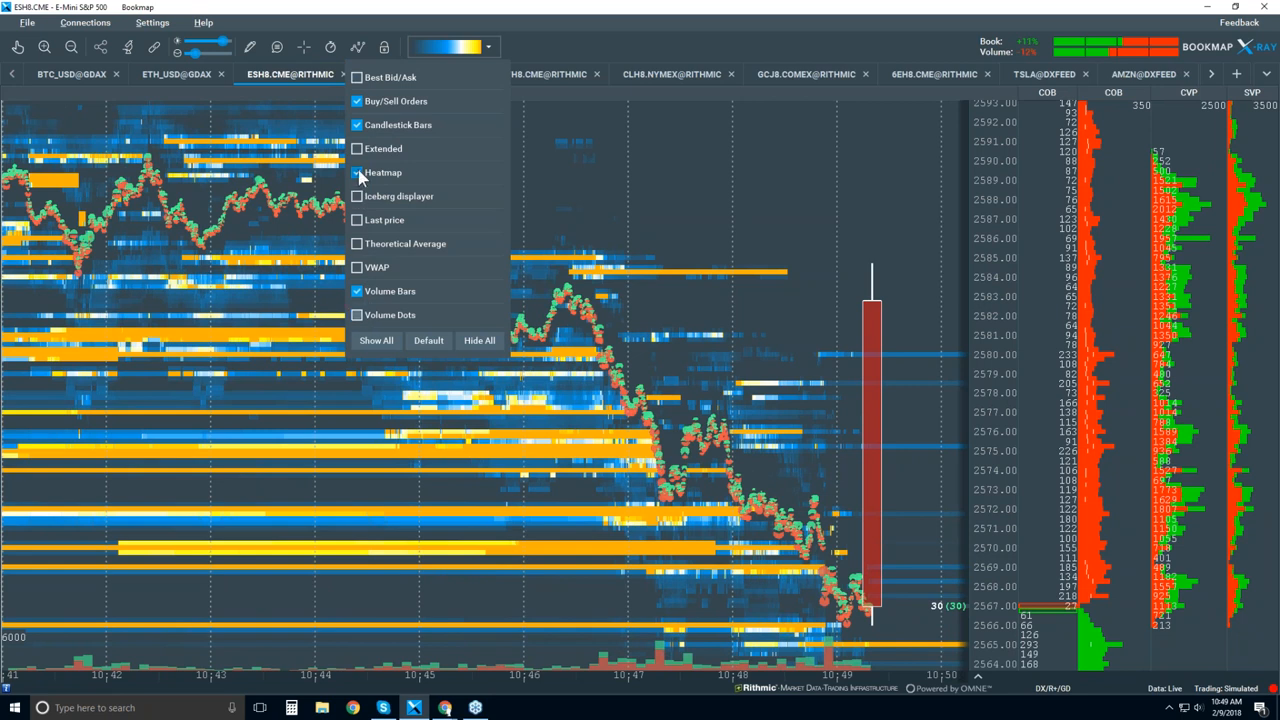
click(357, 172)
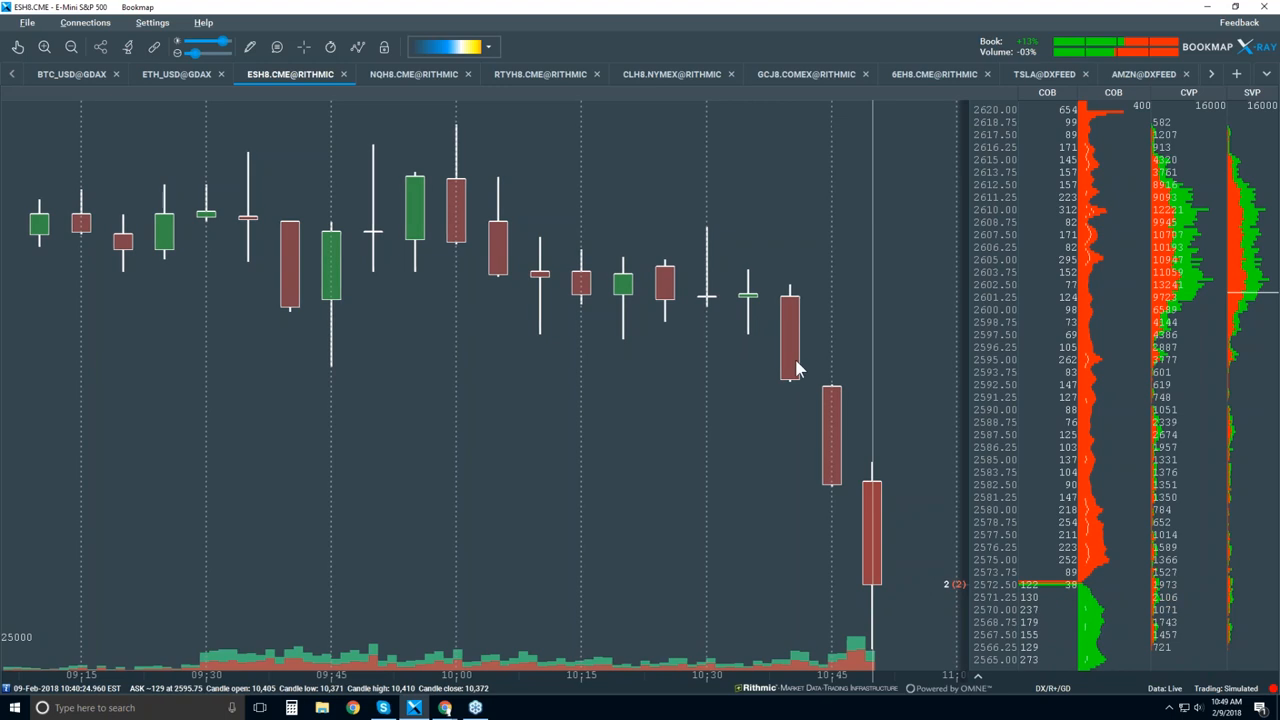
mouse_move(797, 312)
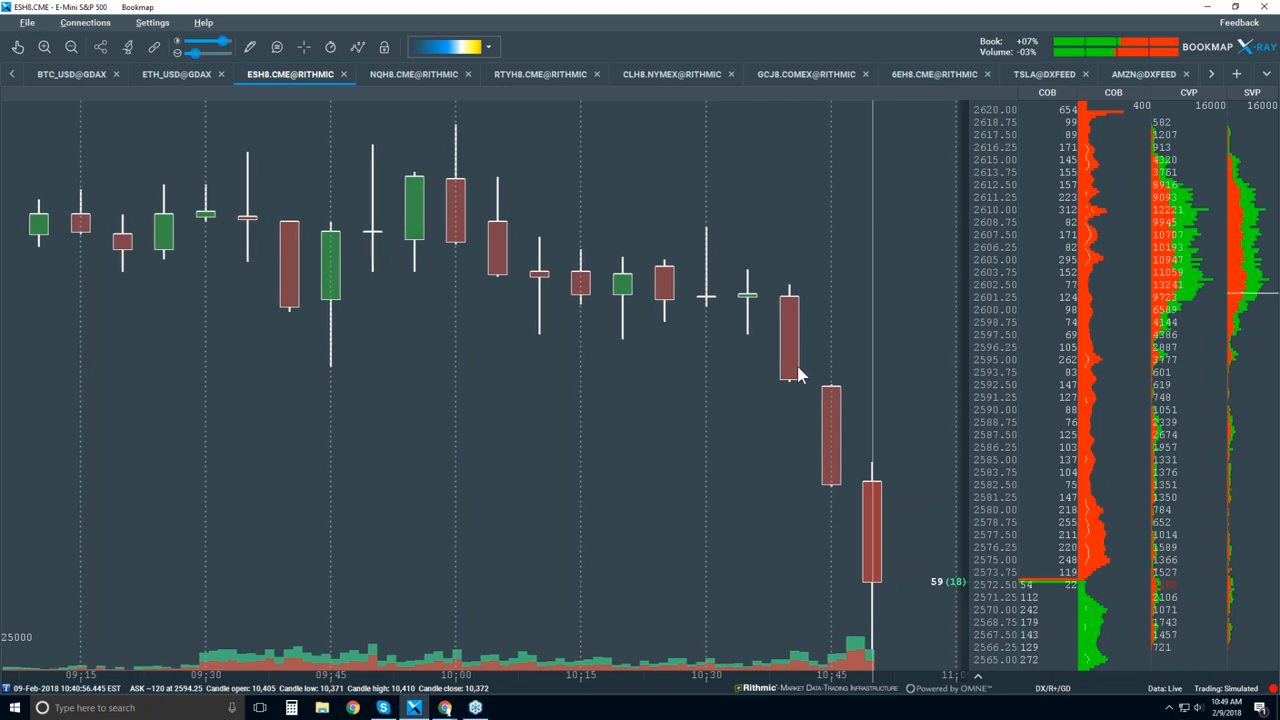
mouse_move(793, 332)
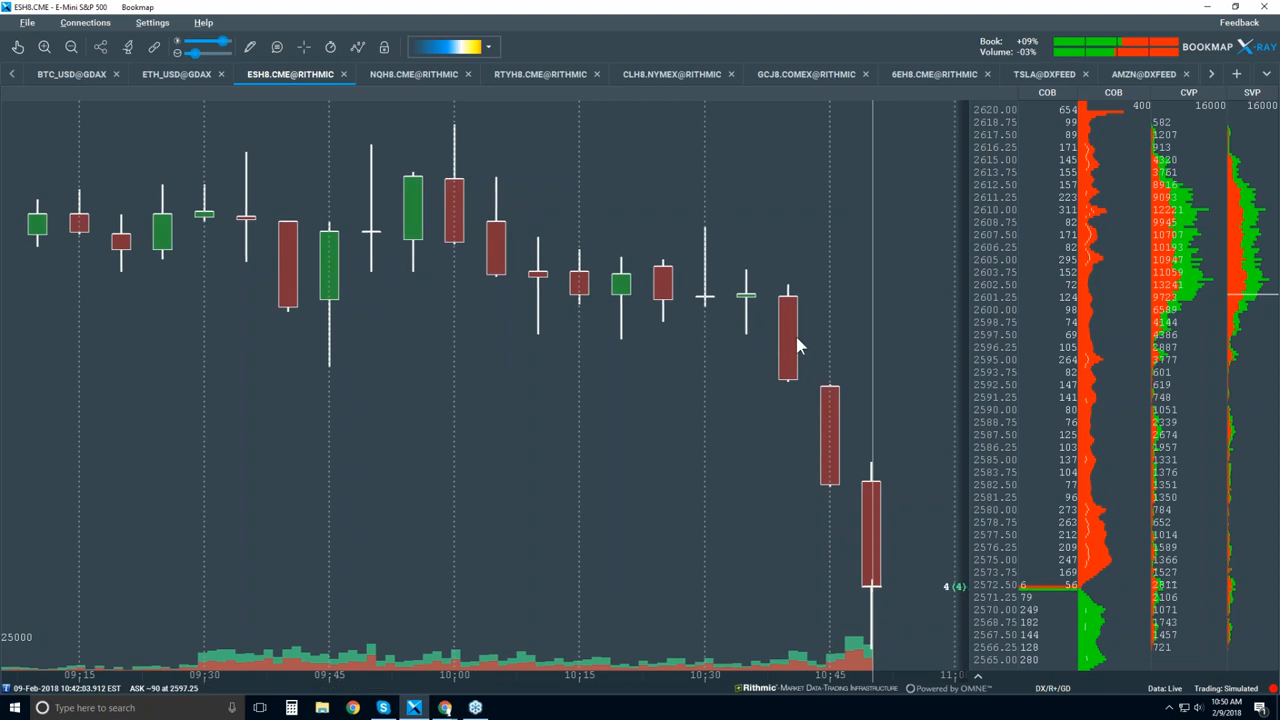
Zoom the ES chart's time axis in to about 10:10–10:50
click(357, 47)
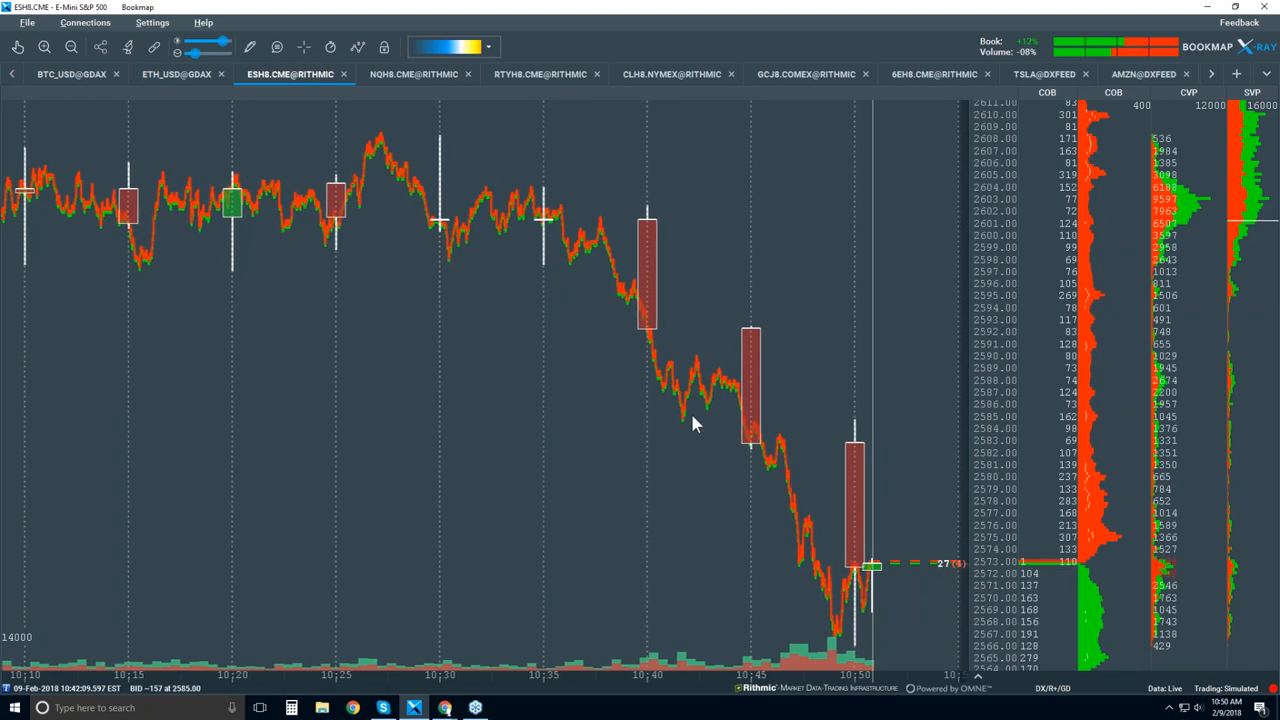
mouse_move(687, 430)
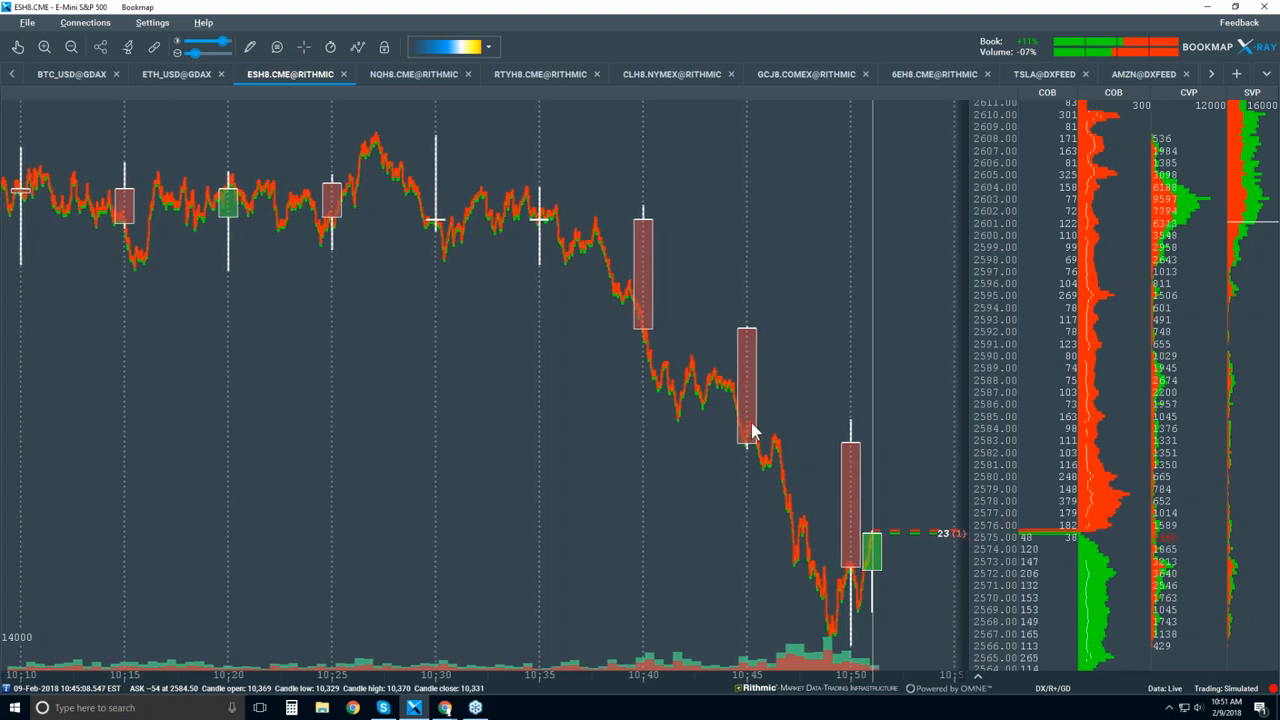
Draw a horizontal line at about 2584.50 on the ES chart, then set drawing mode back to None
click(153, 47)
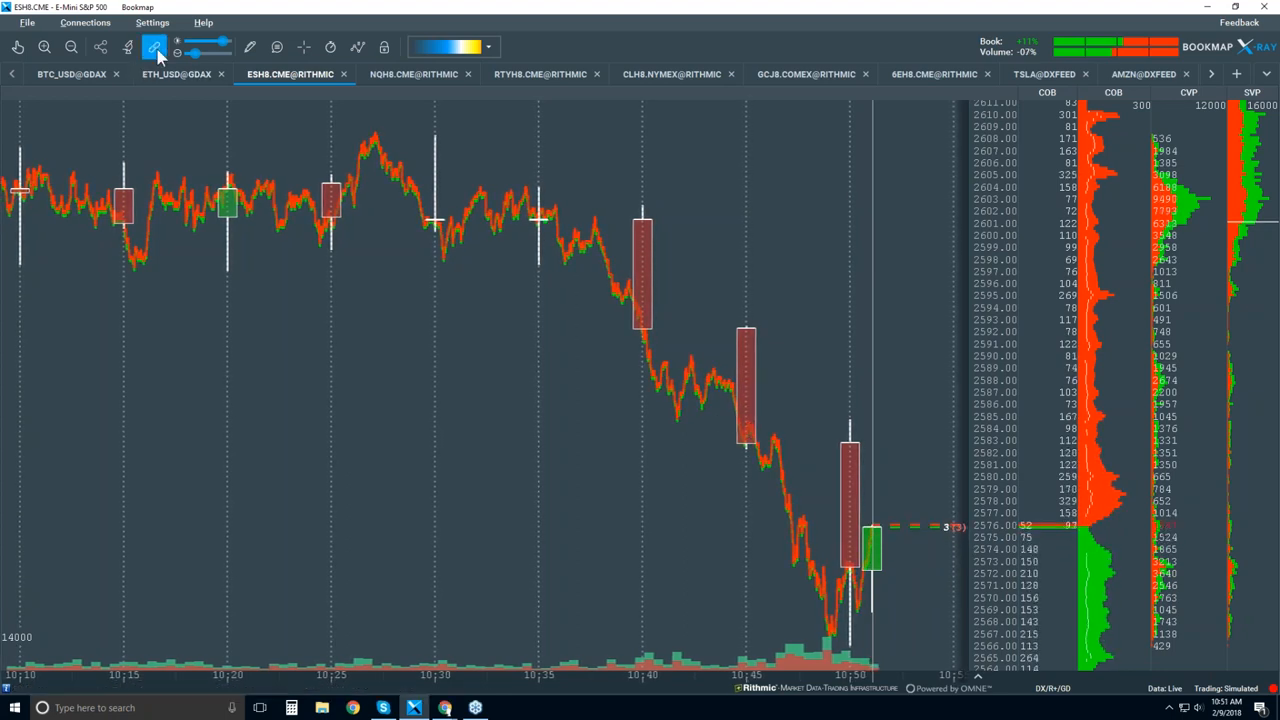
click(154, 47)
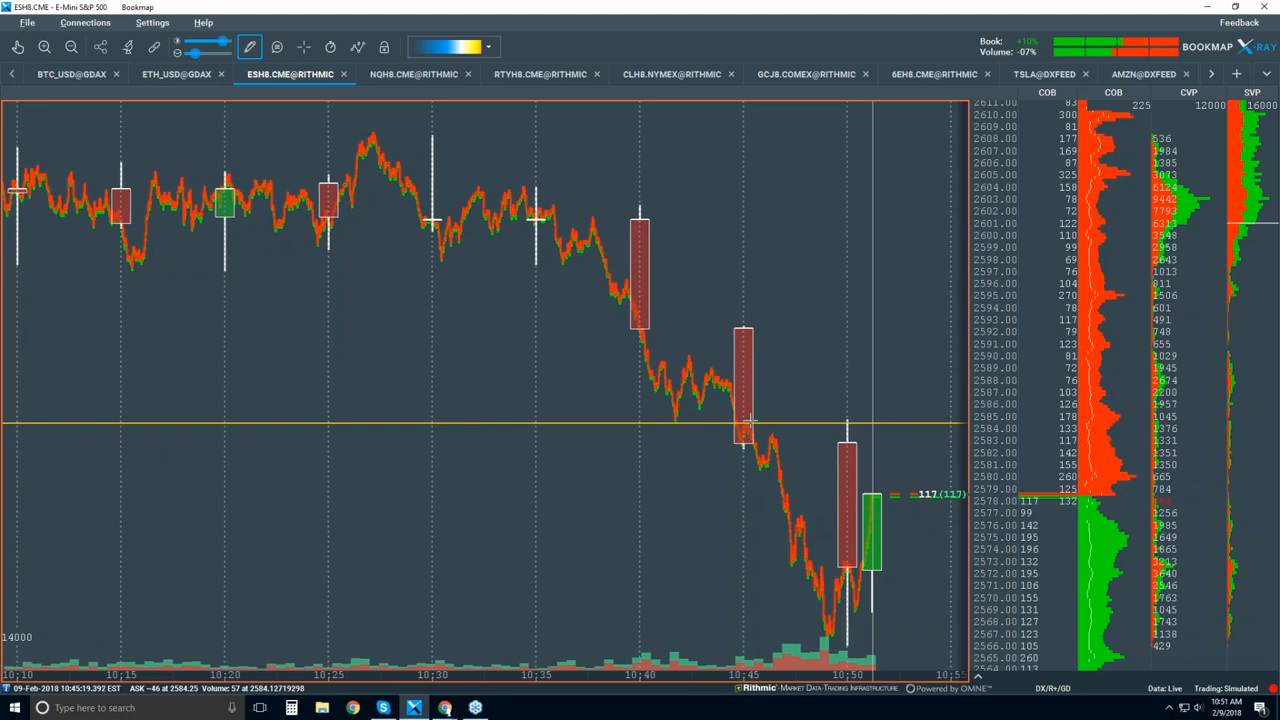
click(249, 47)
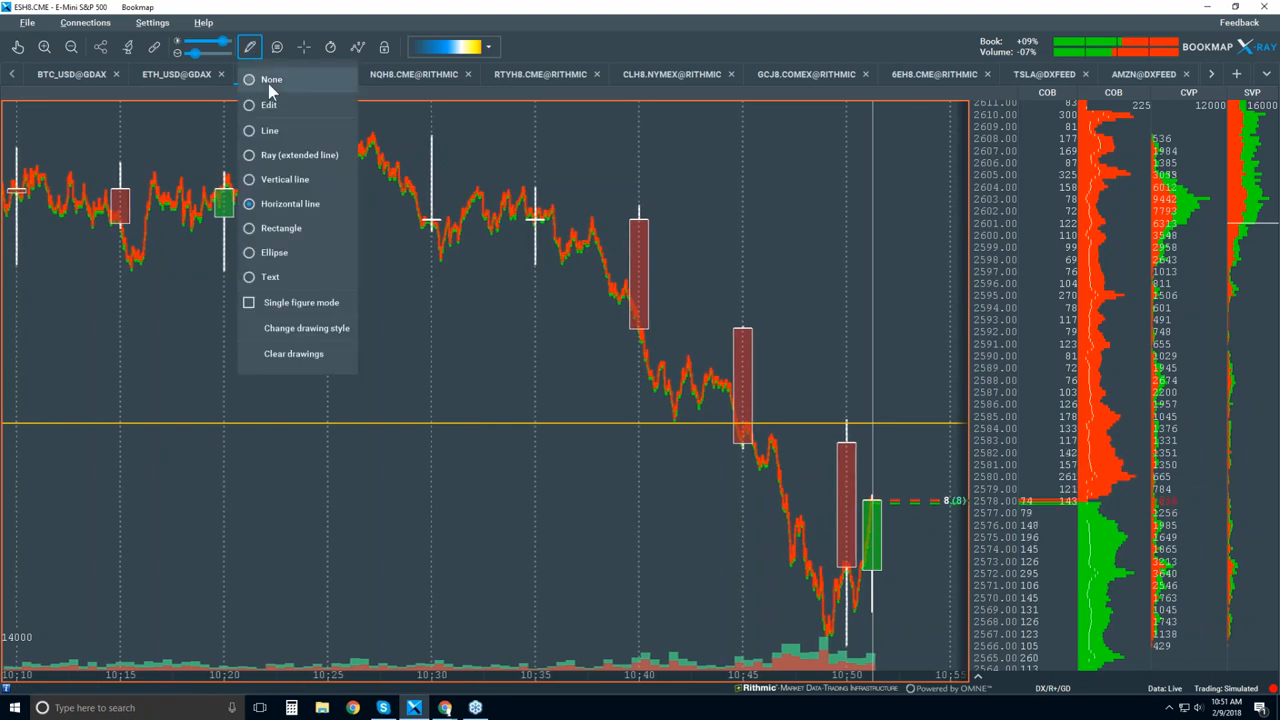
click(271, 79)
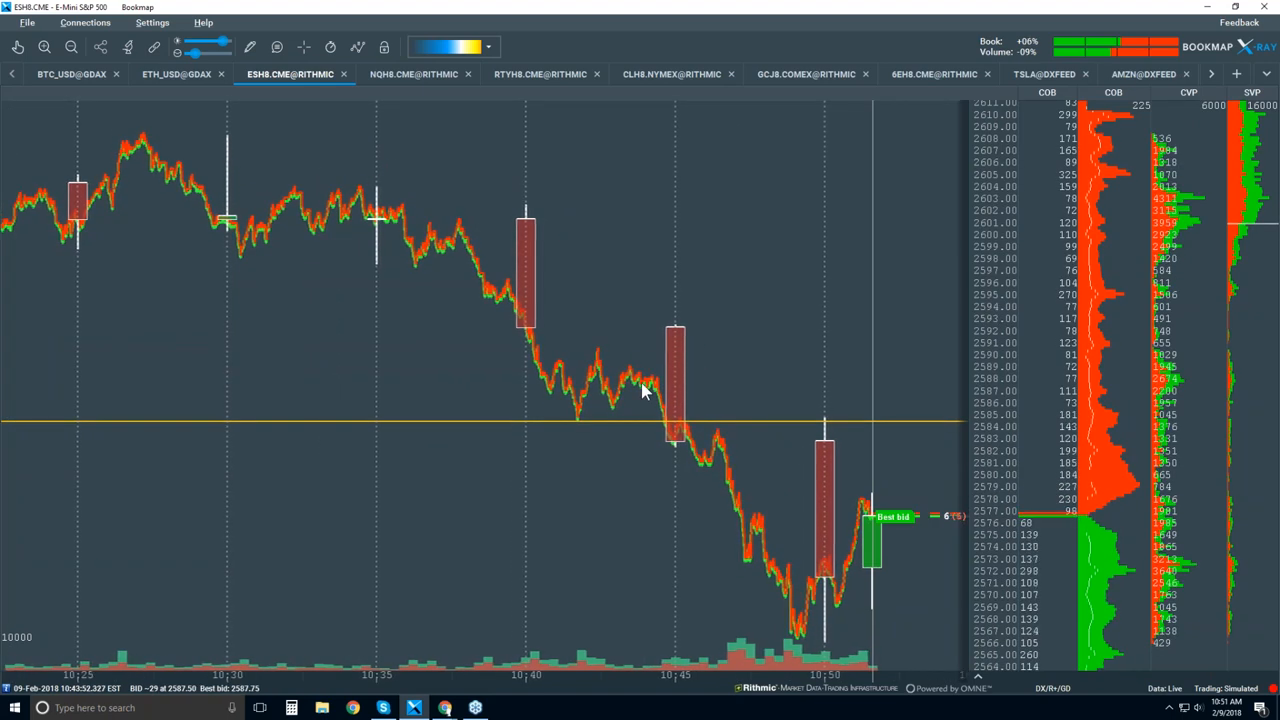
Check Best Bid/Ask, Buy/Sell Orders, Candlestick Bars and Volume Bars in the indicators list
click(357, 47)
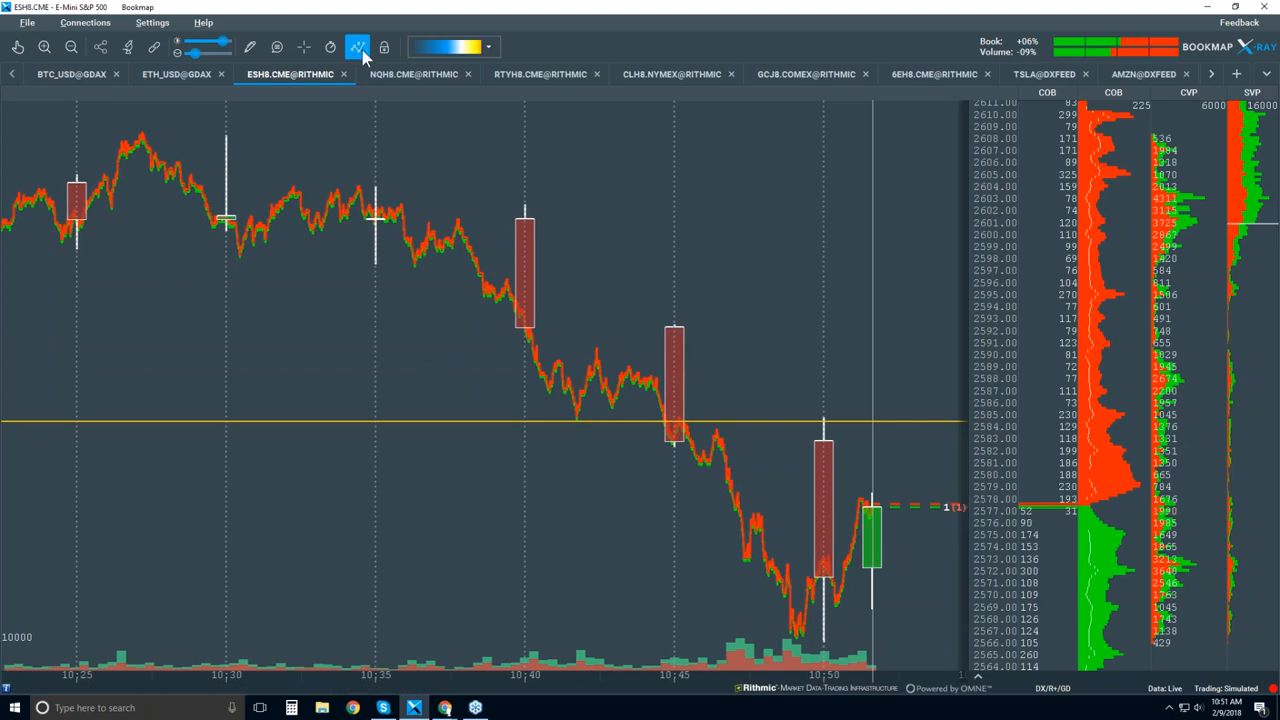
click(357, 47)
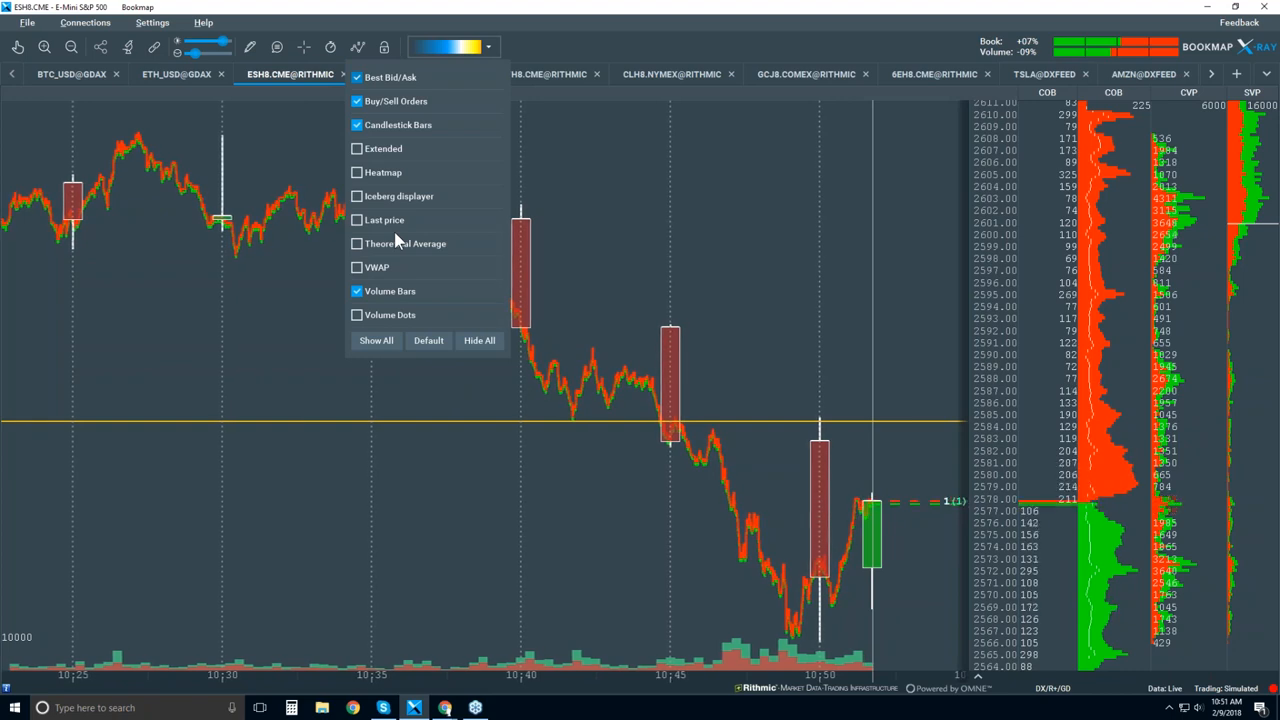
click(357, 314)
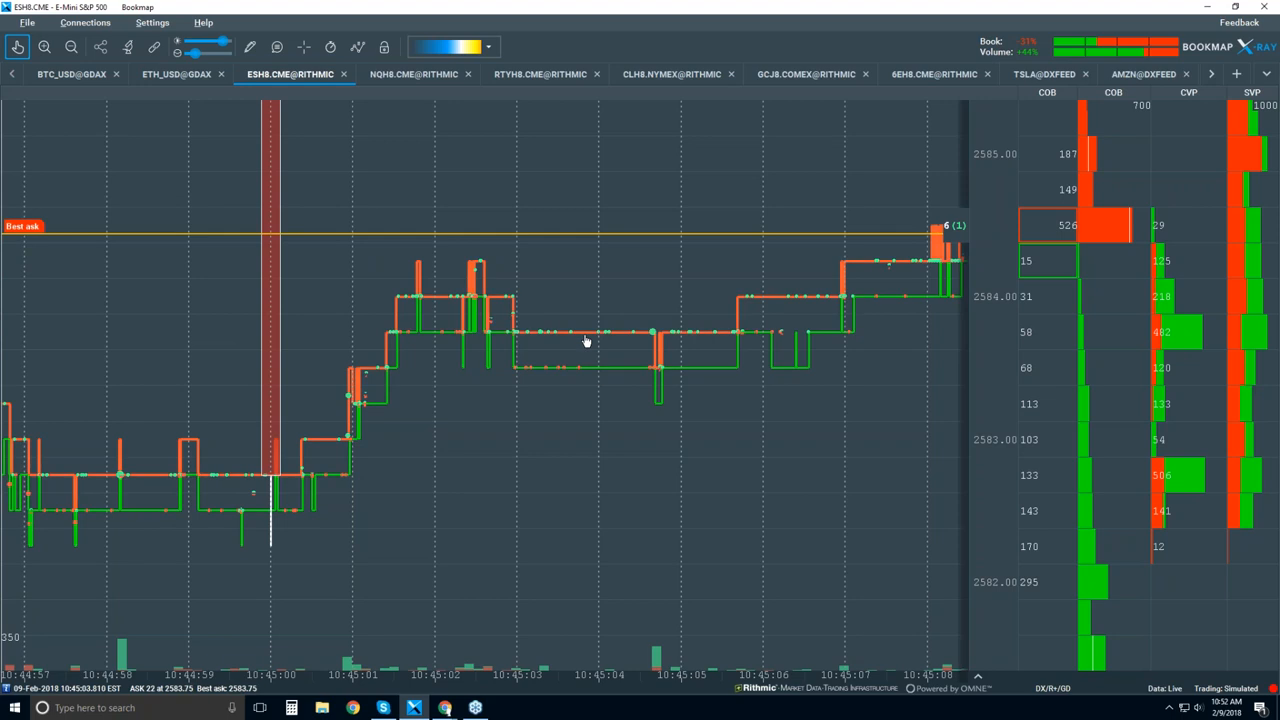
mouse_move(622, 340)
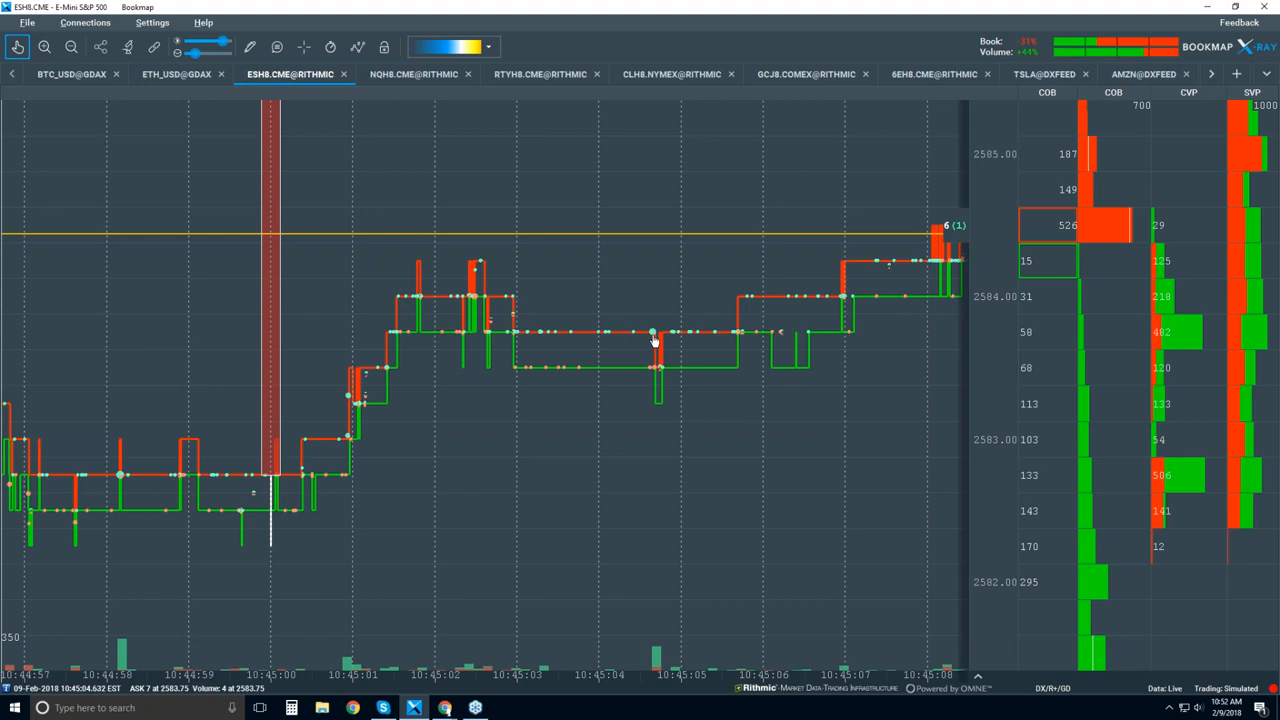
mouse_move(606, 341)
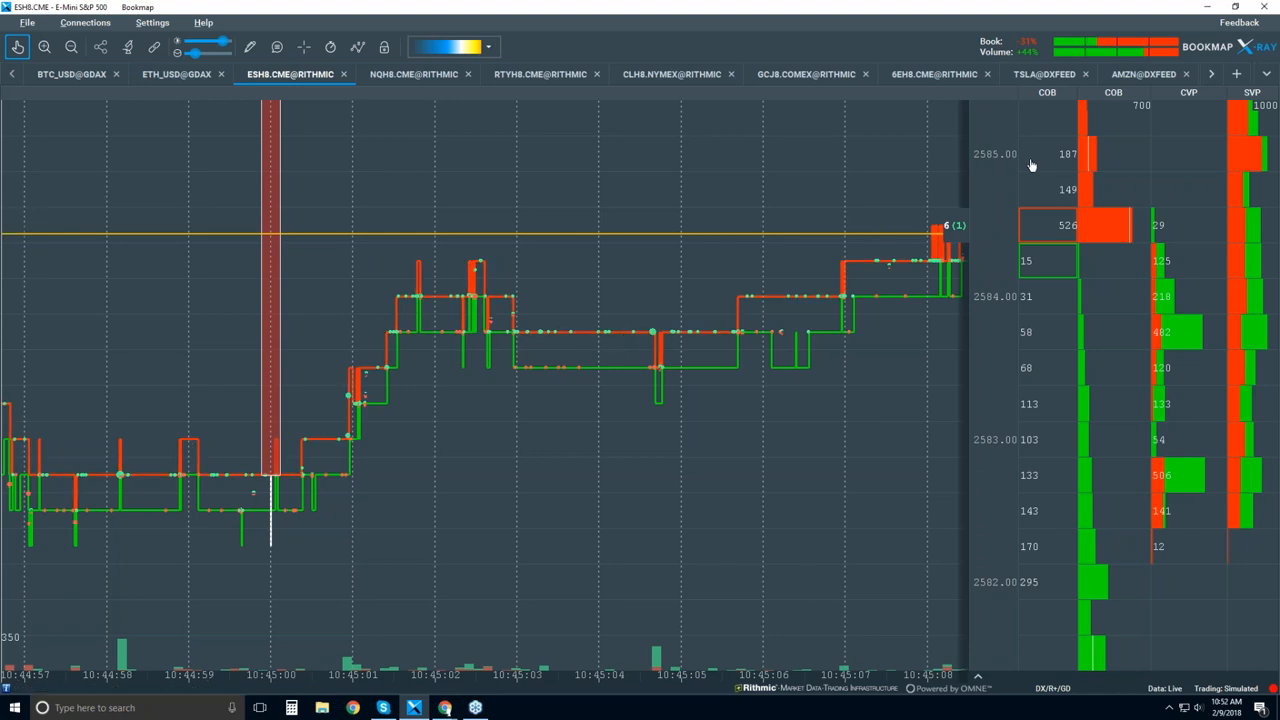
mouse_move(1048, 180)
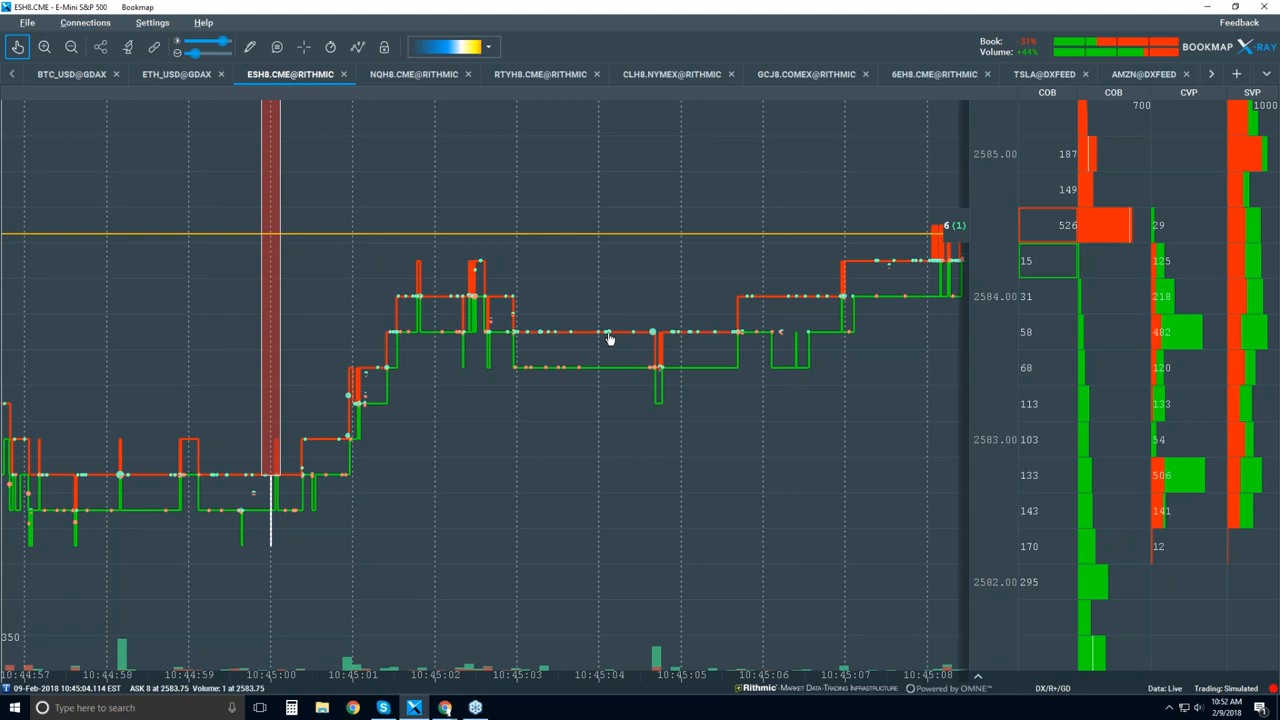
mouse_move(616, 346)
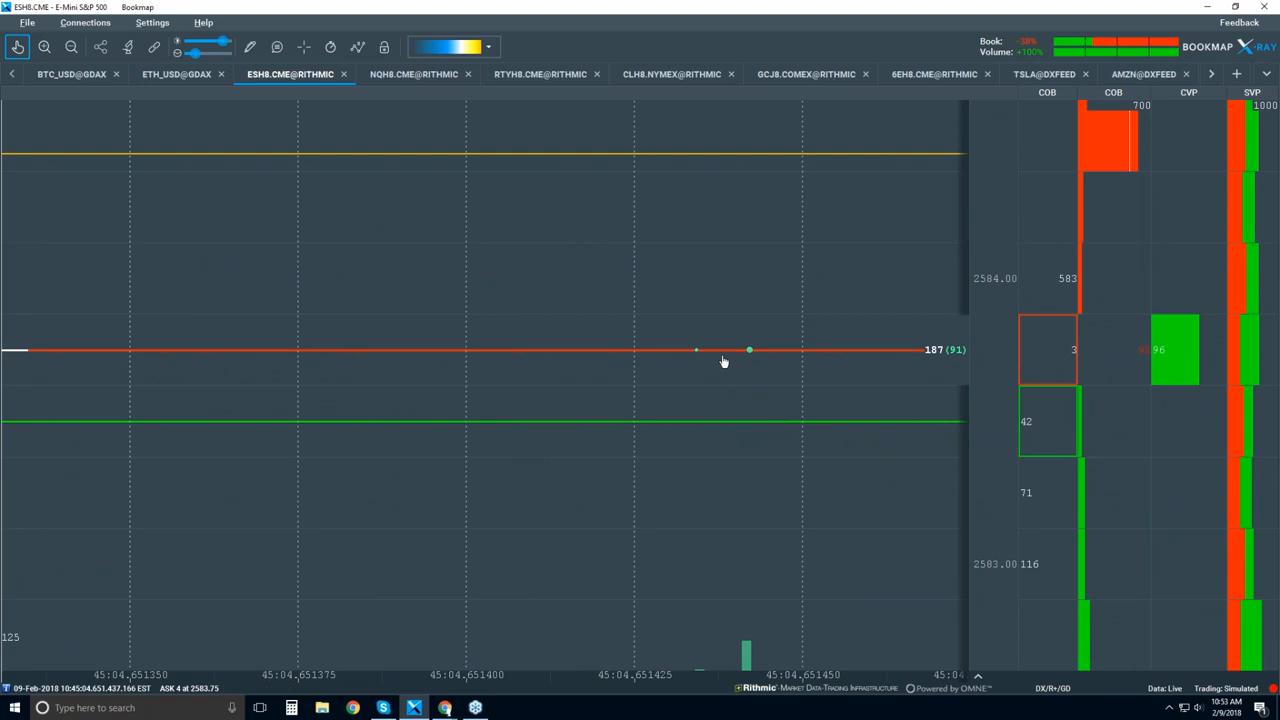
mouse_move(701, 357)
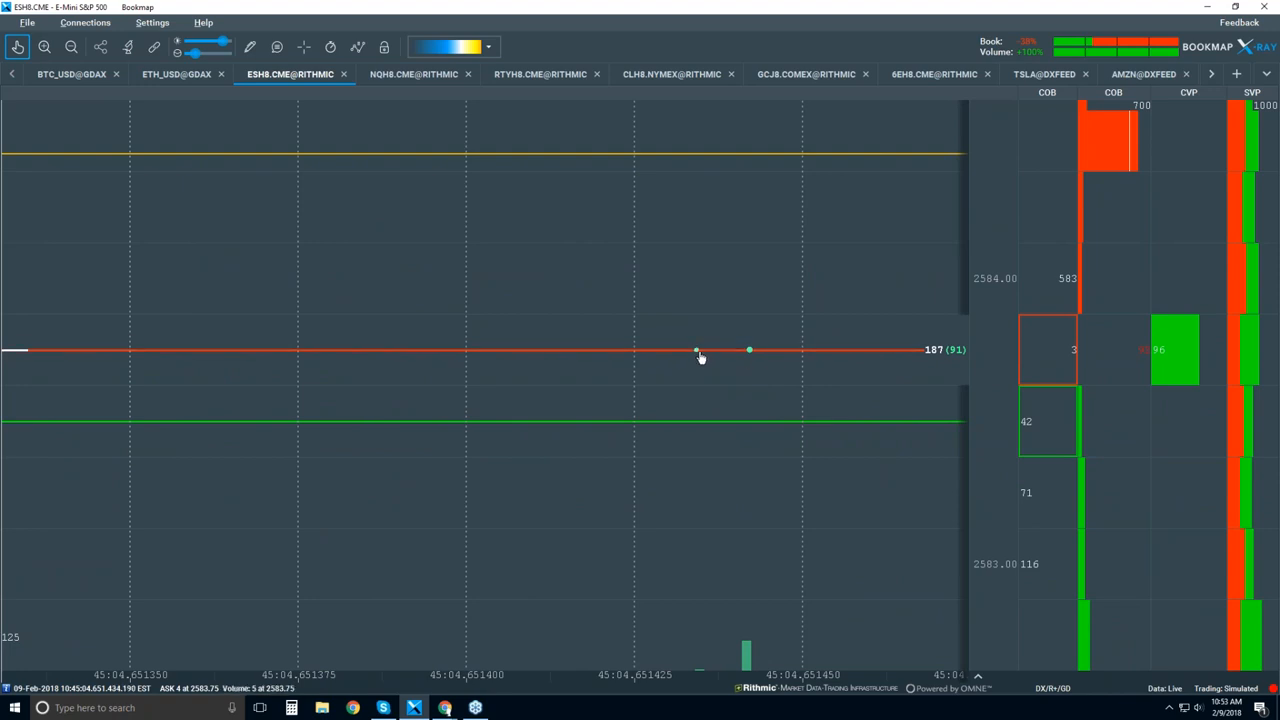
mouse_move(747, 383)
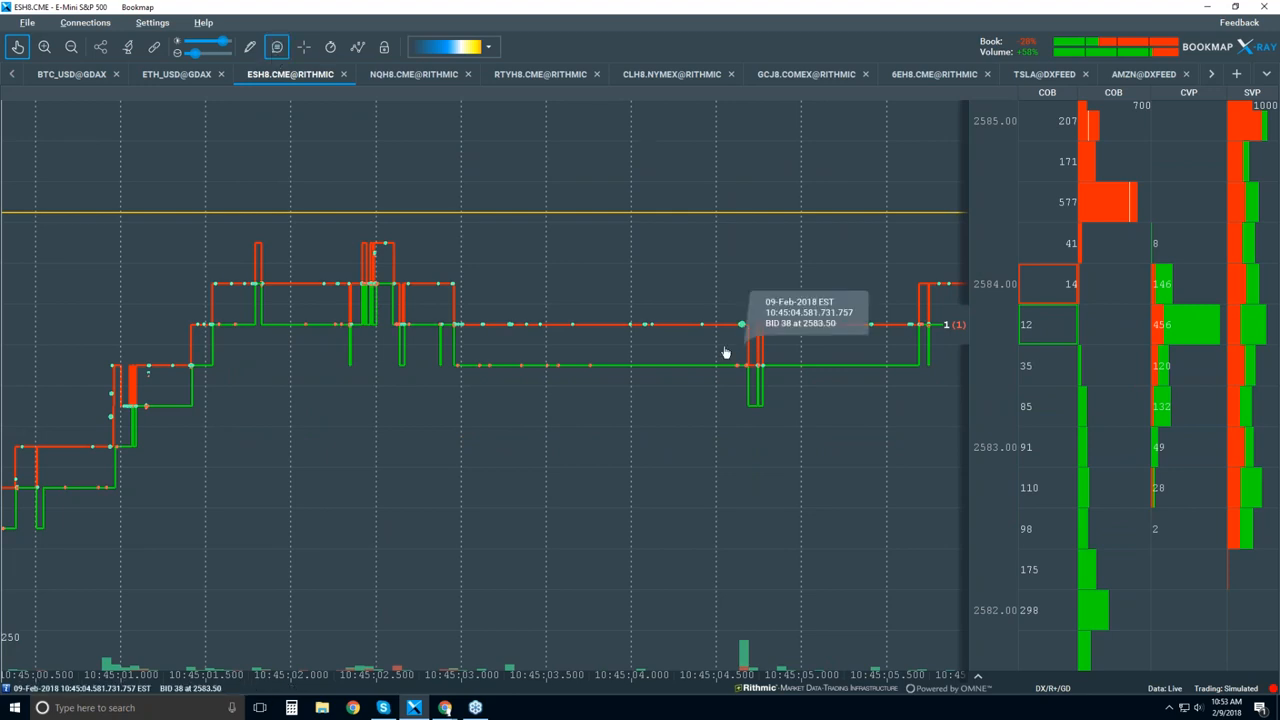
mouse_move(741, 327)
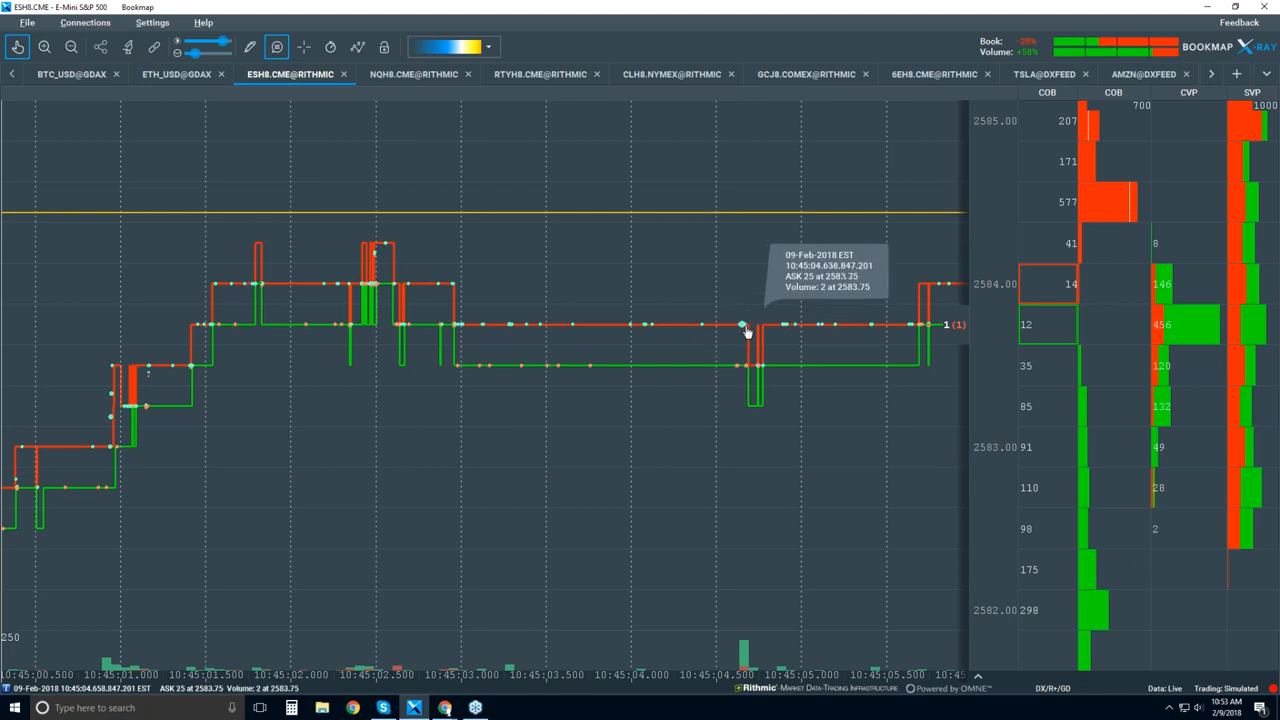
mouse_move(148, 71)
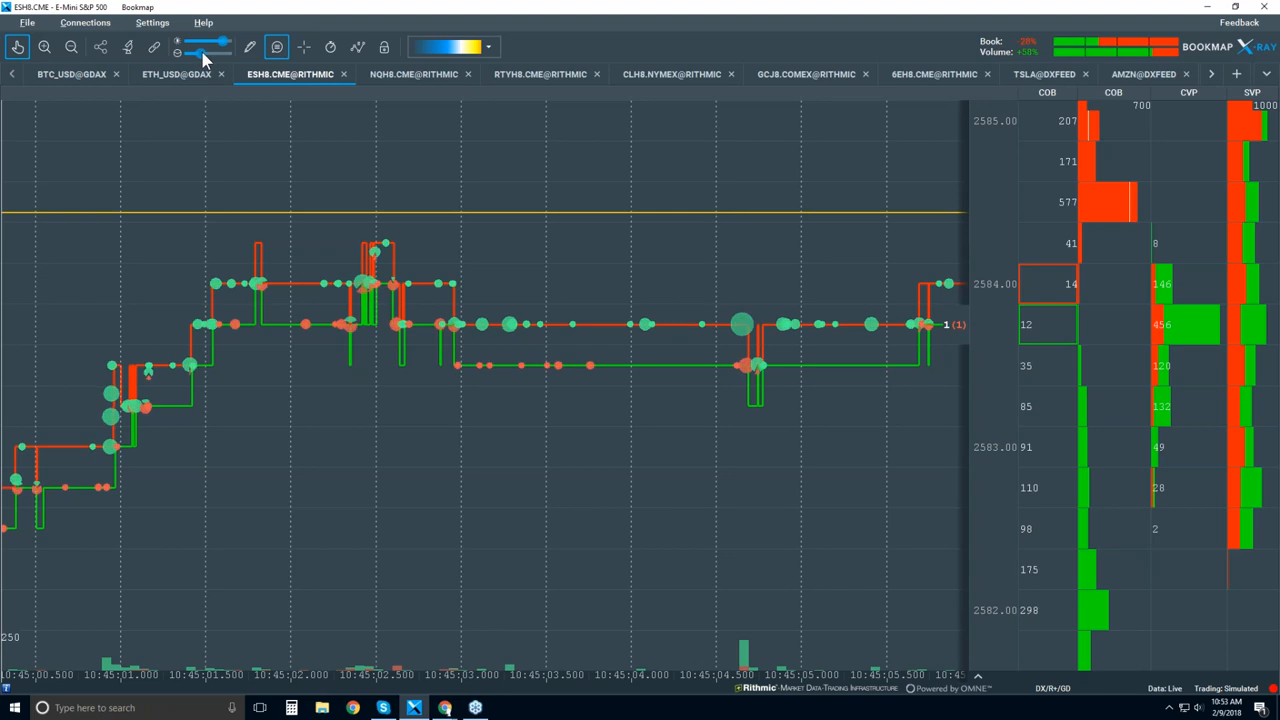
mouse_move(737, 238)
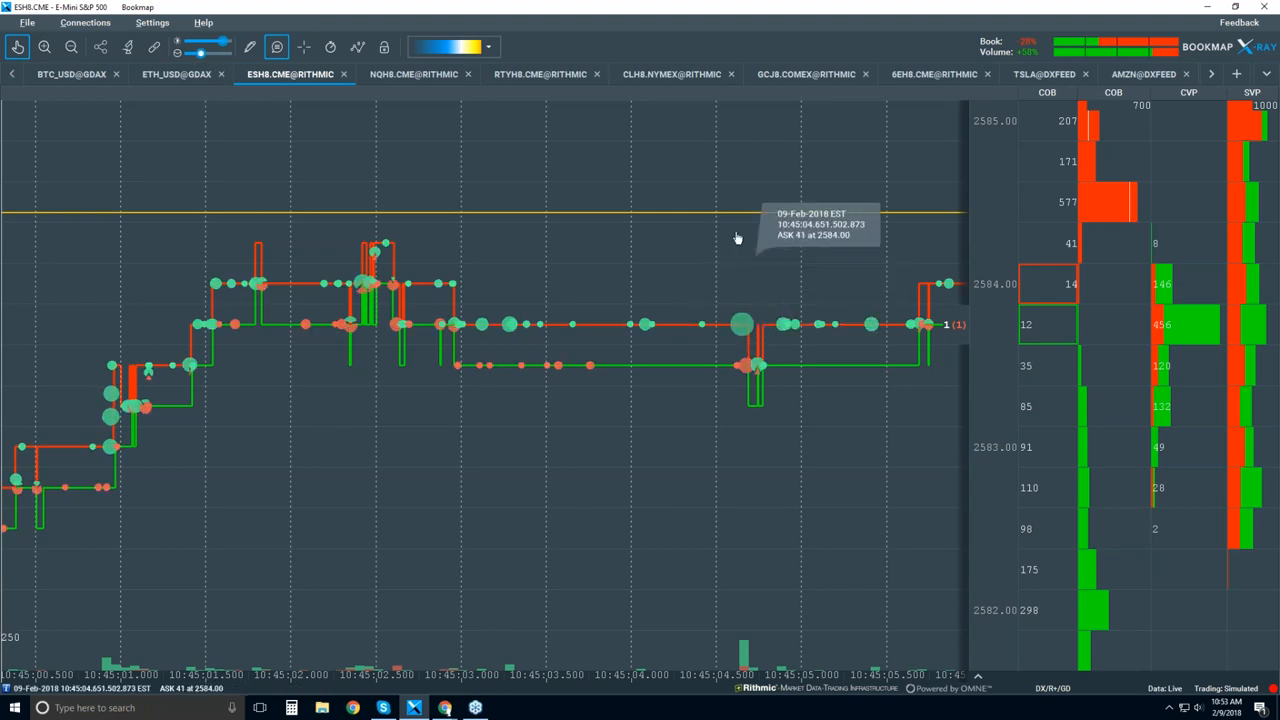
mouse_move(666, 248)
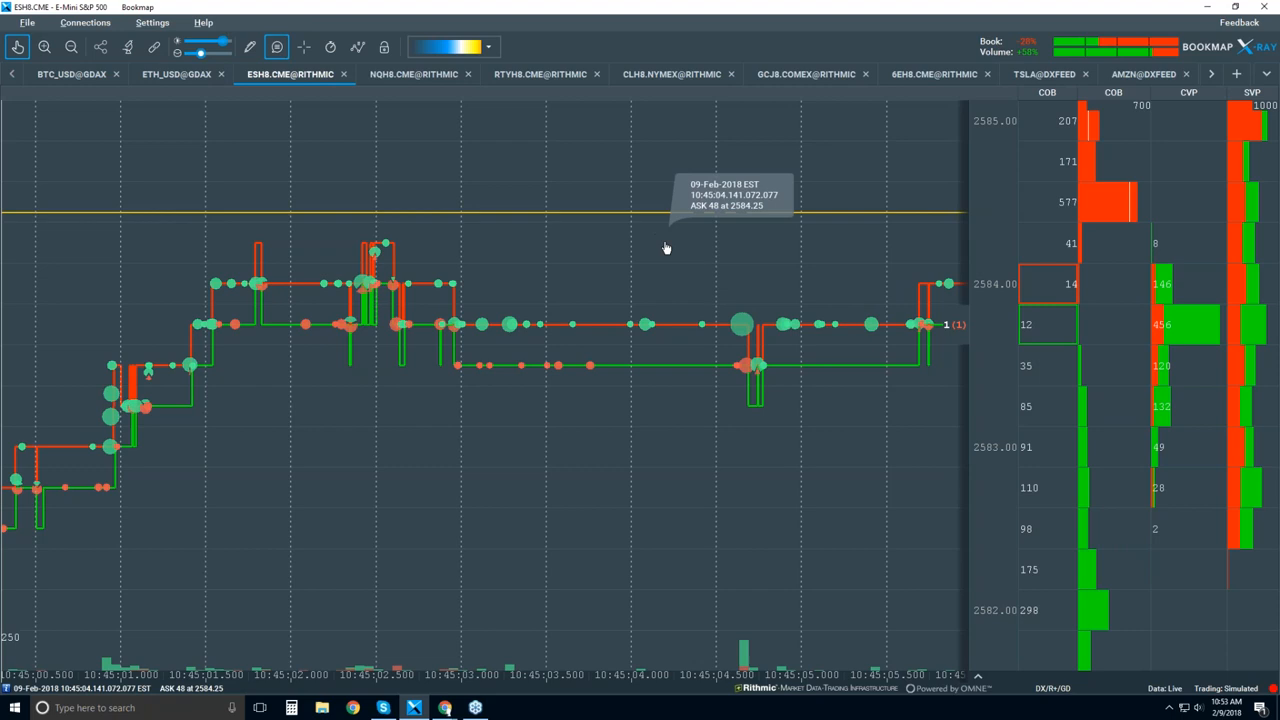
mouse_move(710, 308)
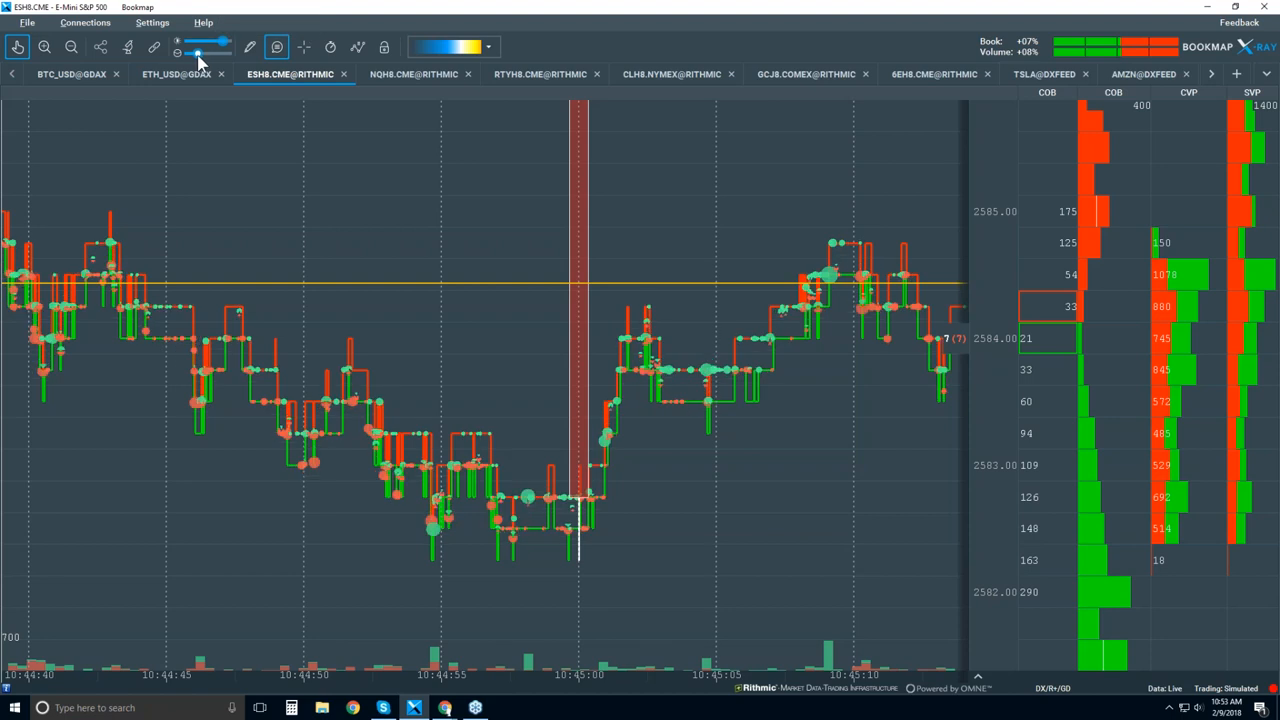
mouse_move(675, 355)
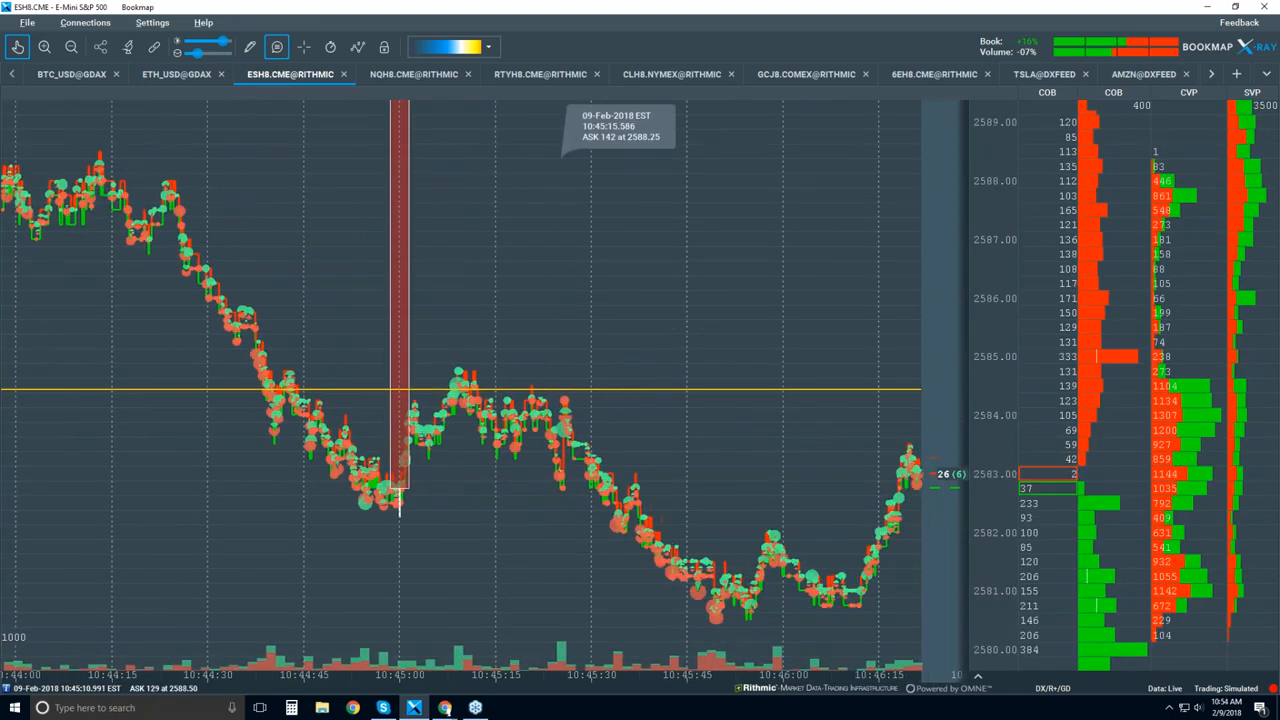
Tick Heatmap in the display options so resting liquidity bands reappear around 2582 and 2585
click(277, 47)
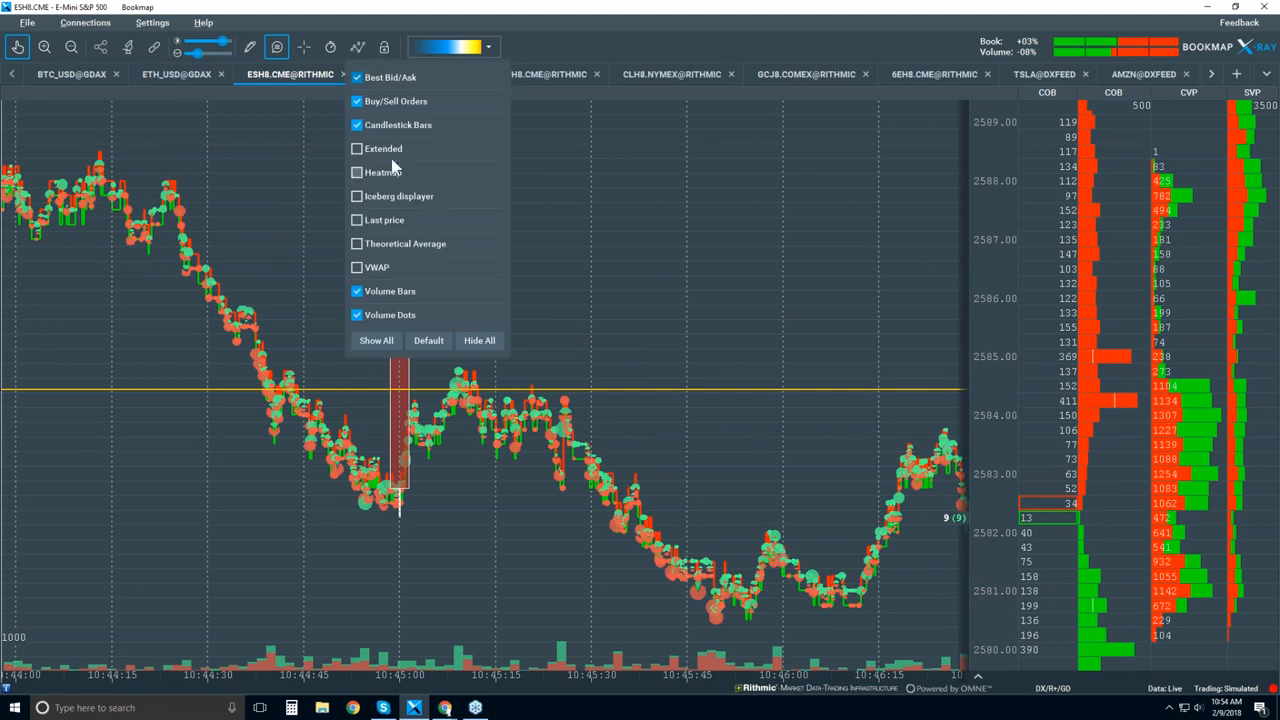
click(357, 172)
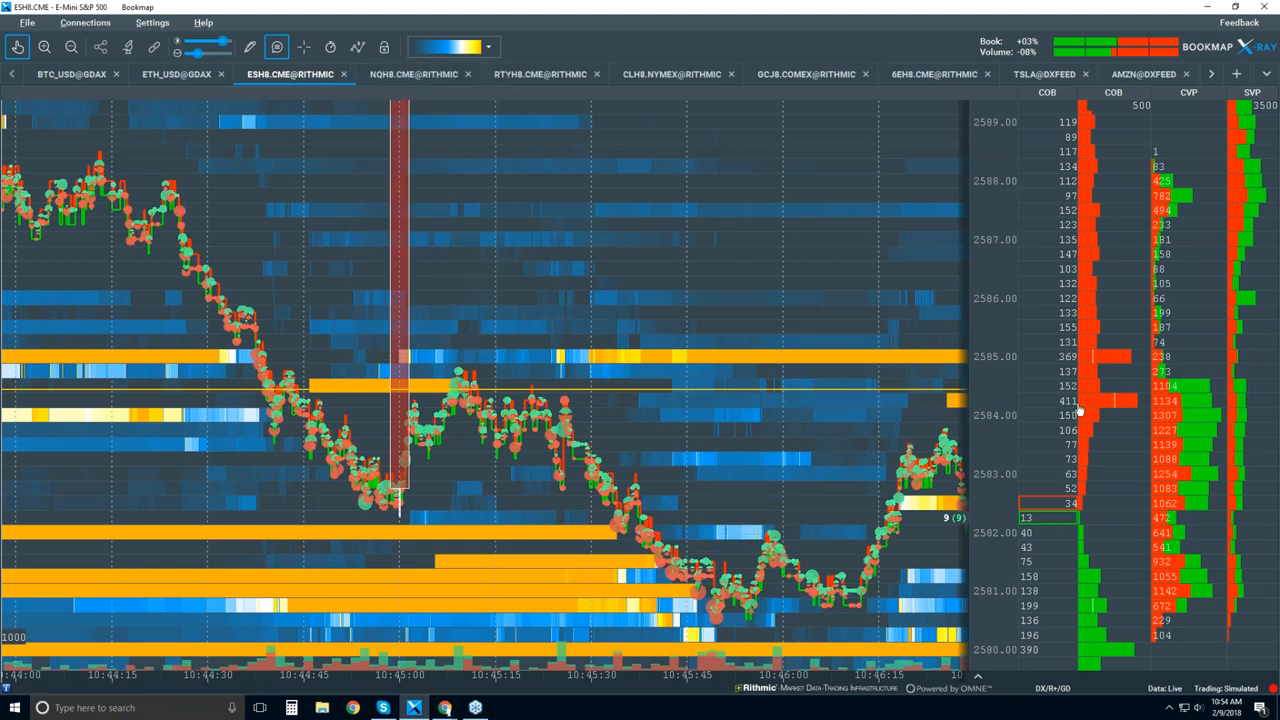
mouse_move(1008, 394)
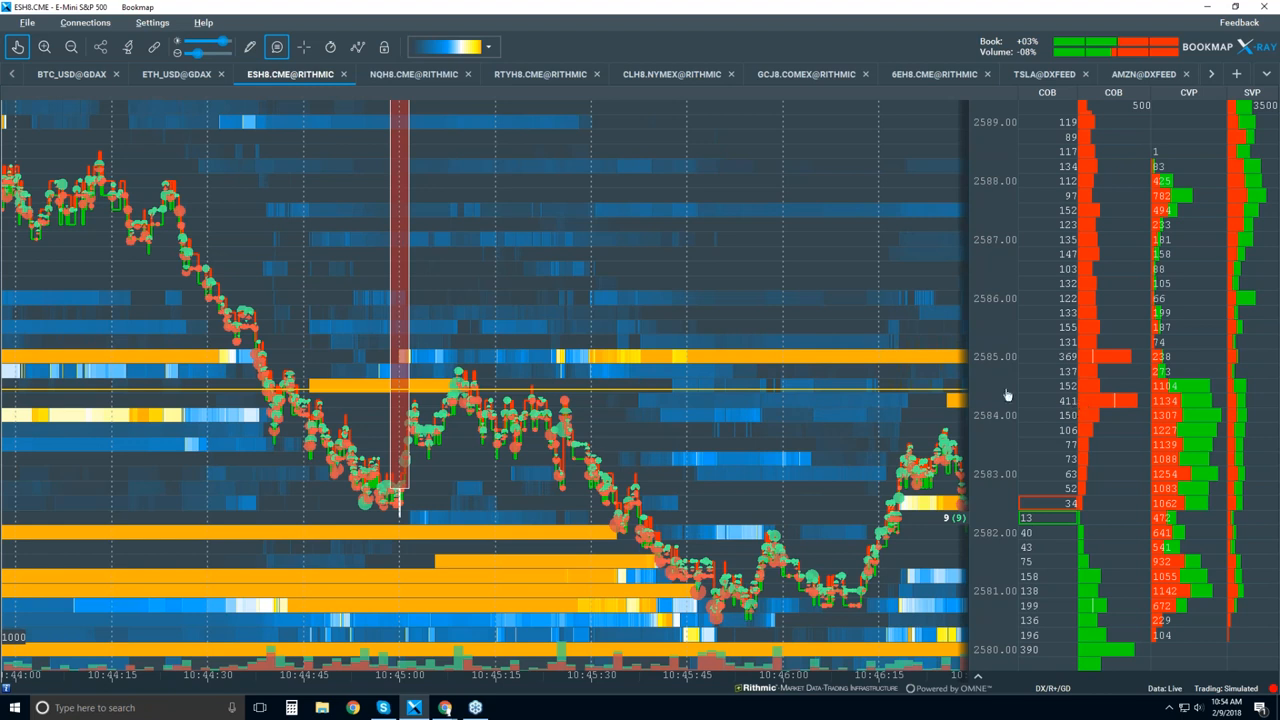
mouse_move(1070, 408)
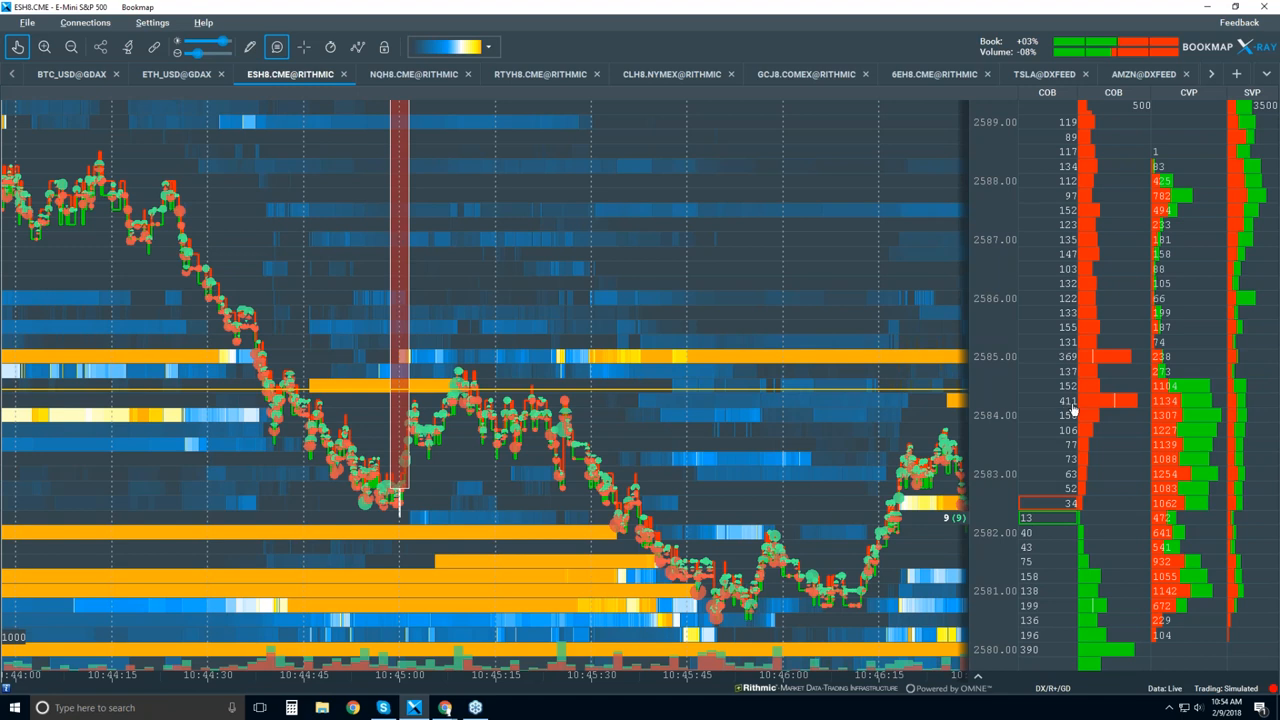
mouse_move(1078, 410)
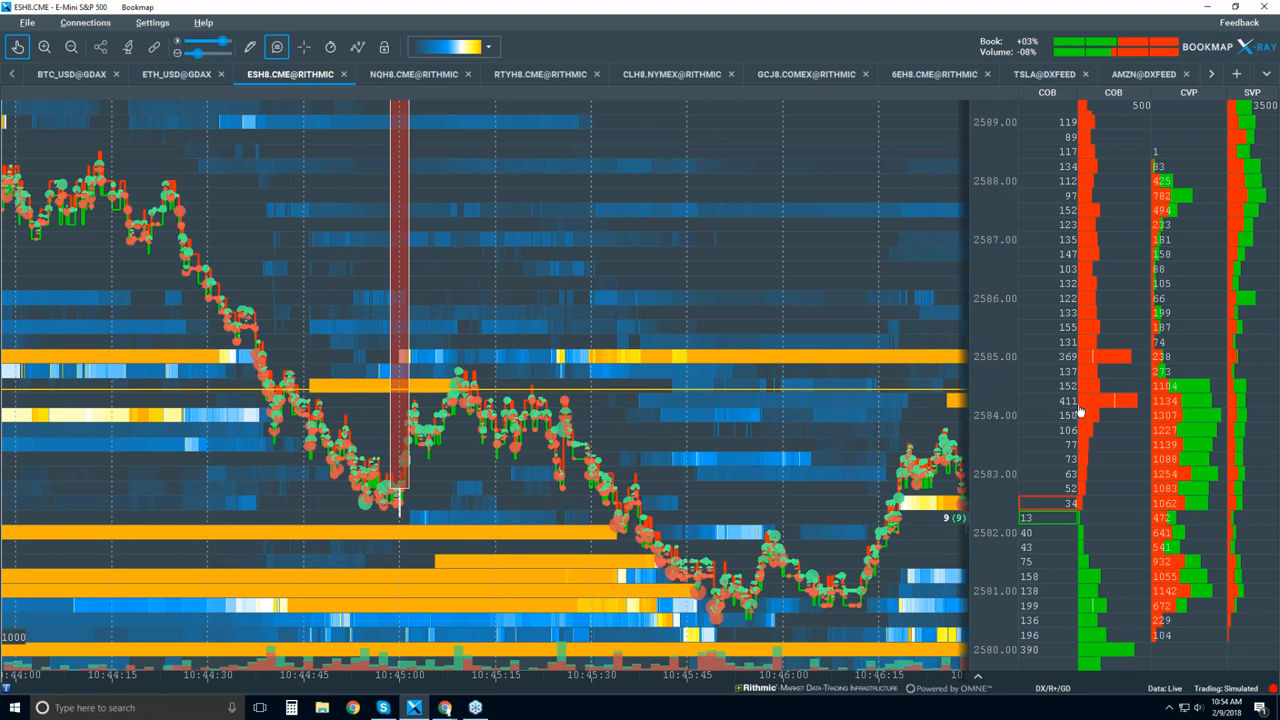
mouse_move(1078, 410)
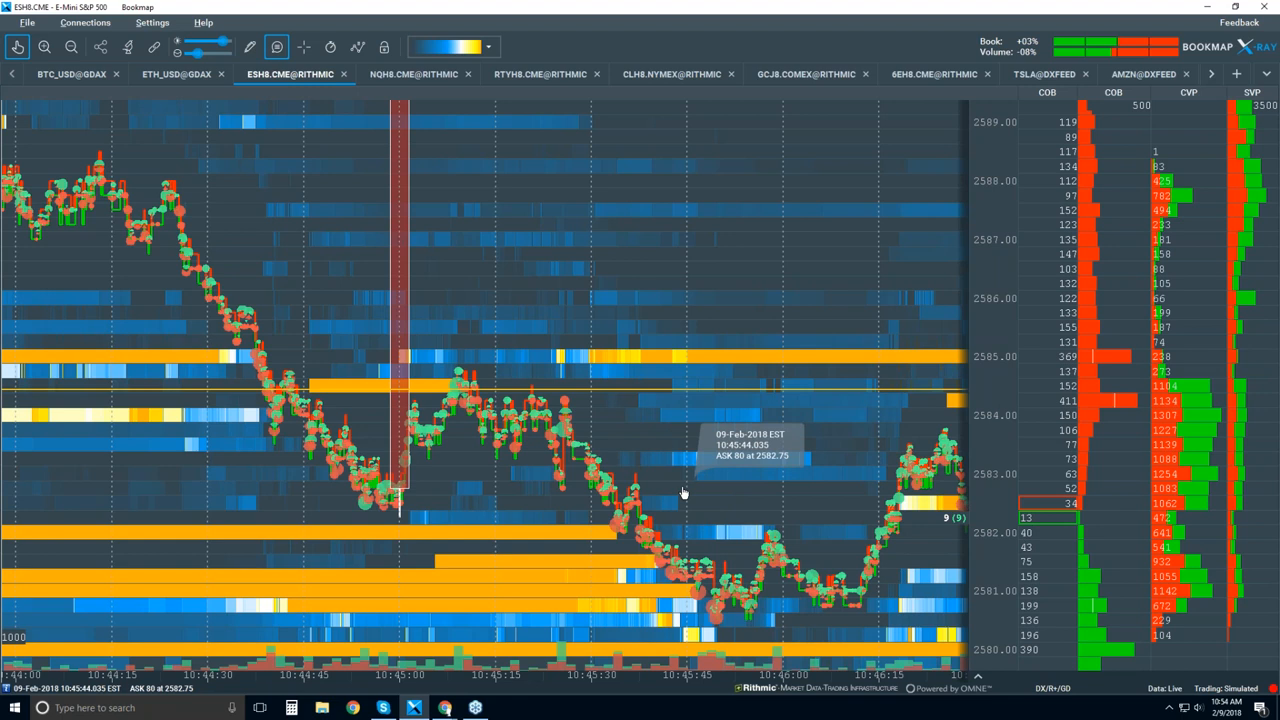
mouse_move(640, 476)
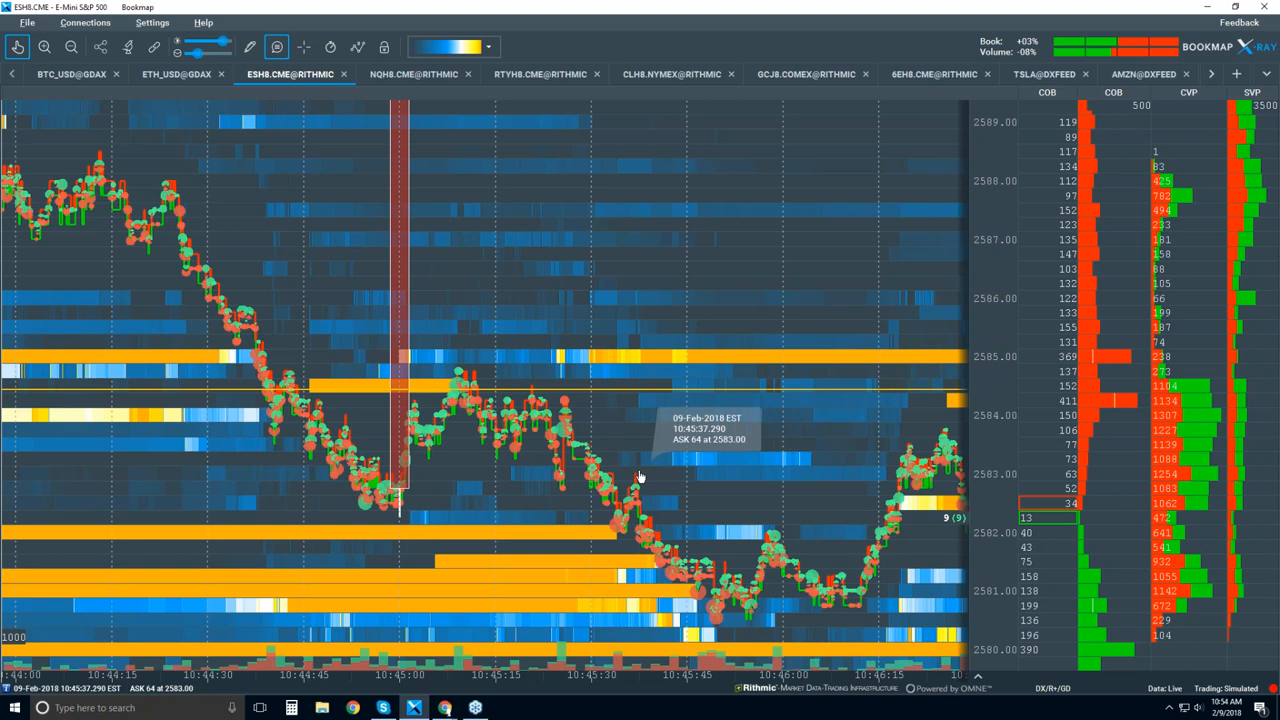
mouse_move(637, 470)
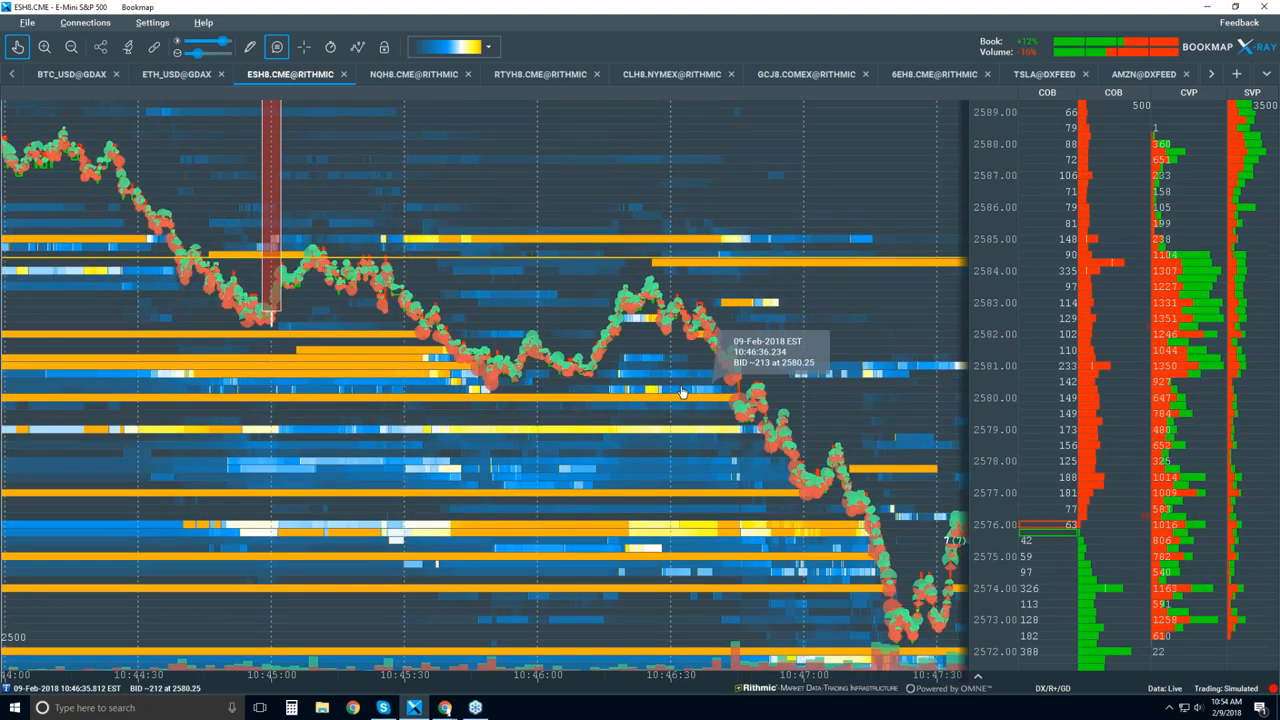
mouse_move(712, 422)
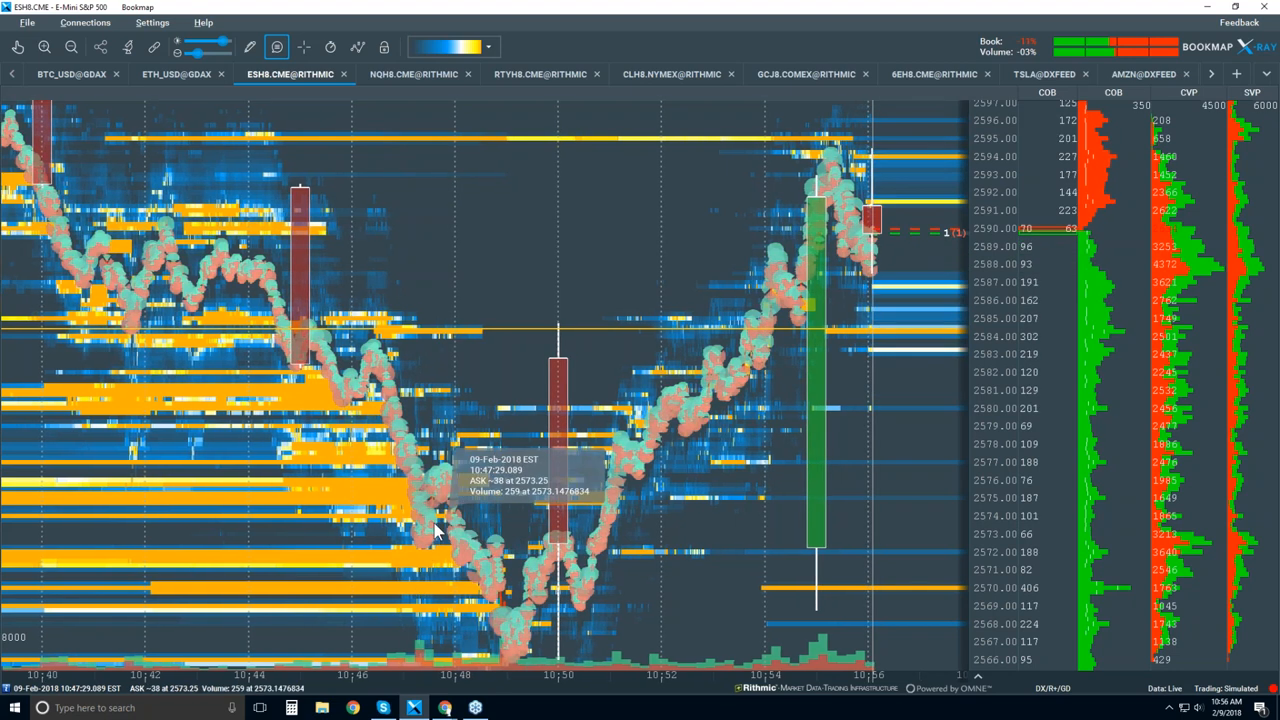
mouse_move(840, 255)
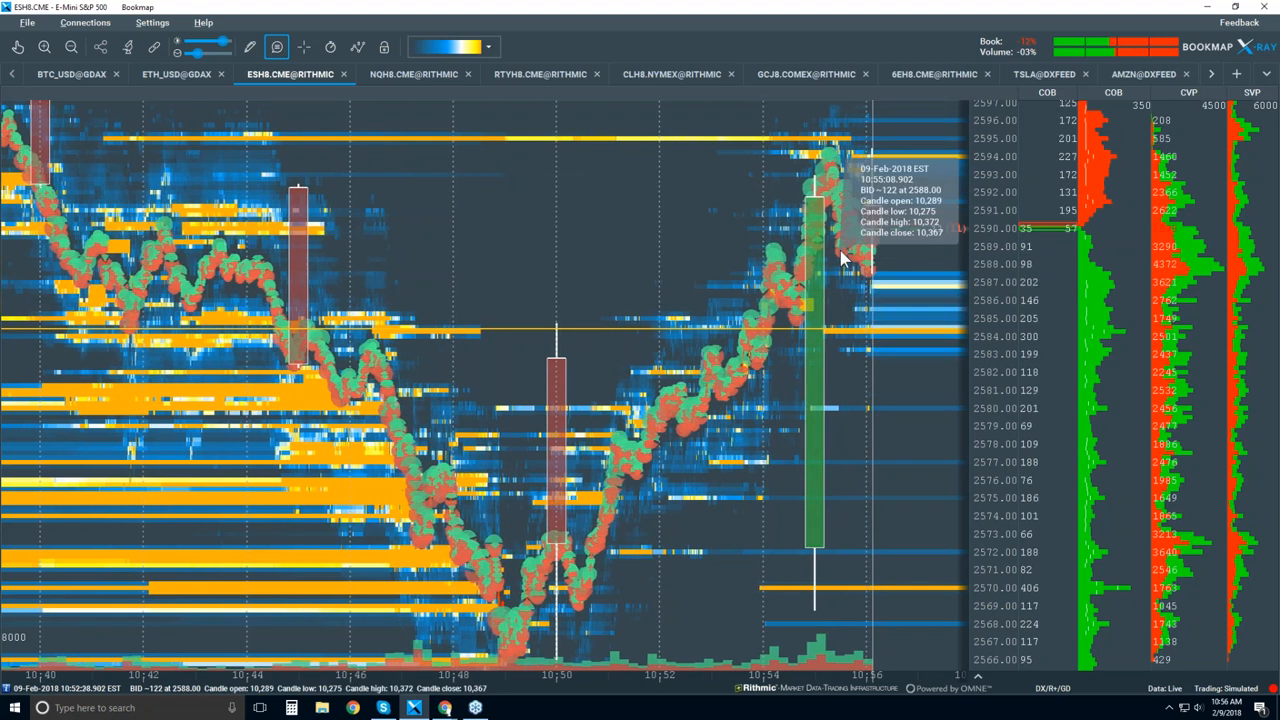